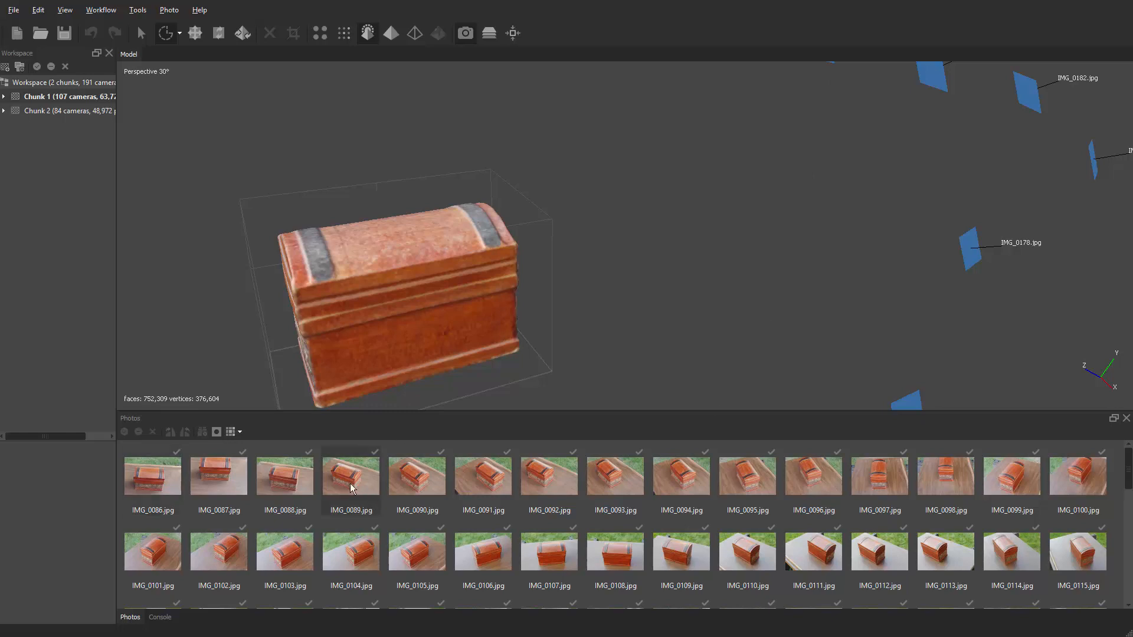
{"action": "mouse_move", "coordinate": [375, 482]}
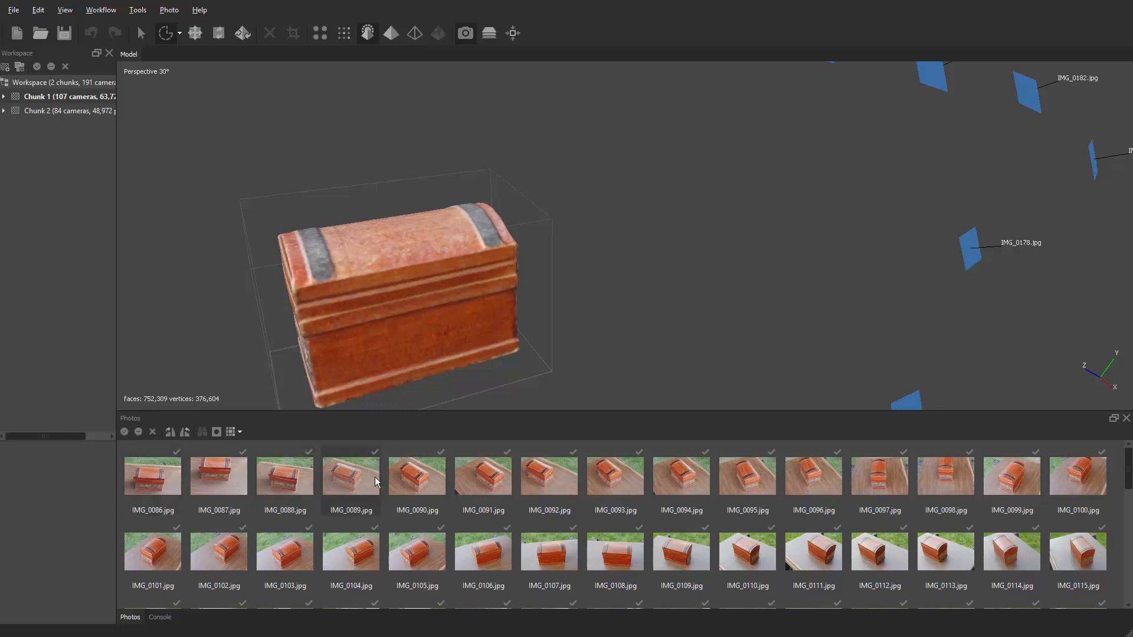
- Activate Chunk 2, view IMG_0011 with its mask outline, and show the photos as mask thumbnails
{"action": "double_click", "coordinate": [351, 476]}
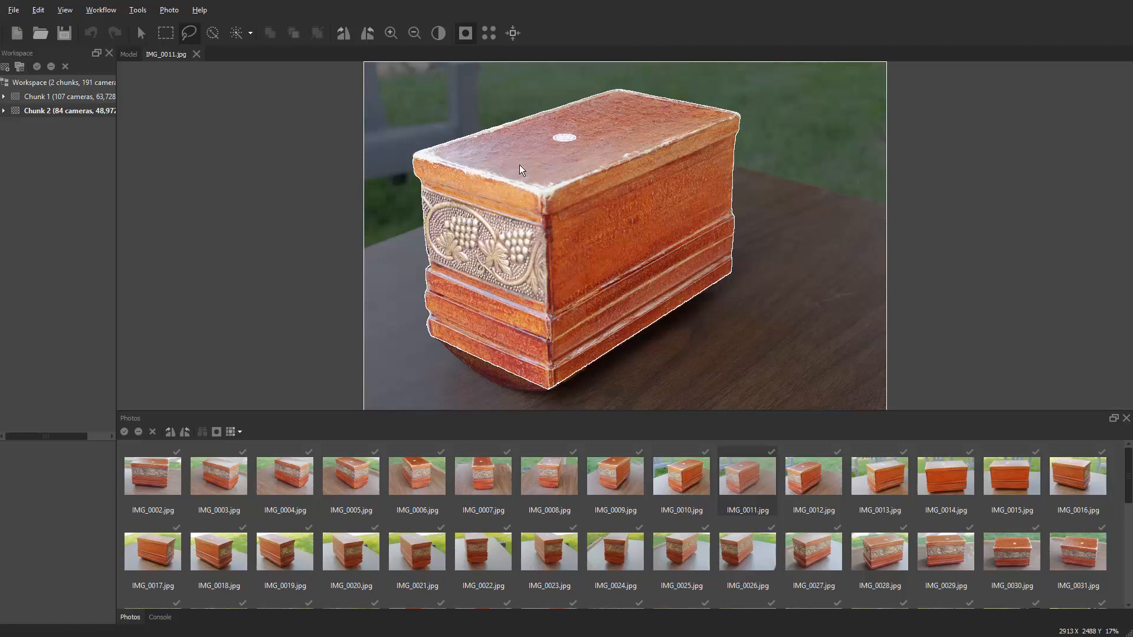
{"action": "mouse_move", "coordinate": [754, 233]}
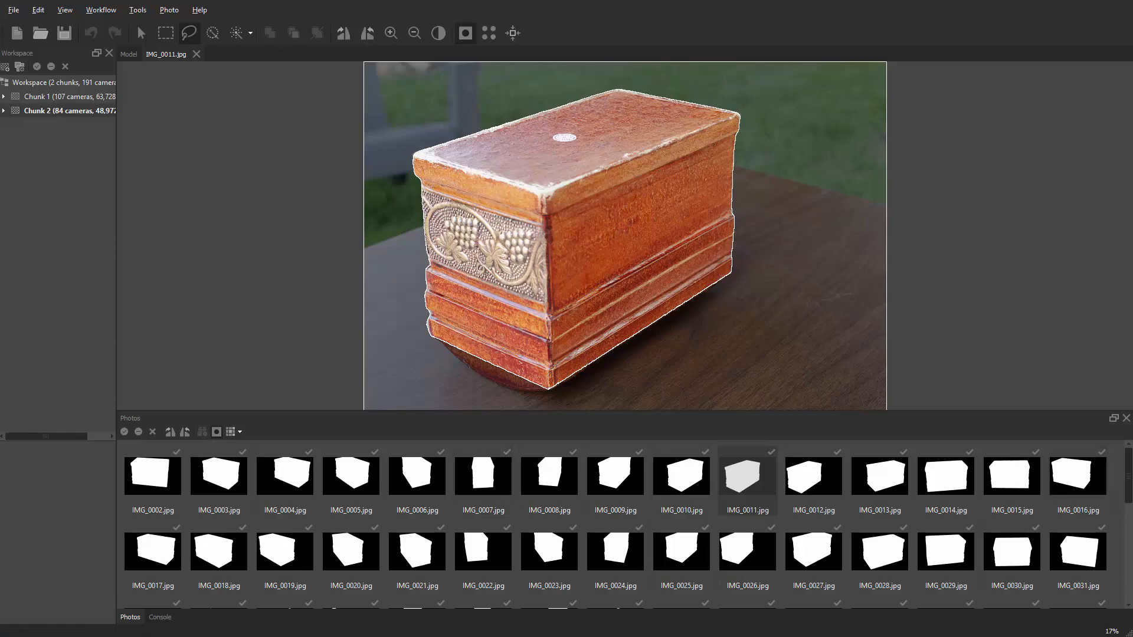
{"action": "scroll", "scroll_direction": "down", "scroll_amount": 3}
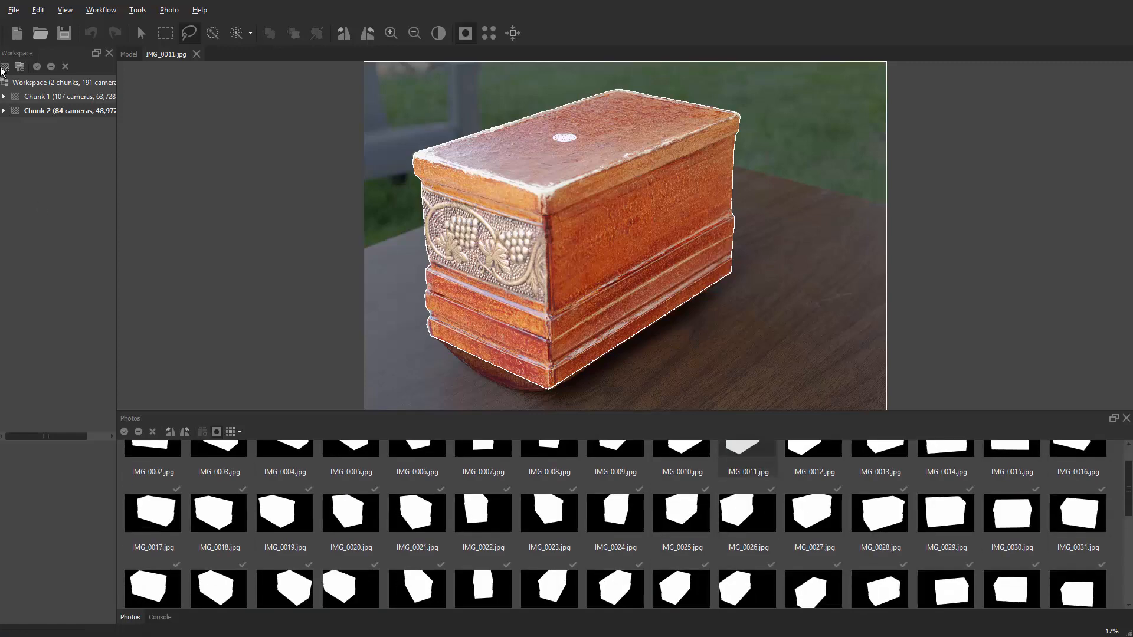
{"action": "scroll", "scroll_direction": "down", "scroll_amount": 3}
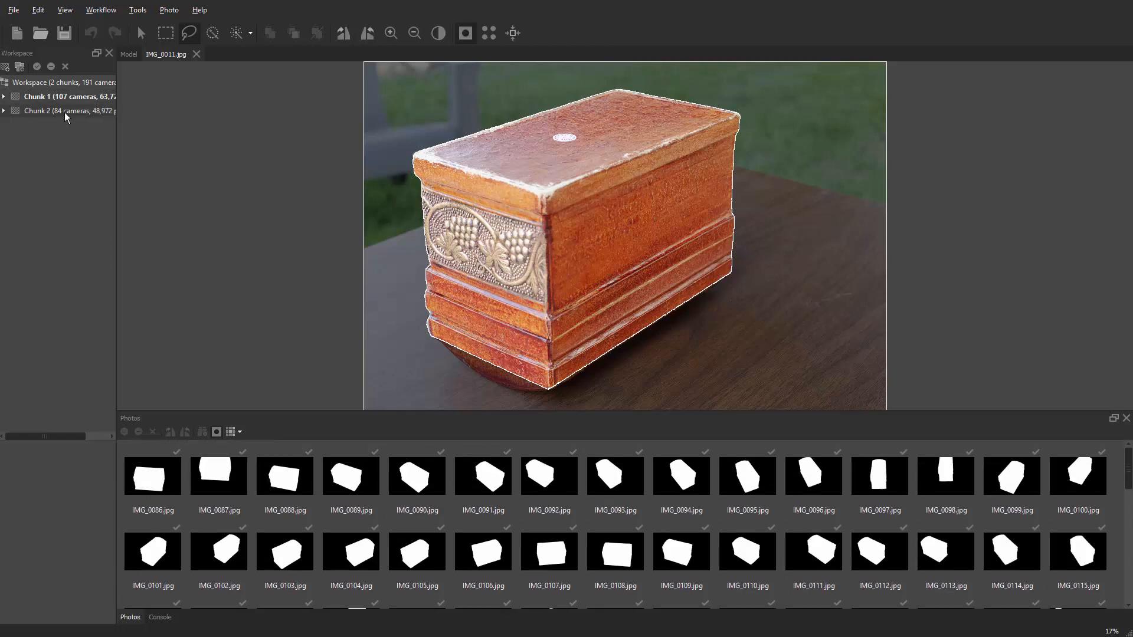
{"action": "mouse_move", "coordinate": [40, 116]}
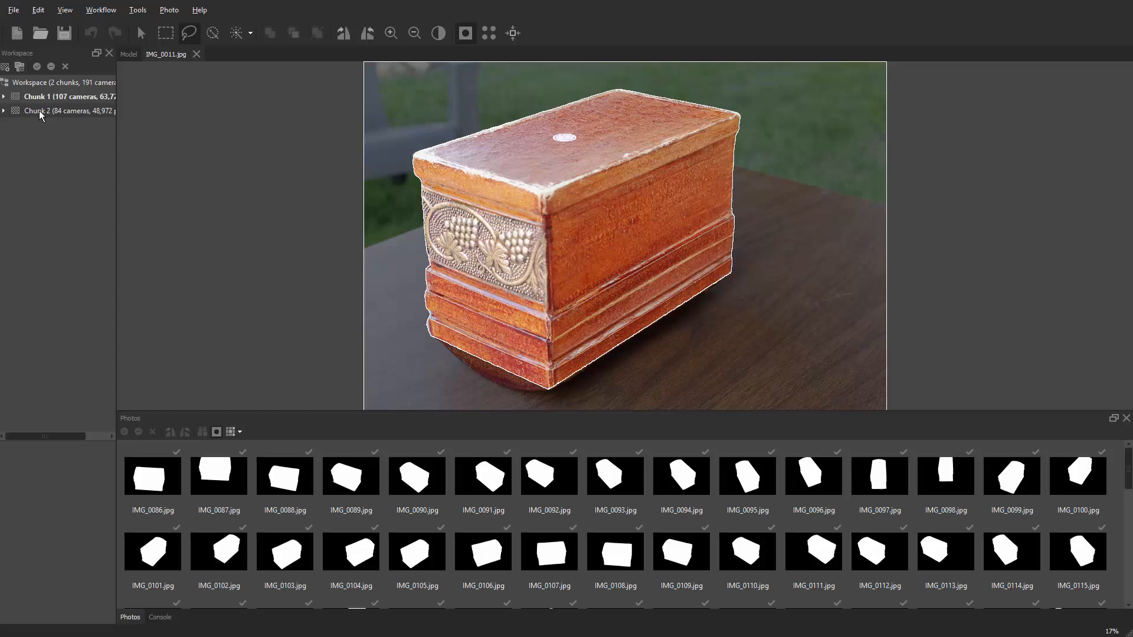
{"action": "scroll", "scroll_direction": "up", "scroll_amount": 3}
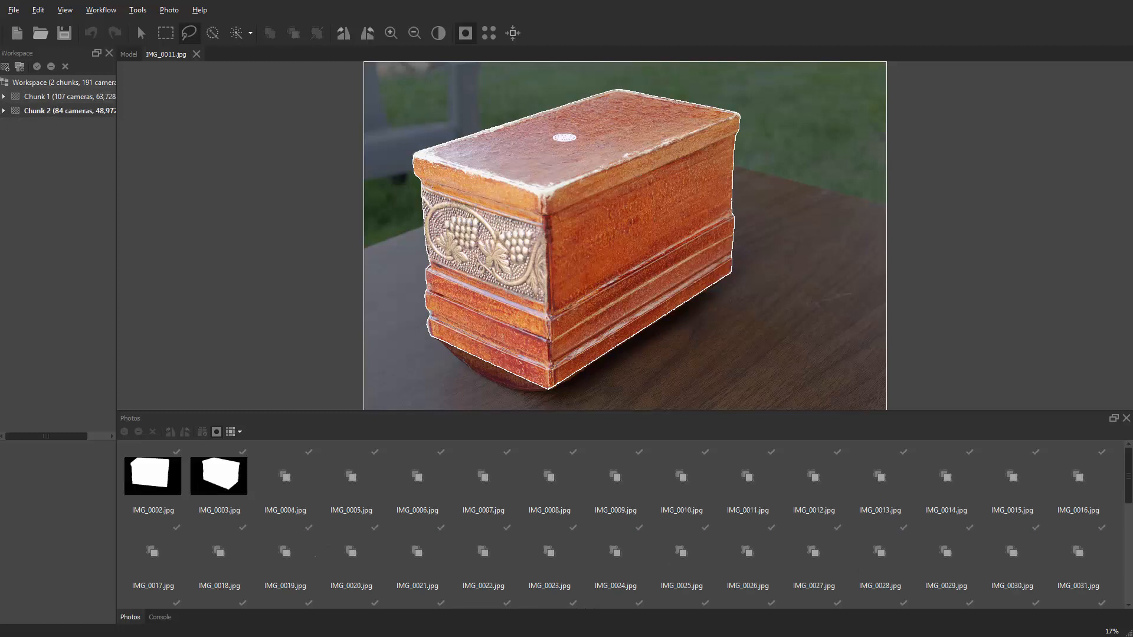
- Select all 84 cameras of Chunk 2 and move them into Chunk 1, confirming with Yes
{"action": "left_click", "coordinate": [4, 111]}
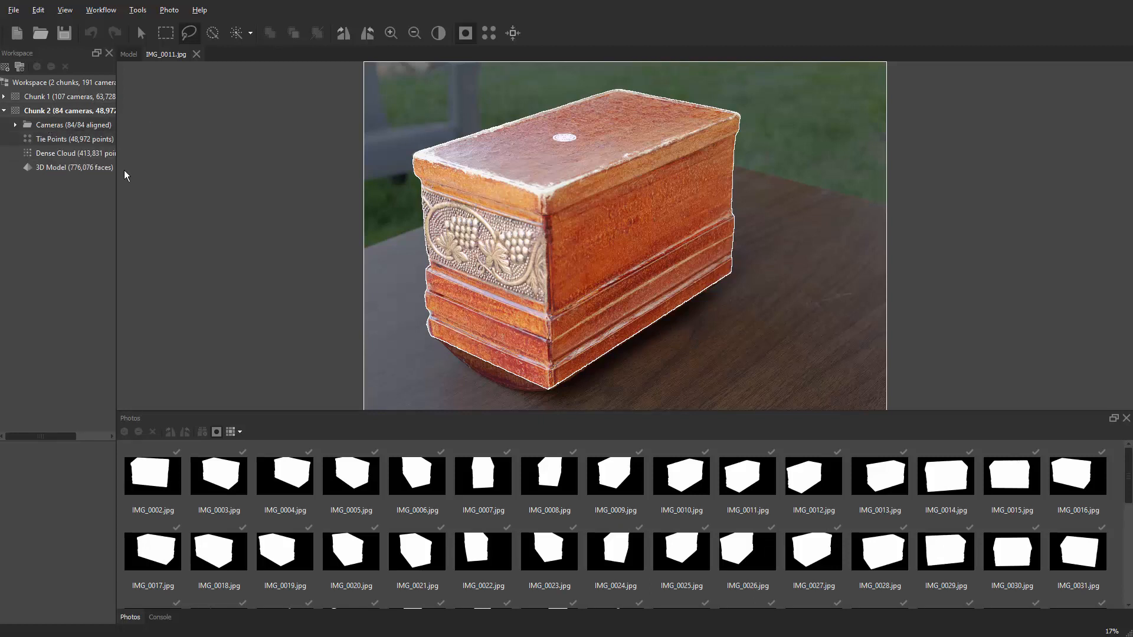
{"action": "left_click", "coordinate": [153, 475]}
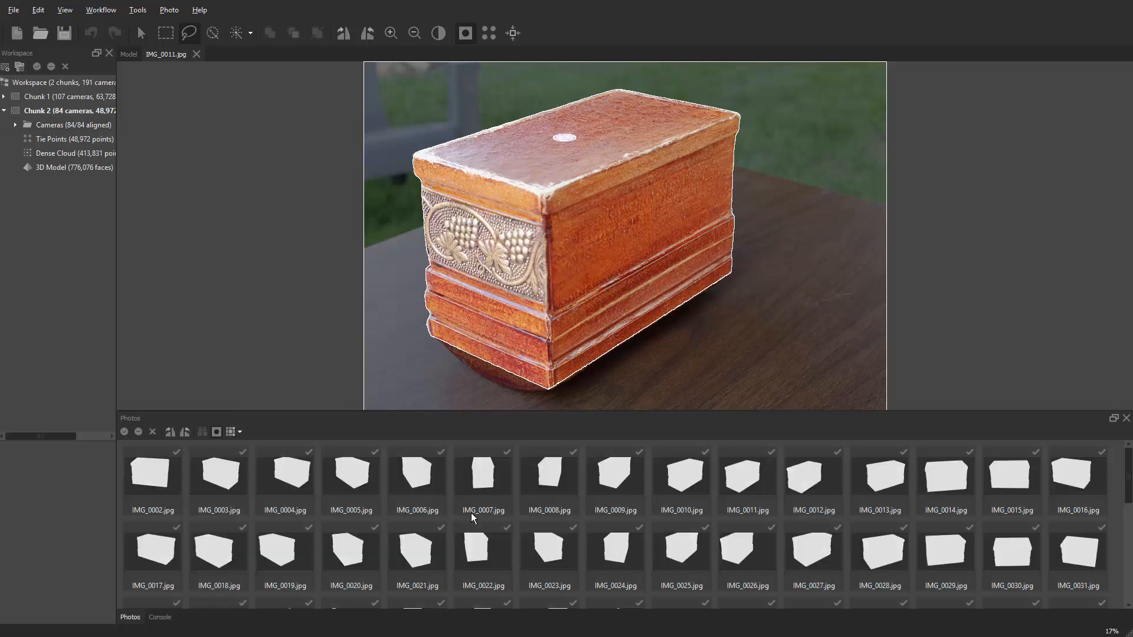
{"action": "mouse_move", "coordinate": [430, 491]}
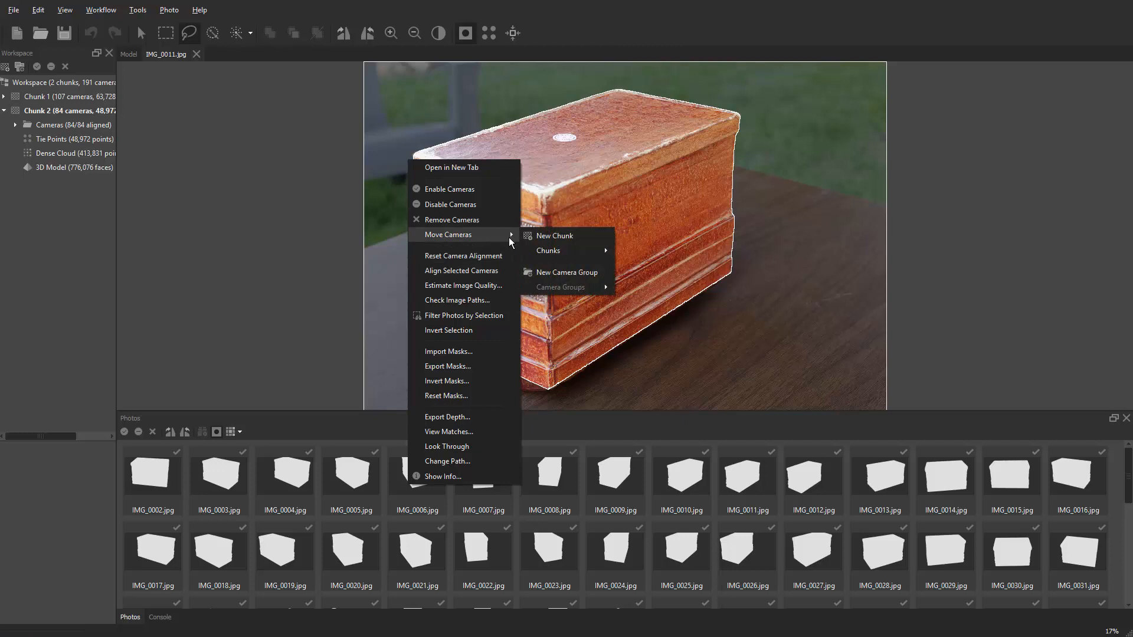
{"action": "mouse_move", "coordinate": [491, 238]}
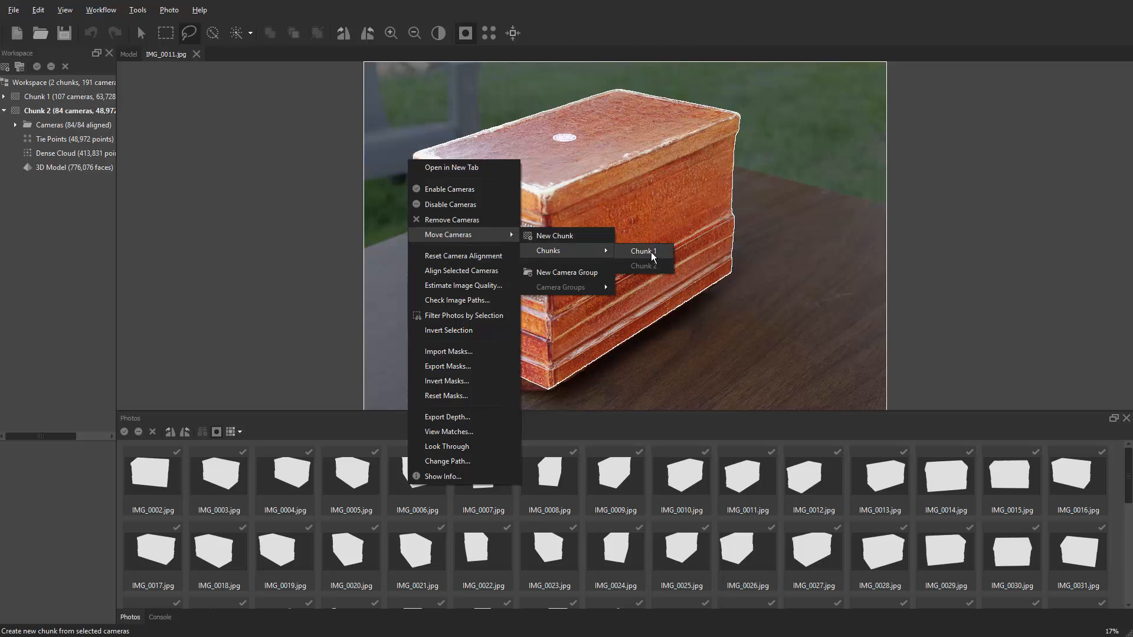
{"action": "mouse_move", "coordinate": [647, 265]}
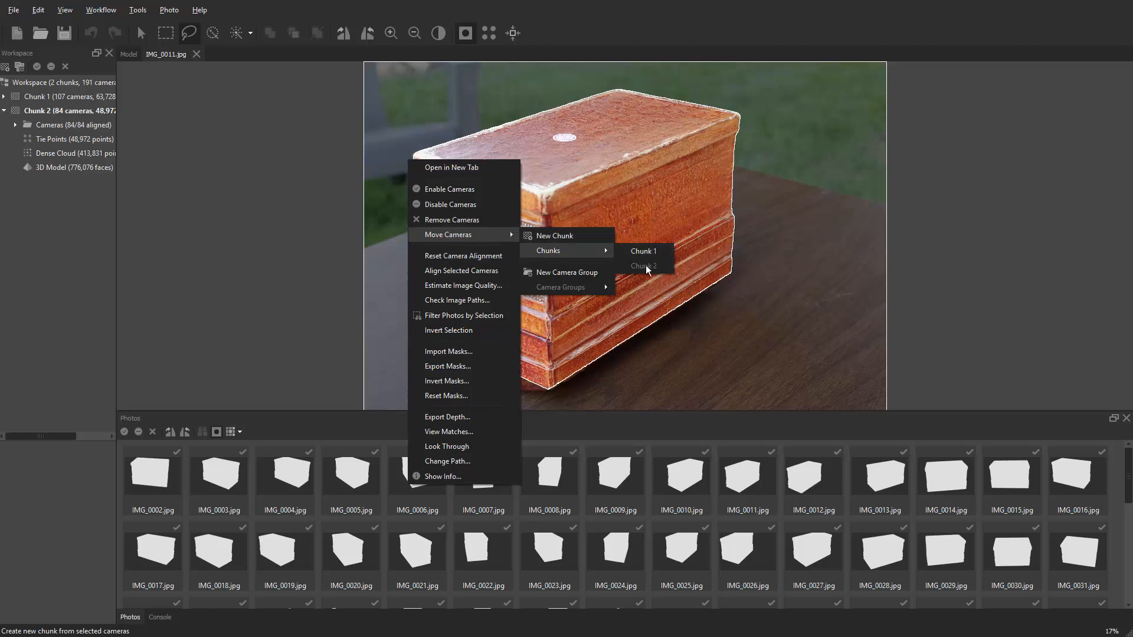
{"action": "mouse_move", "coordinate": [642, 250]}
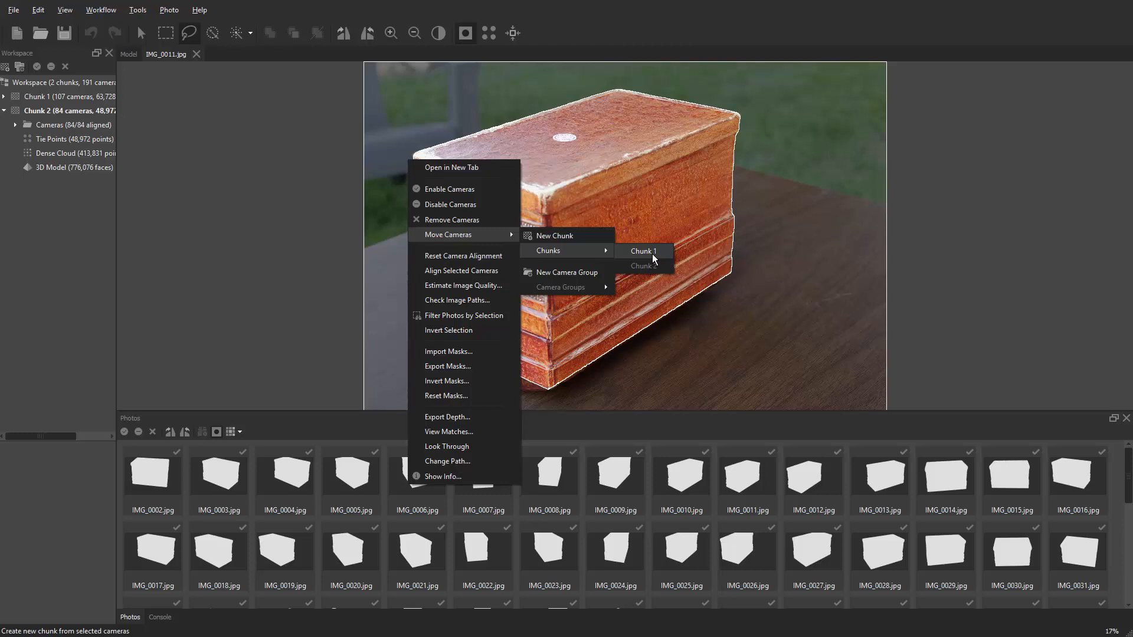
{"action": "left_click", "coordinate": [642, 250]}
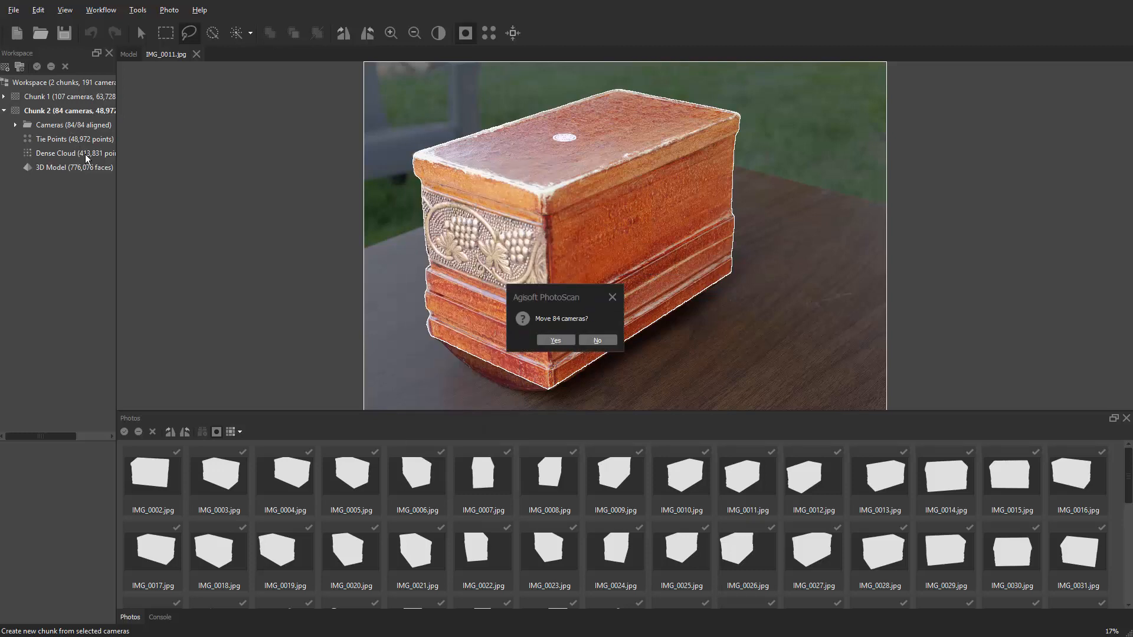
{"action": "left_click", "coordinate": [555, 340]}
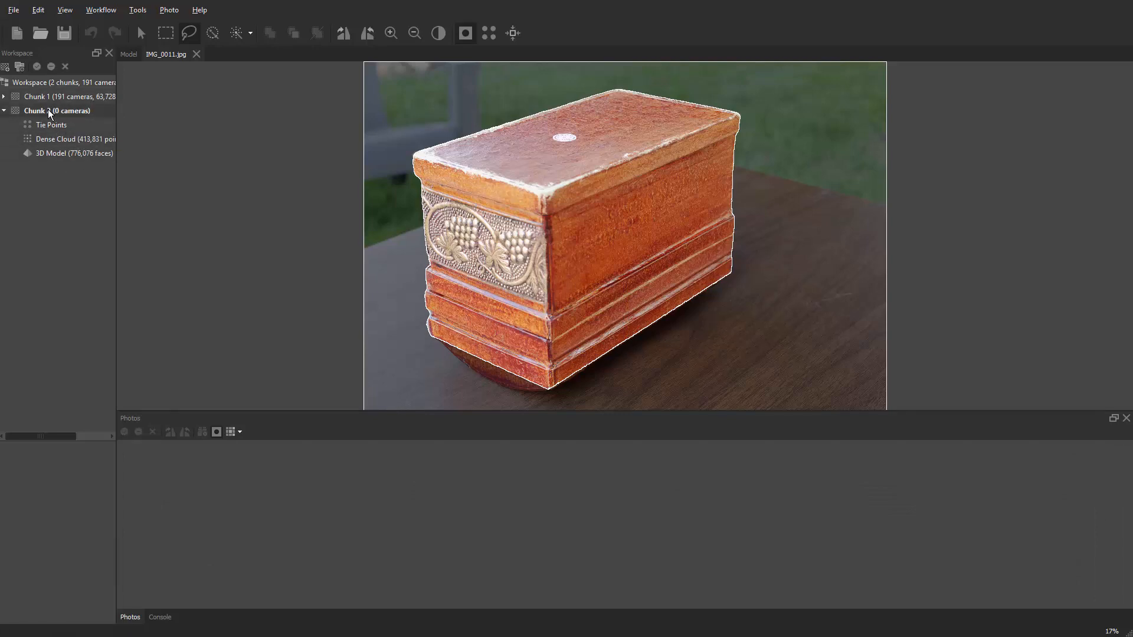
- Remove the empty Chunk 2 from the workspace, leaving only Chunk 1
{"action": "right_click", "coordinate": [57, 111]}
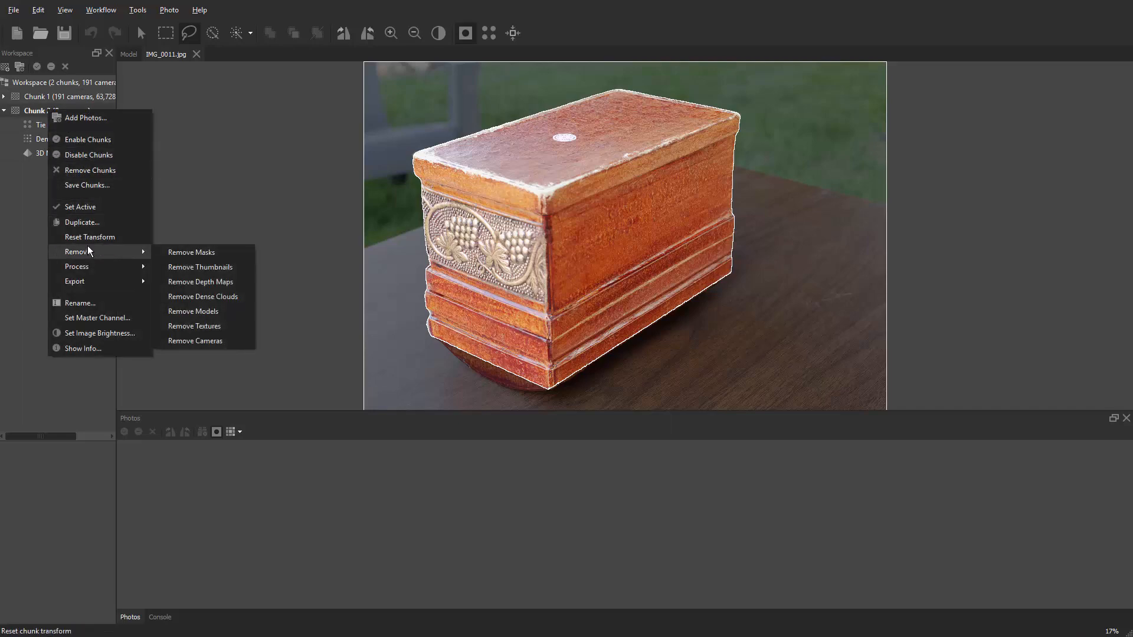
{"action": "mouse_move", "coordinate": [90, 171]}
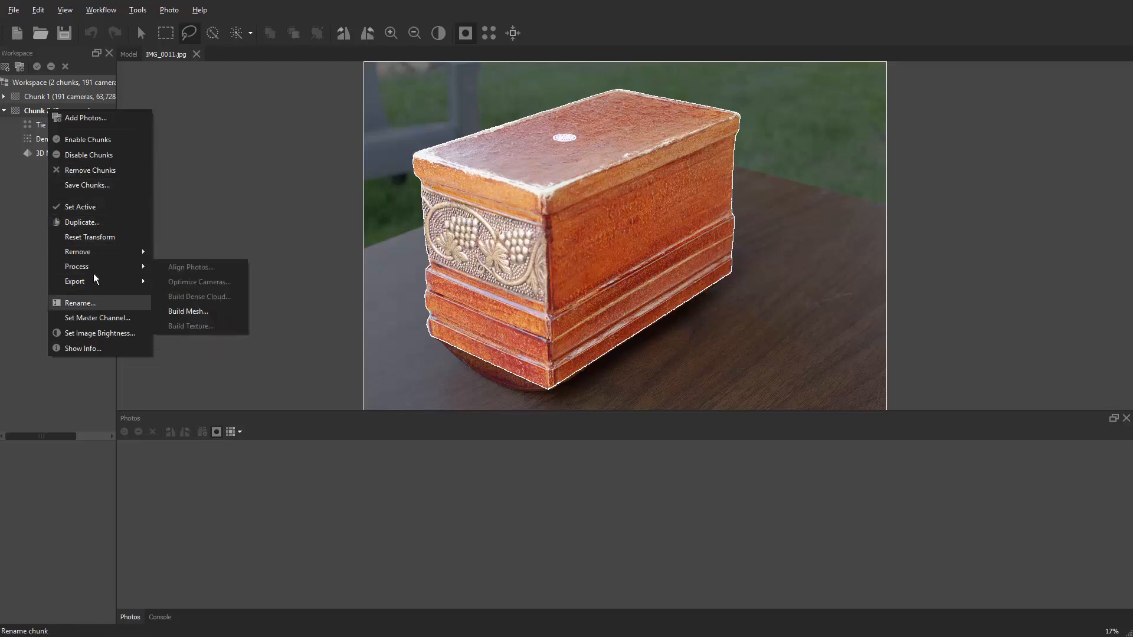
{"action": "mouse_move", "coordinate": [90, 170]}
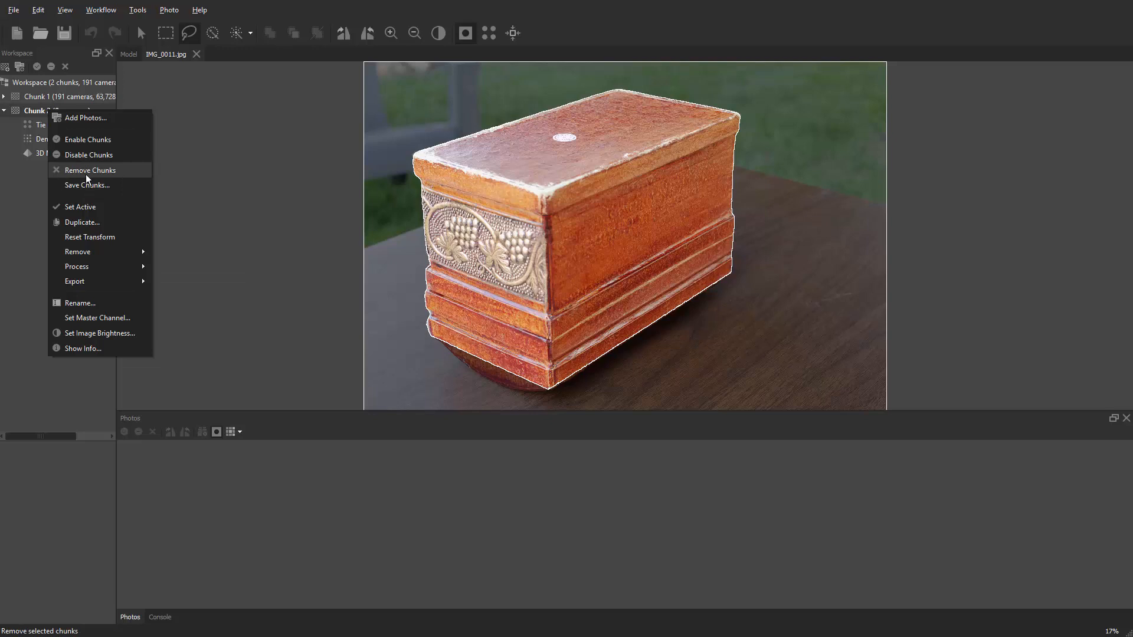
{"action": "left_click", "coordinate": [91, 170]}
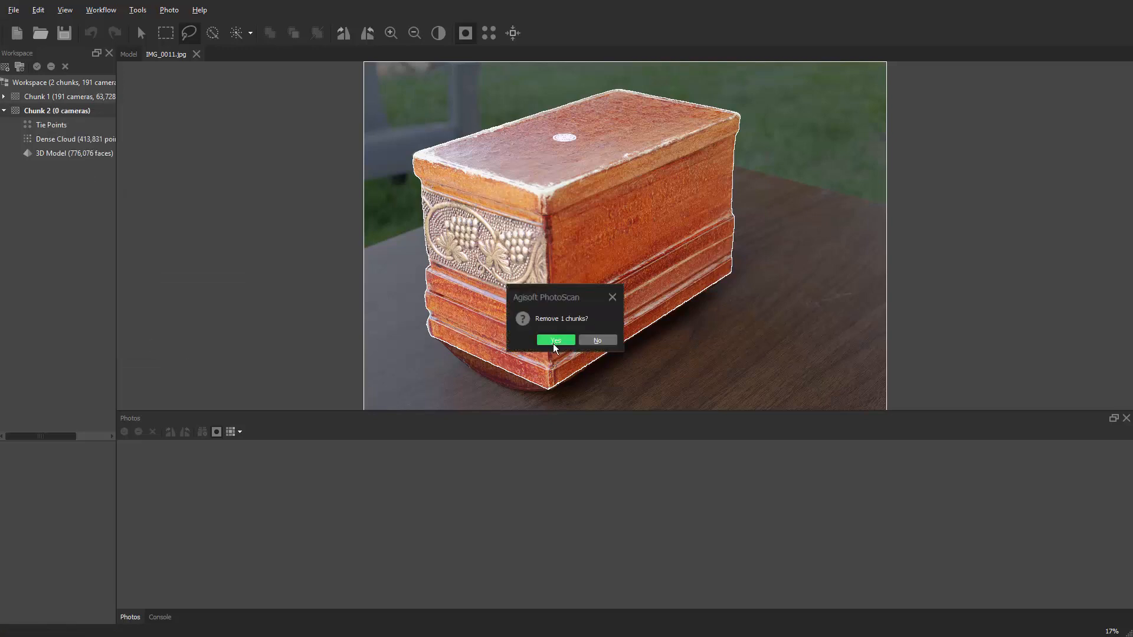
{"action": "left_click", "coordinate": [555, 340]}
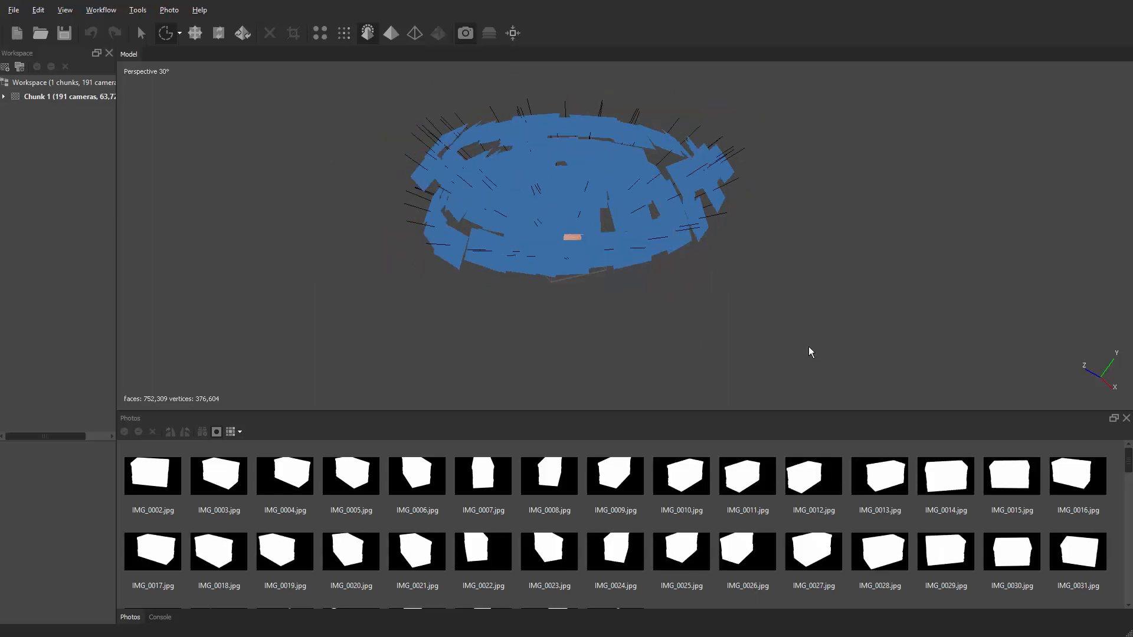
- Turn off Display mask thumbnails so the Photos pane shows the ordinary pictures
{"action": "left_click", "coordinate": [216, 432]}
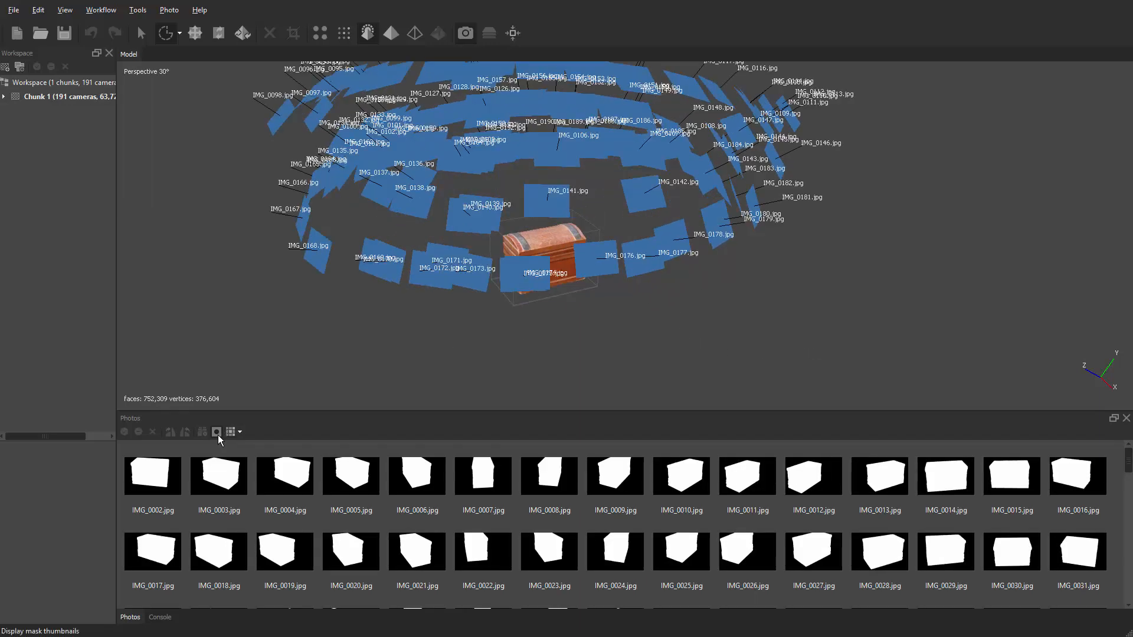
{"action": "left_click", "coordinate": [230, 432]}
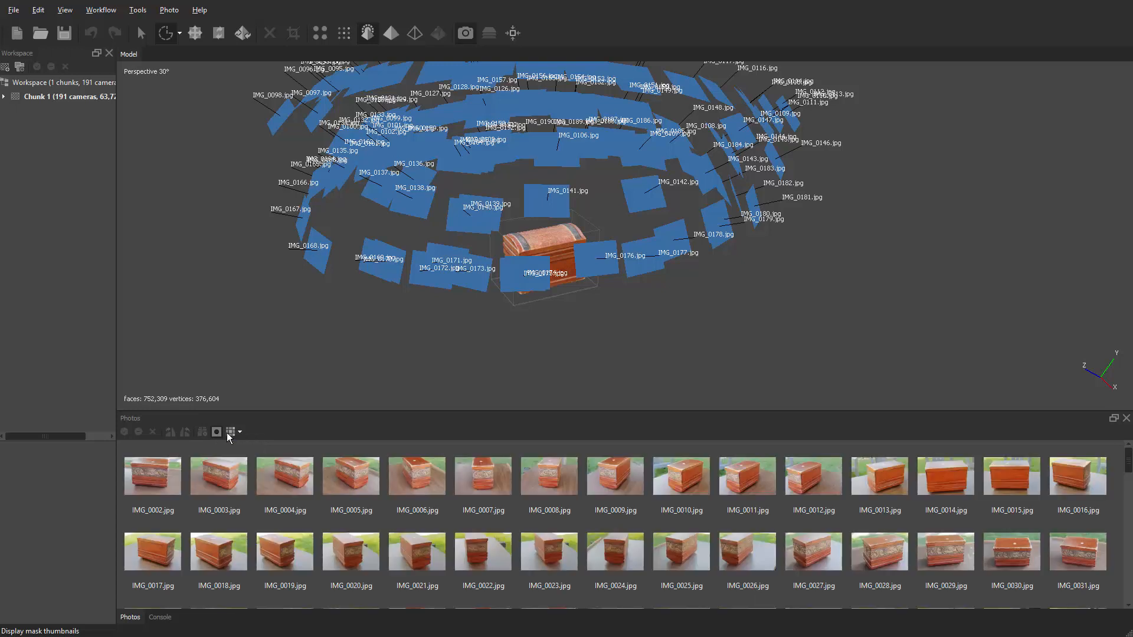
{"action": "mouse_move", "coordinate": [358, 86]}
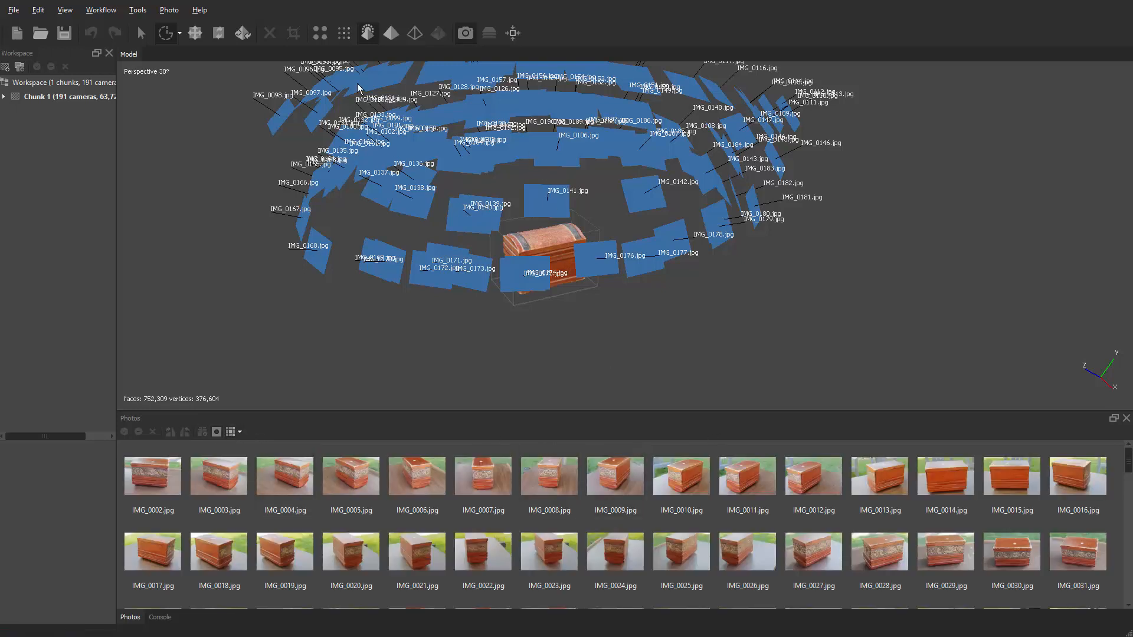
{"action": "mouse_move", "coordinate": [249, 237]}
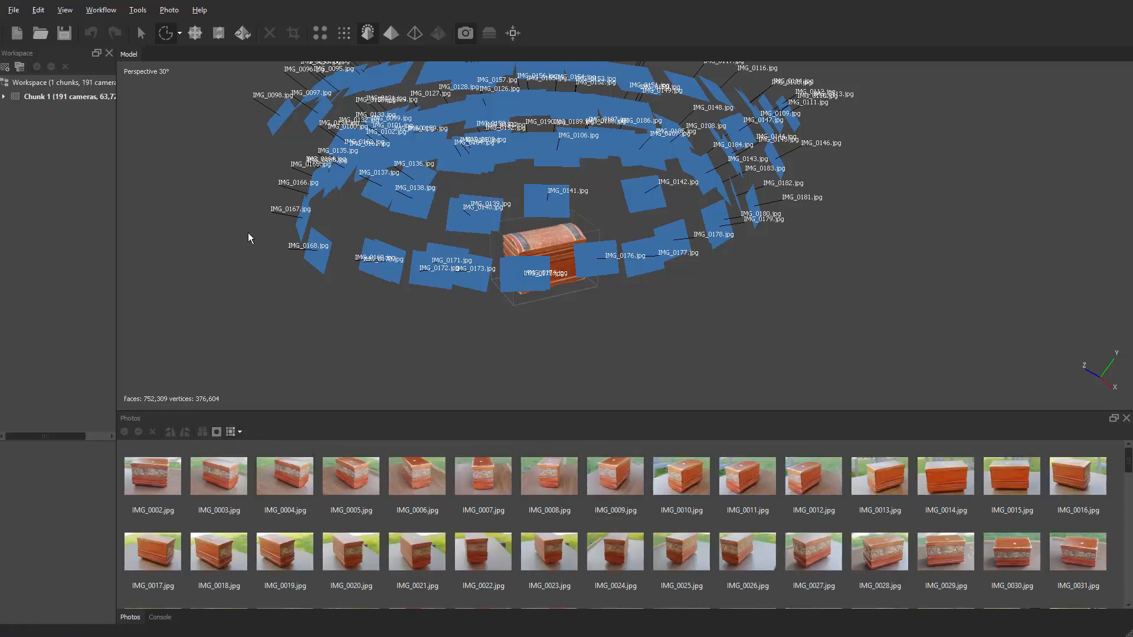
{"action": "mouse_move", "coordinate": [126, 15]}
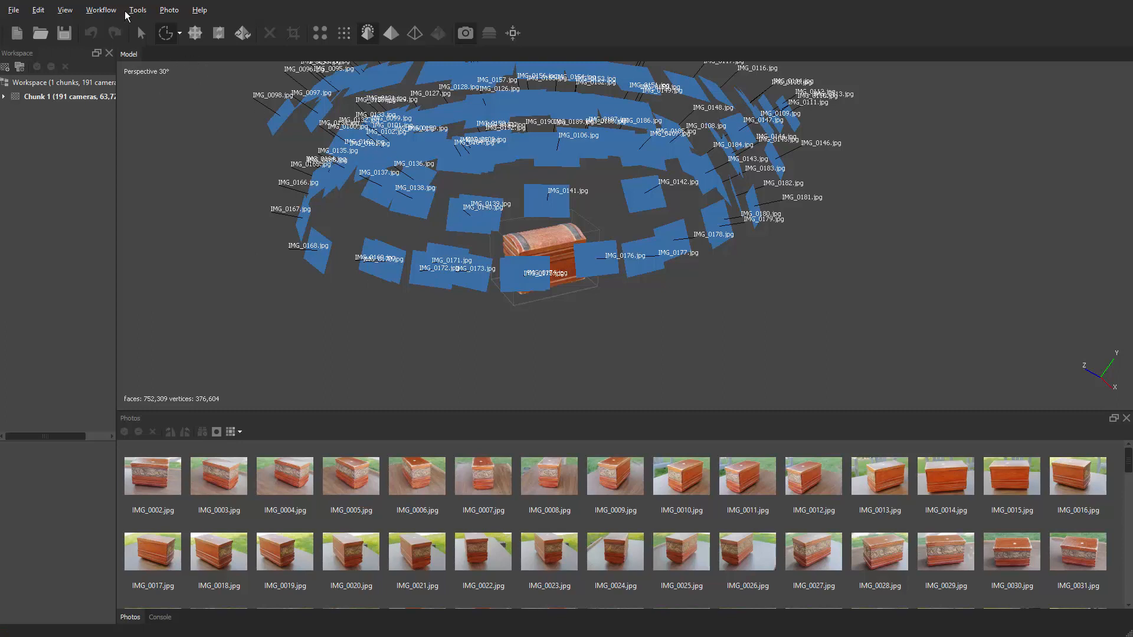
{"action": "mouse_move", "coordinate": [101, 9]}
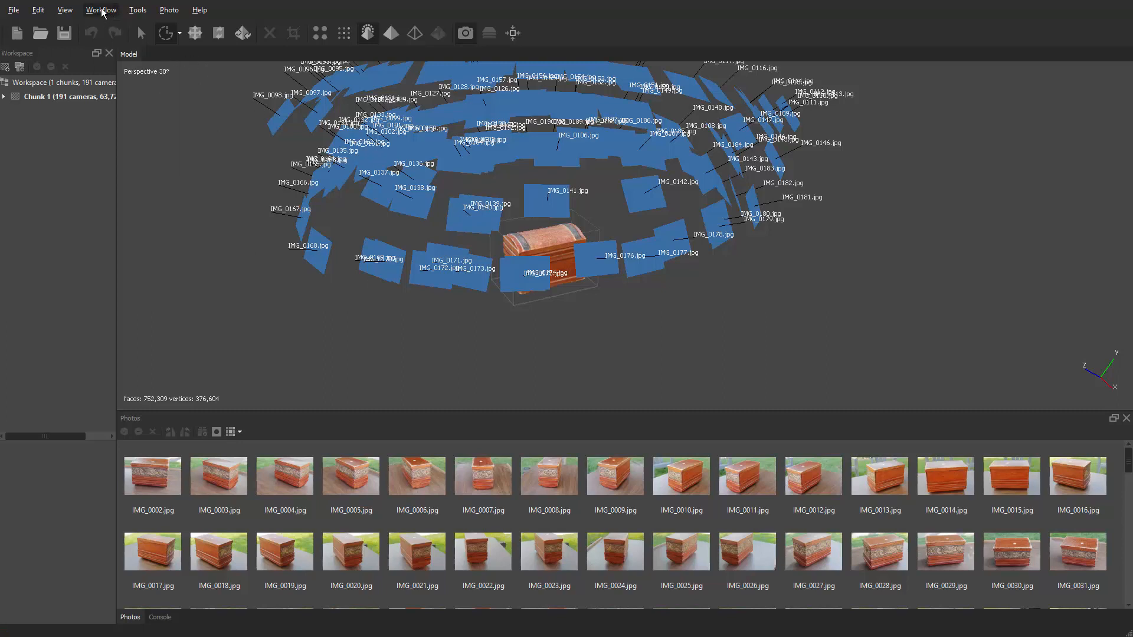
- Run Align Photos at High accuracy with Constrain features by mask enabled
{"action": "left_click", "coordinate": [100, 9]}
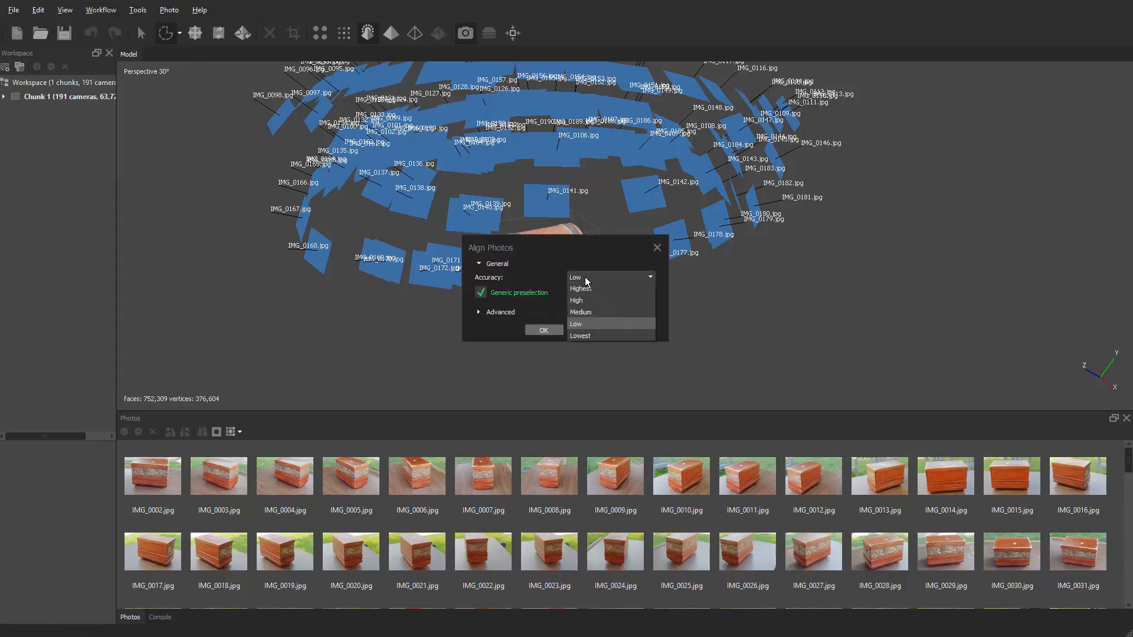
{"action": "left_click", "coordinate": [576, 300]}
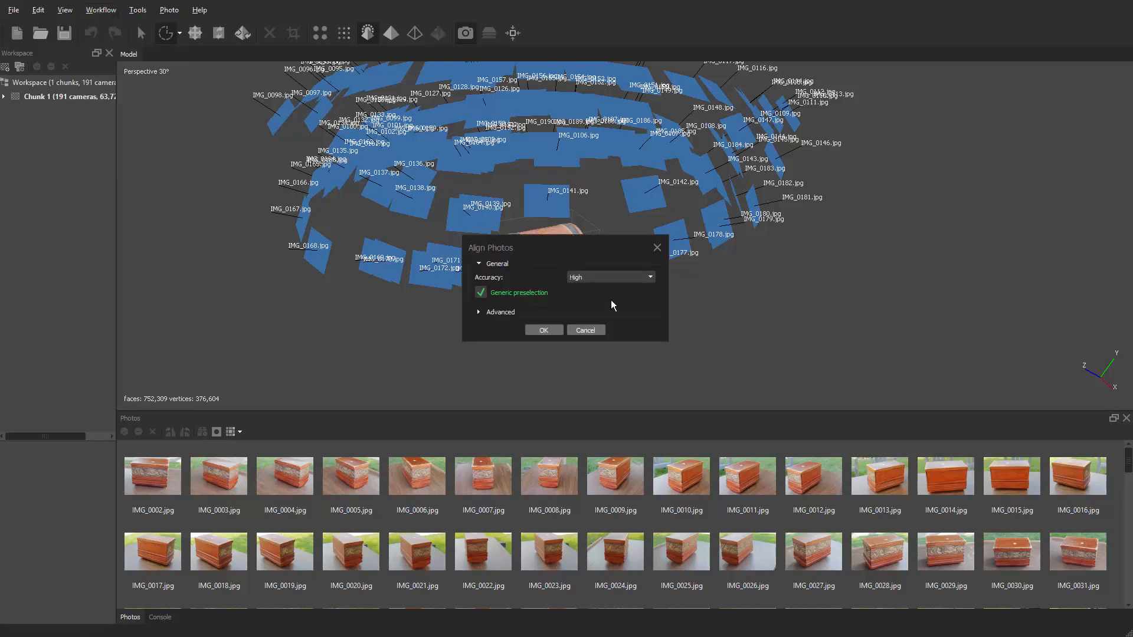
{"action": "mouse_move", "coordinate": [492, 316]}
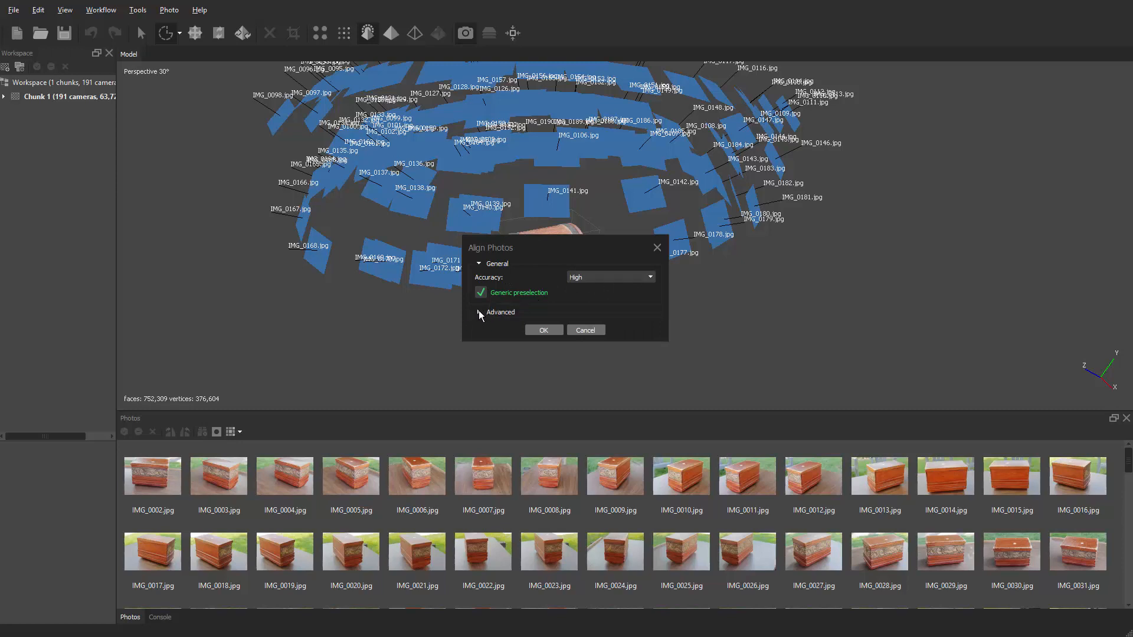
{"action": "left_click", "coordinate": [480, 312]}
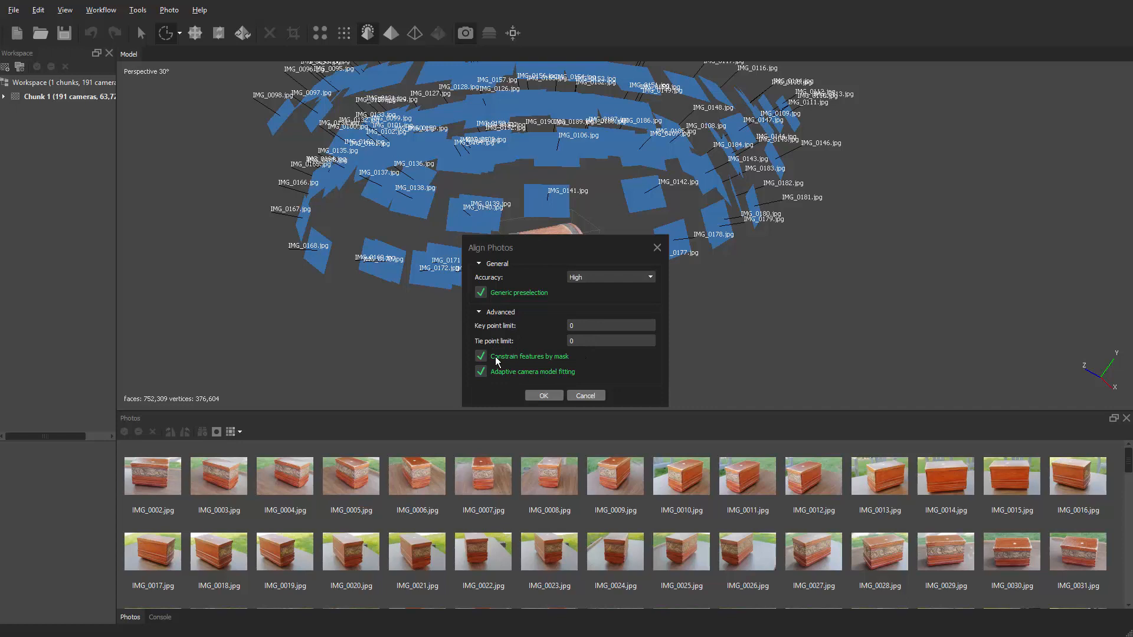
{"action": "left_click", "coordinate": [480, 355]}
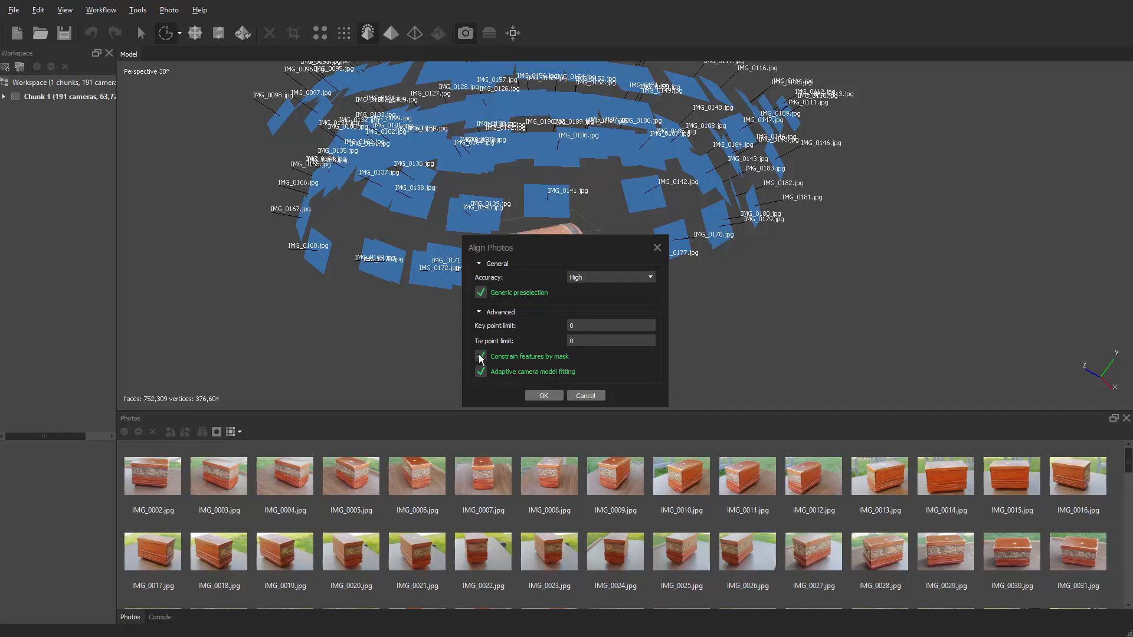
{"action": "left_click", "coordinate": [480, 357]}
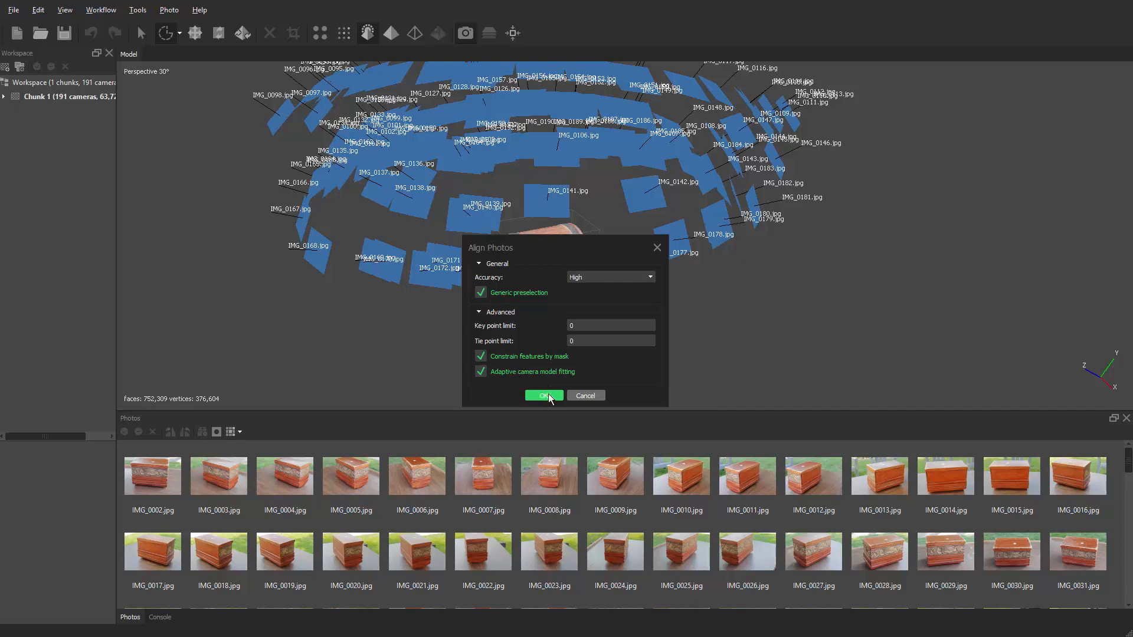
{"action": "left_click", "coordinate": [543, 396]}
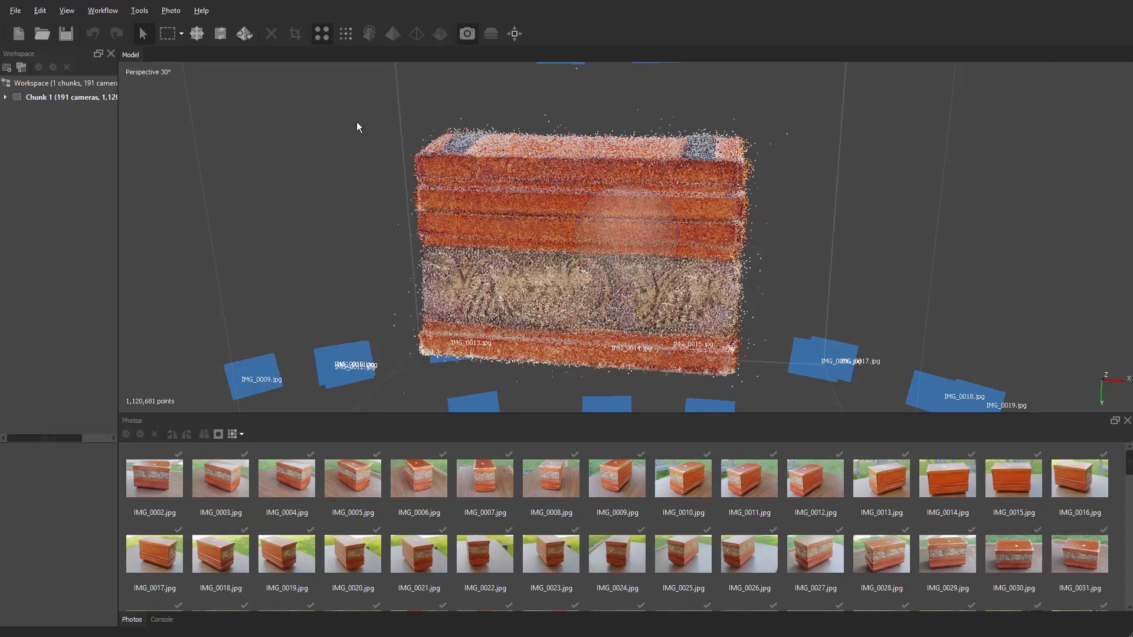
{"action": "mouse_move", "coordinate": [345, 34]}
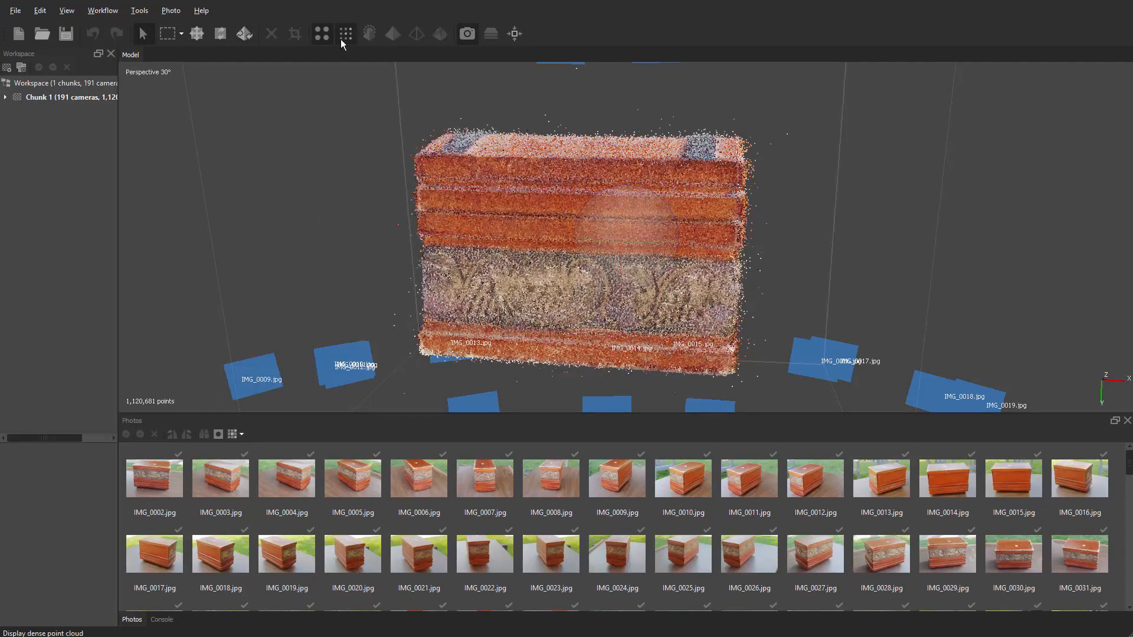
- Switch the Model view to the dense point cloud display
{"action": "left_click", "coordinate": [346, 34]}
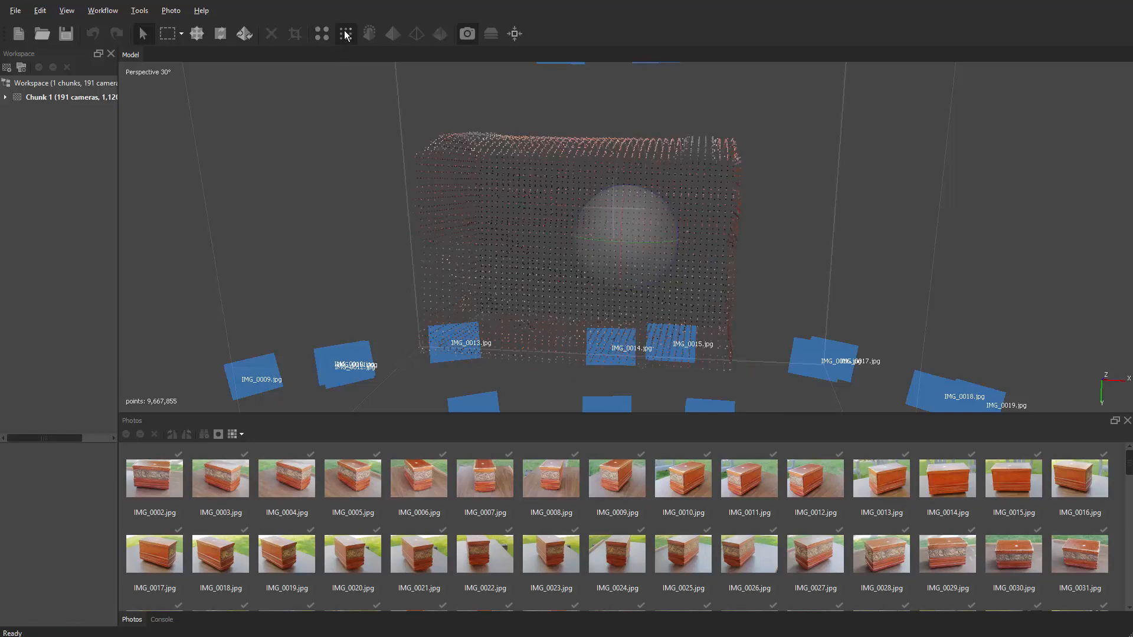
{"action": "left_click", "coordinate": [345, 34]}
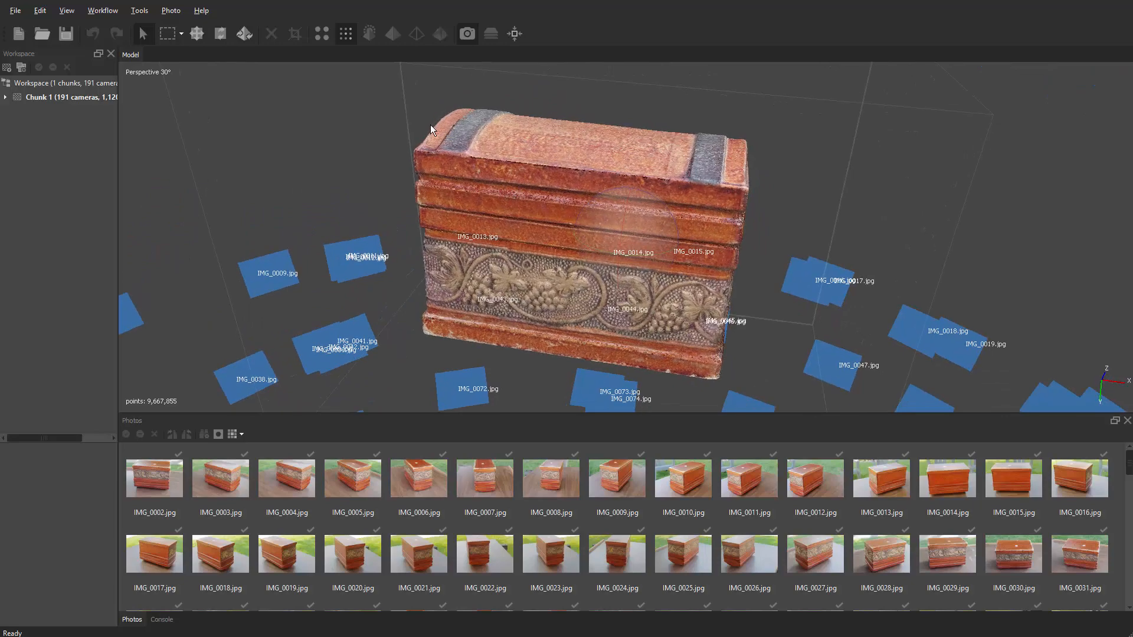
{"action": "mouse_move", "coordinate": [729, 159]}
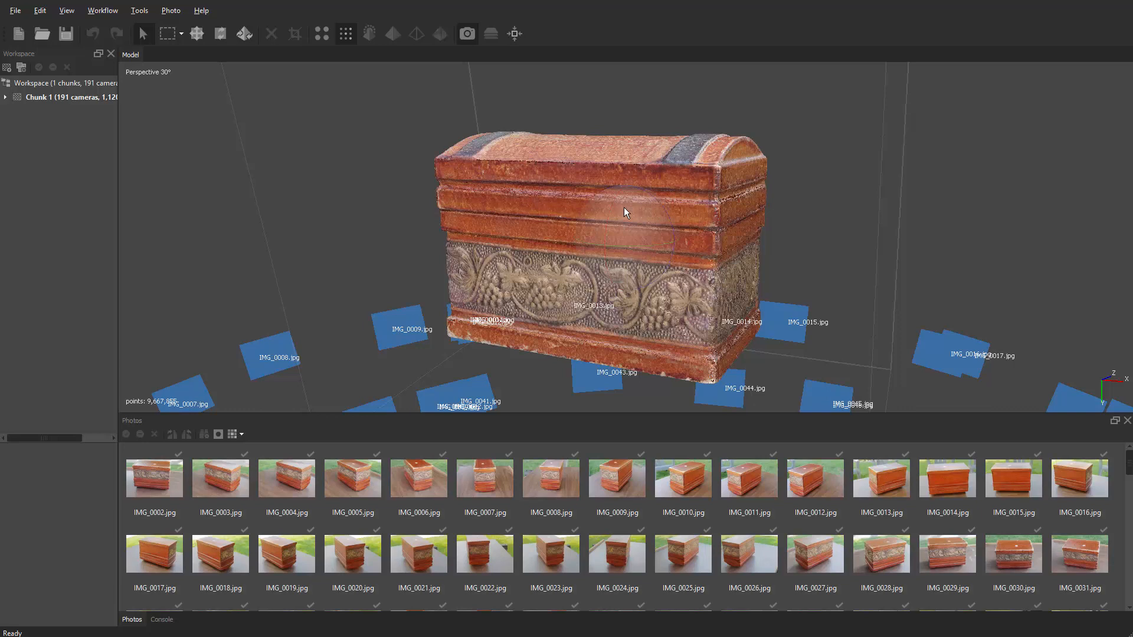
- Build a mesh from the dense cloud with a custom 3,000,000 face count and vertex colors calculated
{"action": "left_click", "coordinate": [102, 11]}
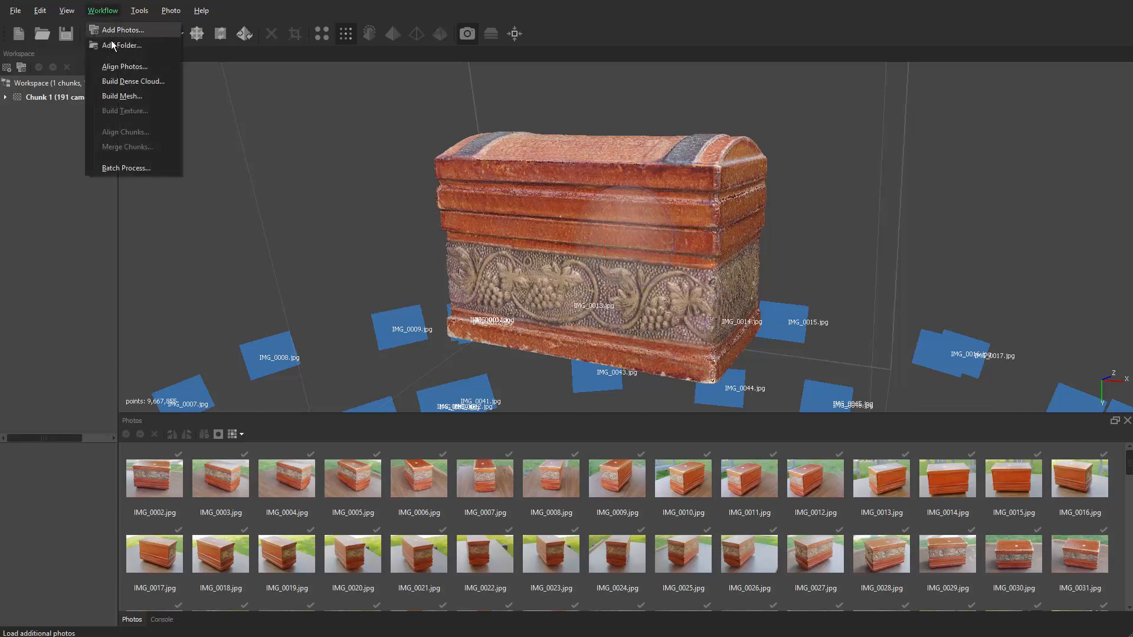
{"action": "left_click", "coordinate": [121, 96]}
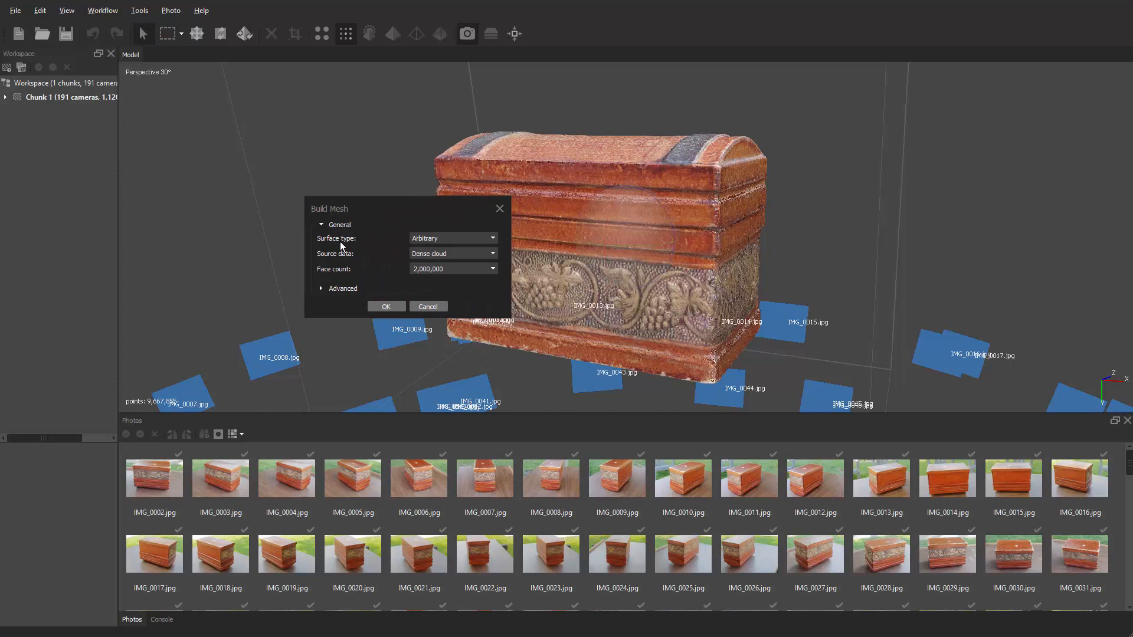
{"action": "mouse_move", "coordinate": [392, 263]}
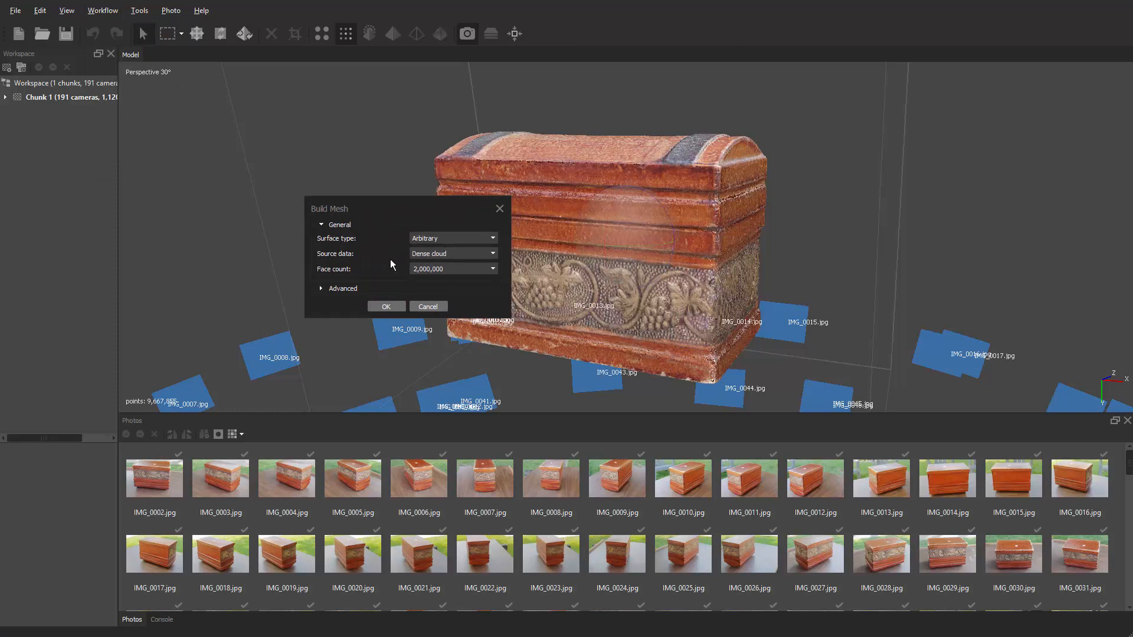
{"action": "mouse_move", "coordinate": [441, 263]}
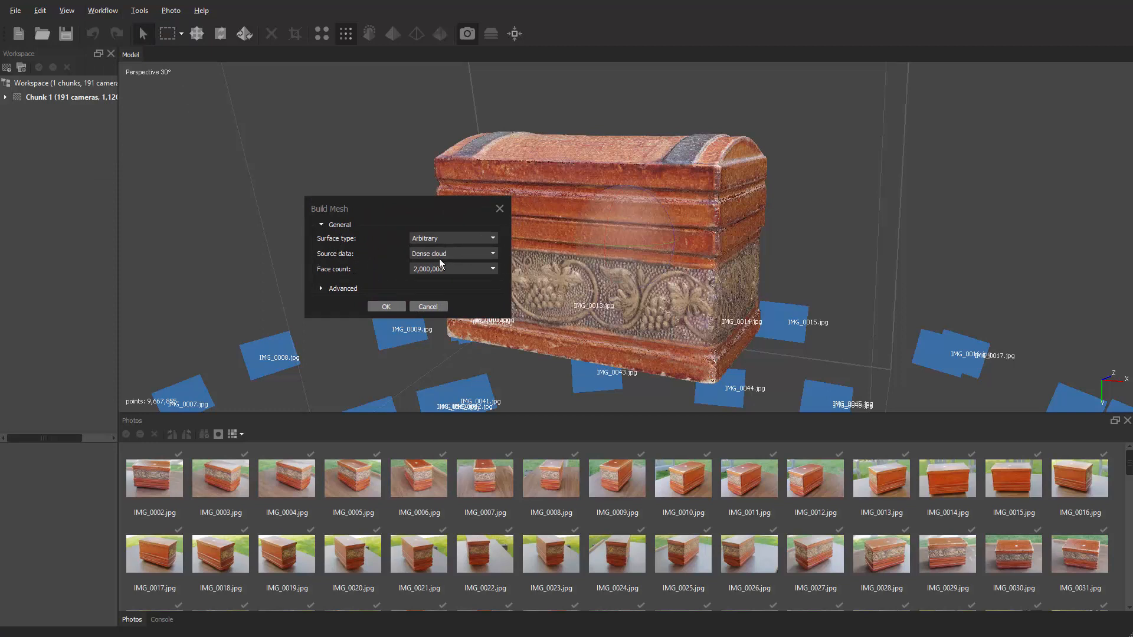
{"action": "mouse_move", "coordinate": [339, 275]}
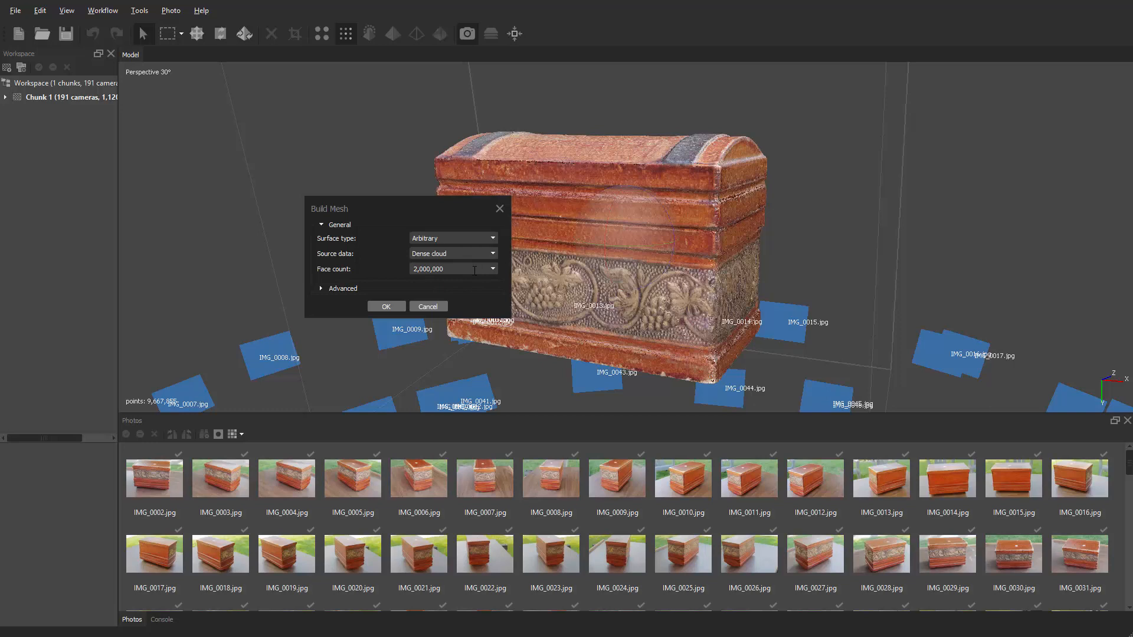
{"action": "left_click", "coordinate": [494, 268]}
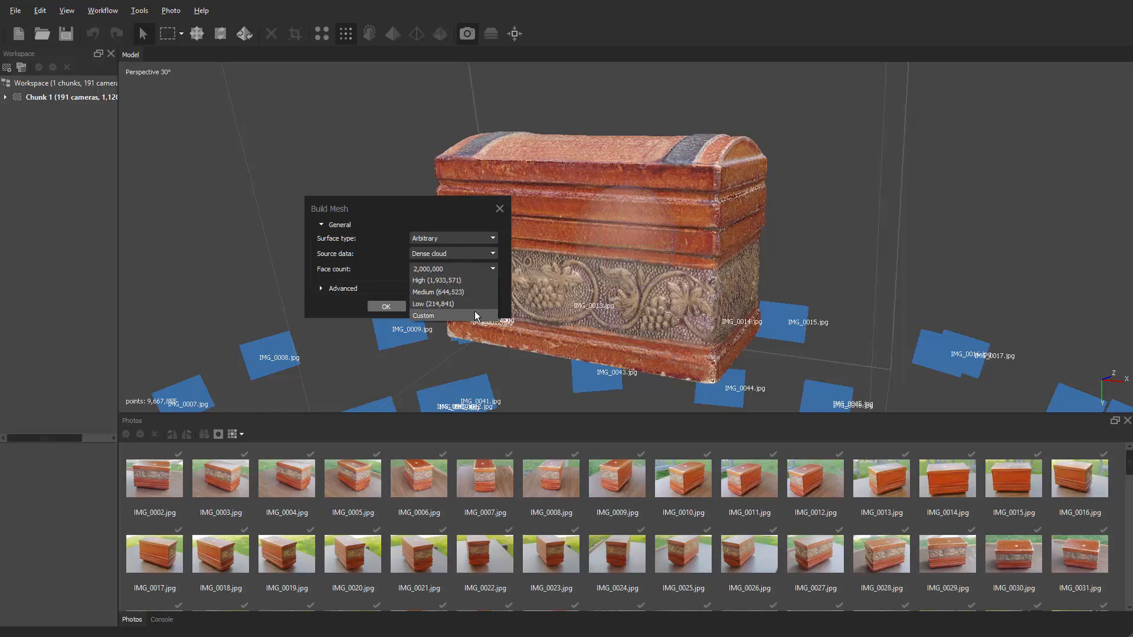
{"action": "mouse_move", "coordinate": [419, 320]}
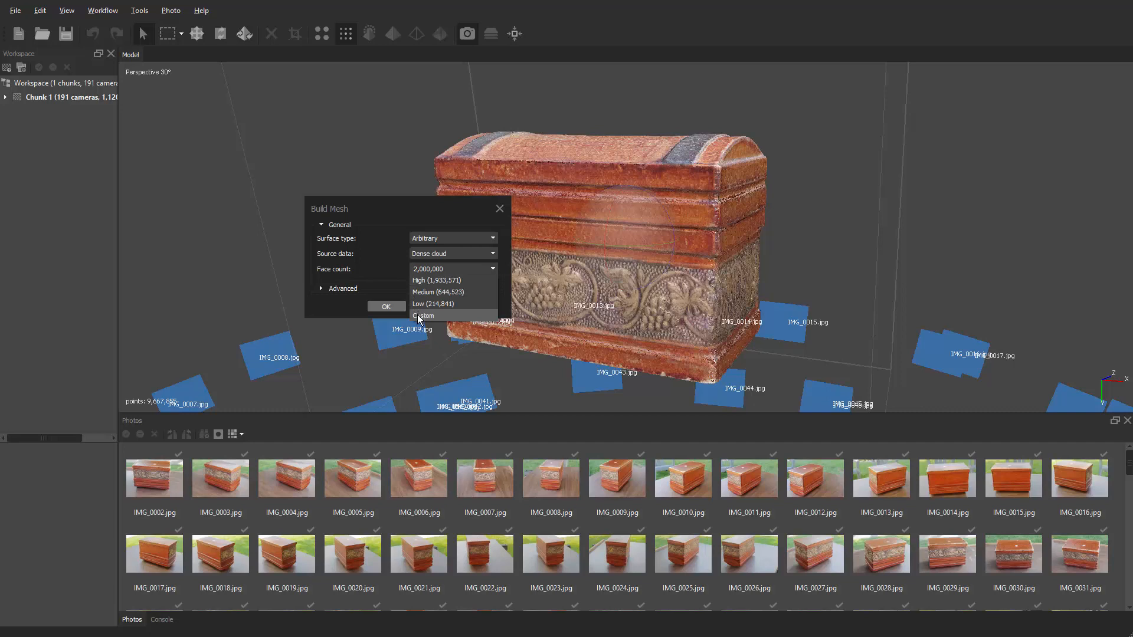
{"action": "left_click", "coordinate": [422, 316]}
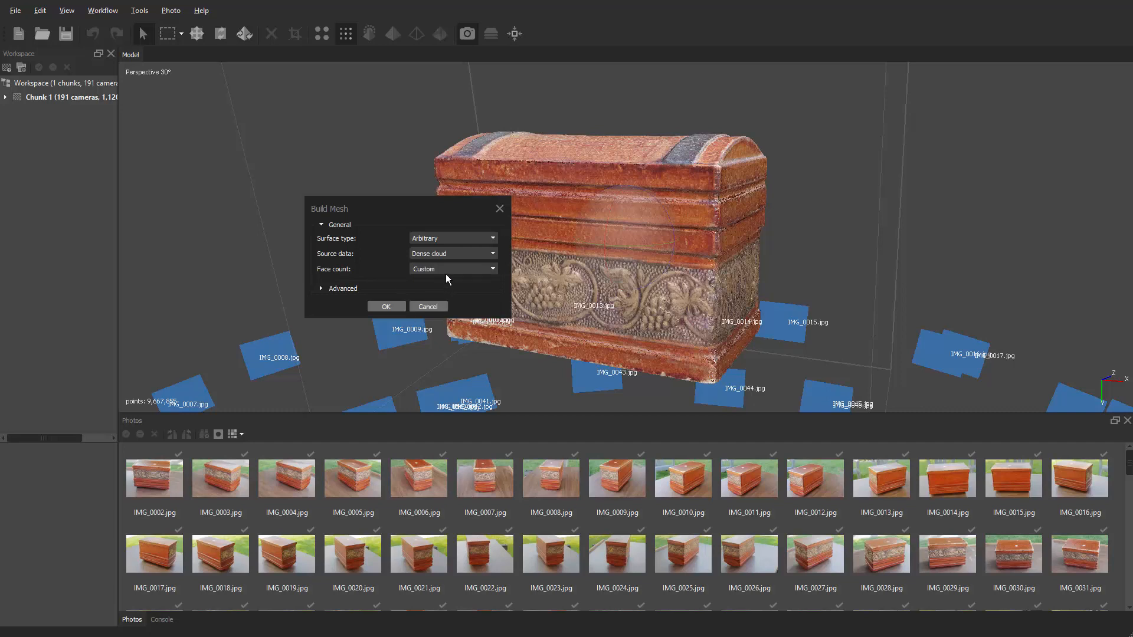
{"action": "left_click", "coordinate": [452, 268]}
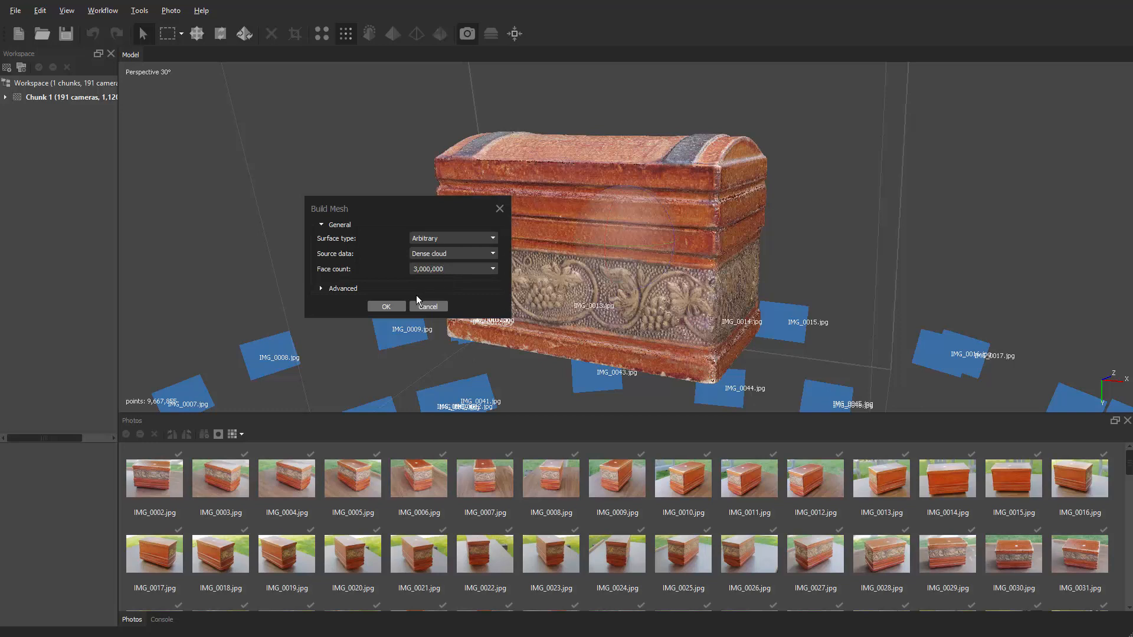
{"action": "mouse_move", "coordinate": [320, 289]}
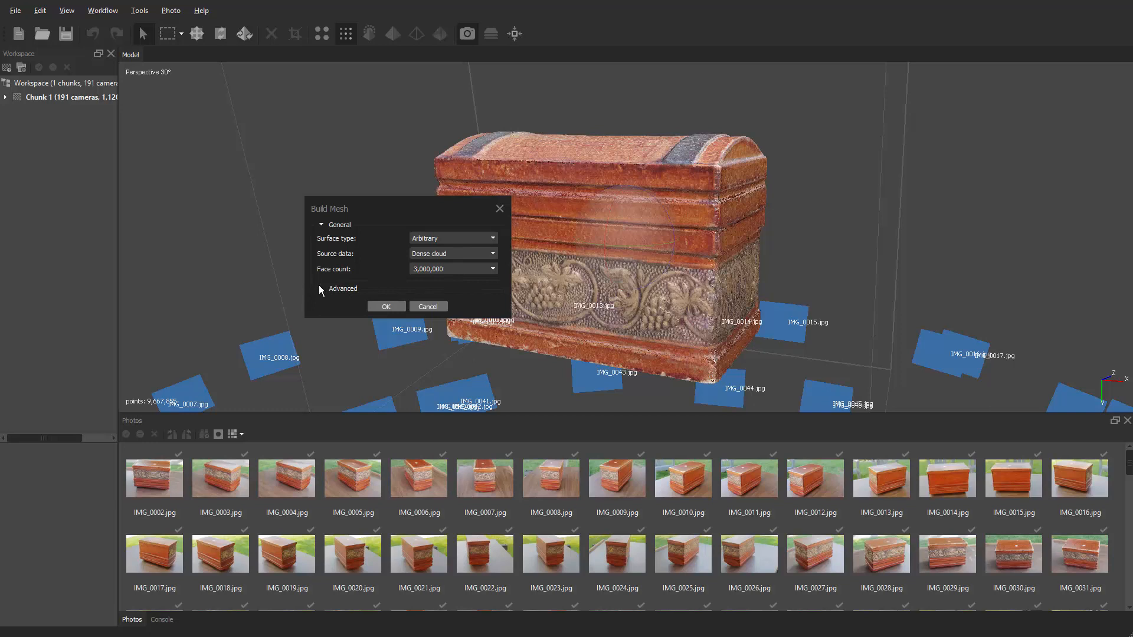
{"action": "left_click", "coordinate": [322, 288]}
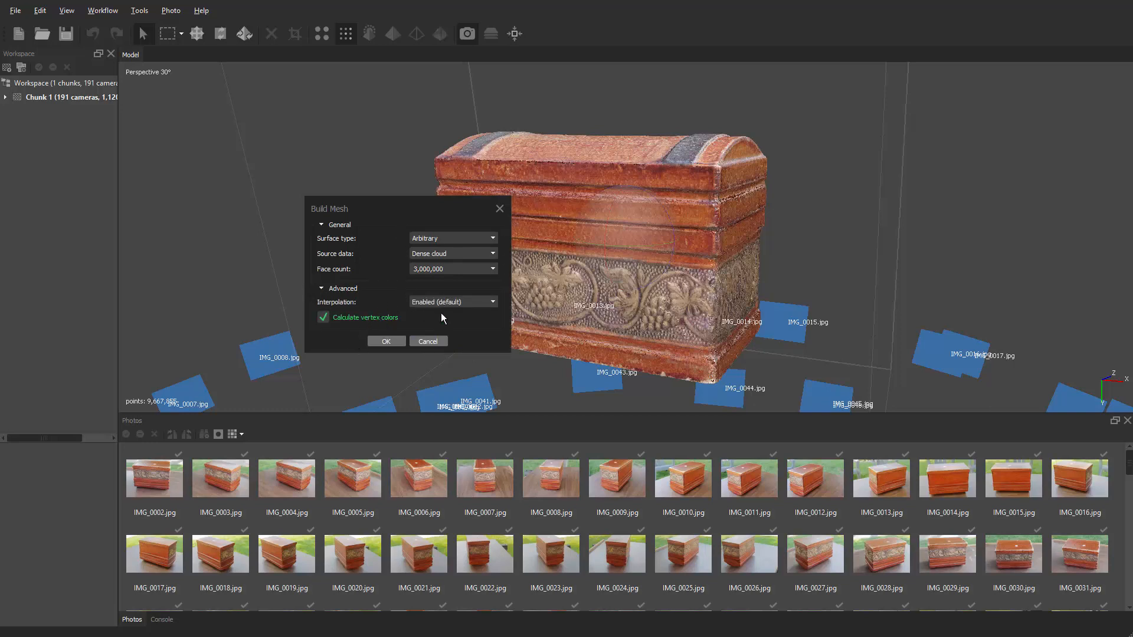
{"action": "mouse_move", "coordinate": [386, 341]}
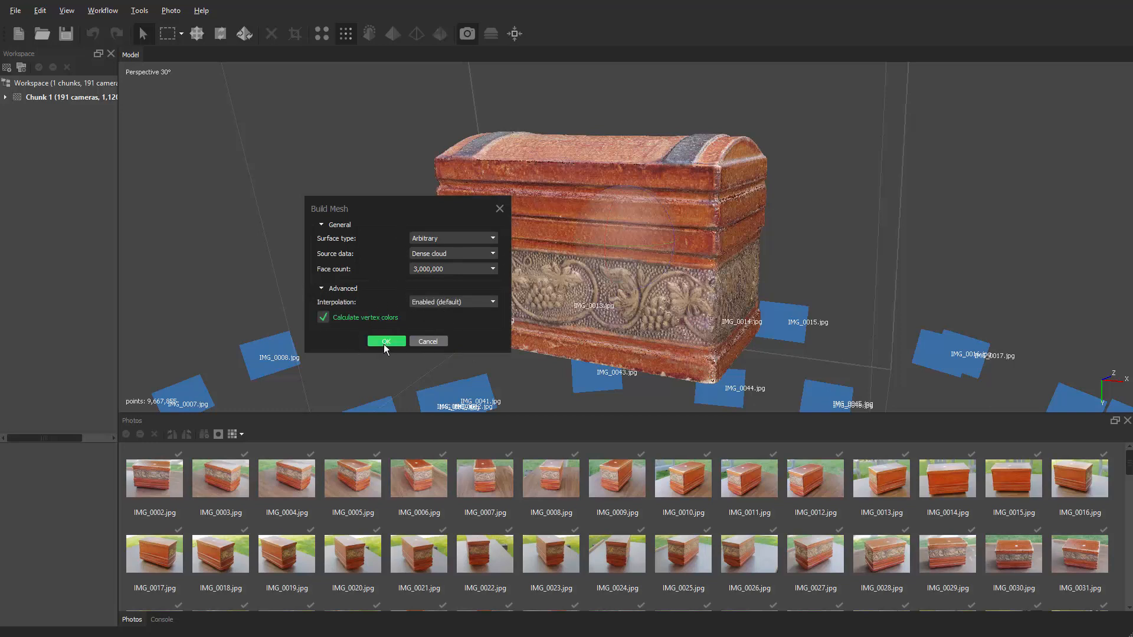
{"action": "left_click", "coordinate": [385, 341]}
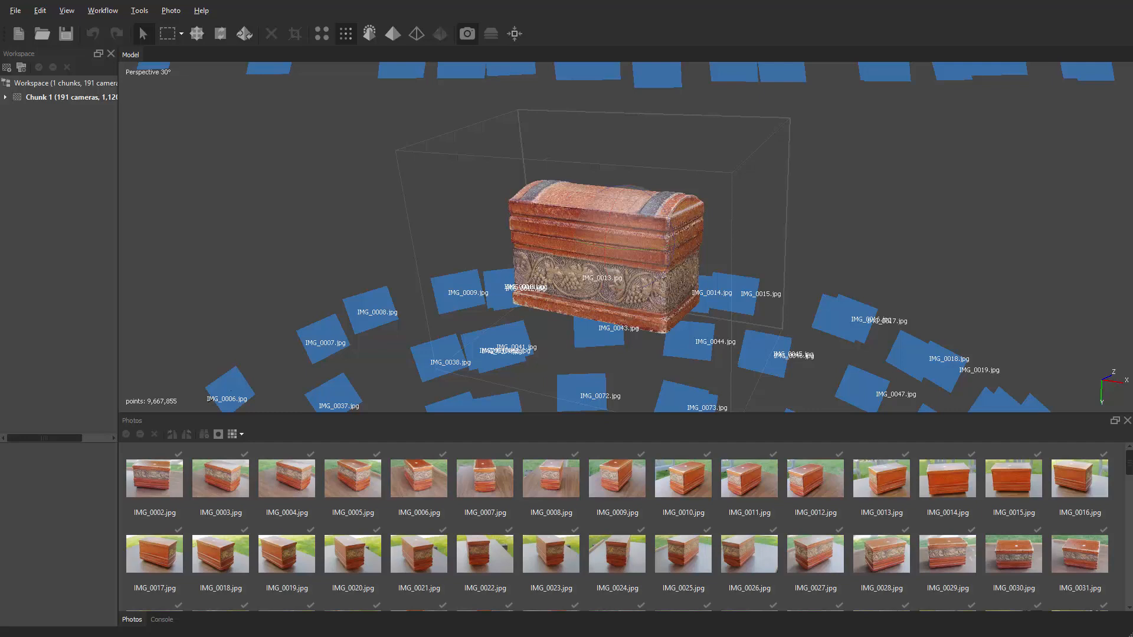
{"action": "mouse_move", "coordinate": [656, 187]}
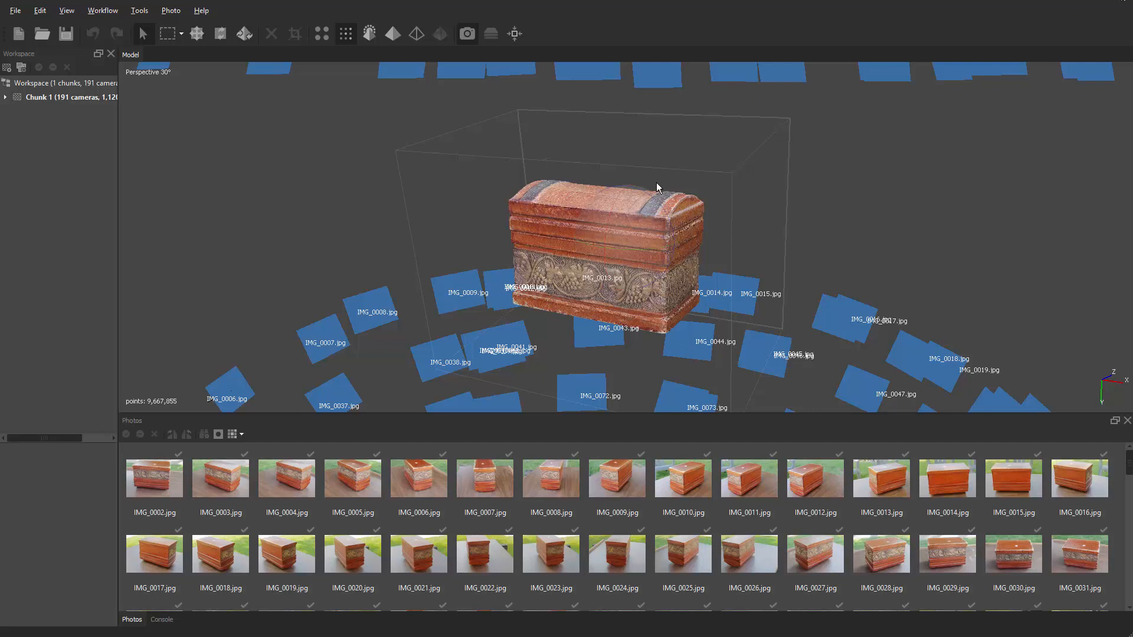
{"action": "mouse_move", "coordinate": [344, 94]}
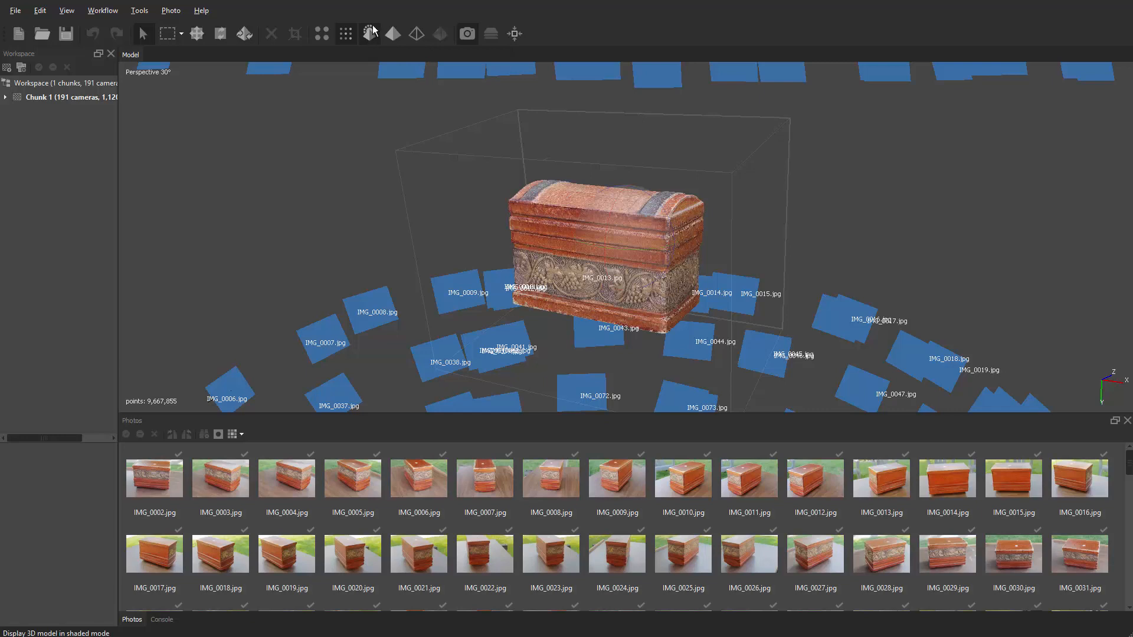
{"action": "mouse_move", "coordinate": [370, 37]}
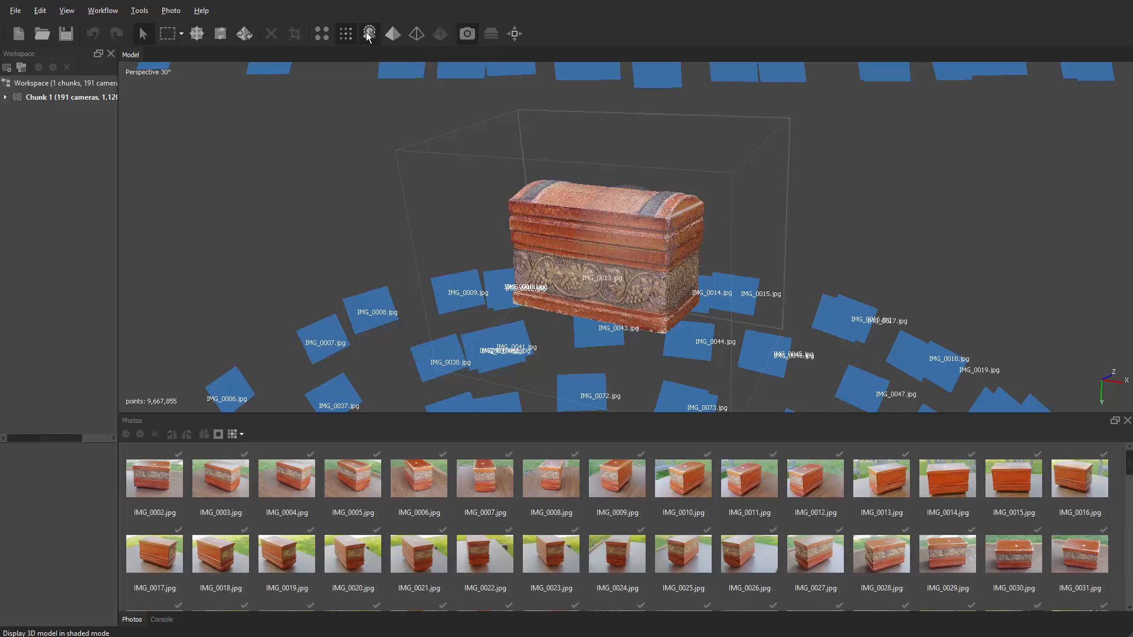
- Show the mesh shaded in colour and hide the camera positions
{"action": "left_click", "coordinate": [369, 34]}
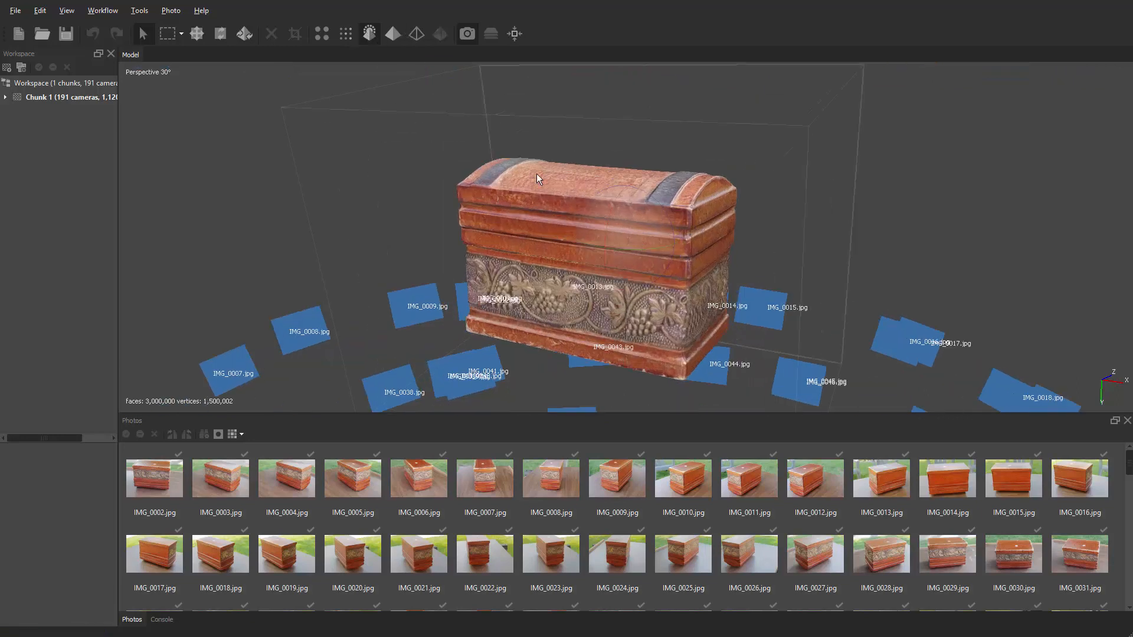
{"action": "mouse_move", "coordinate": [467, 35]}
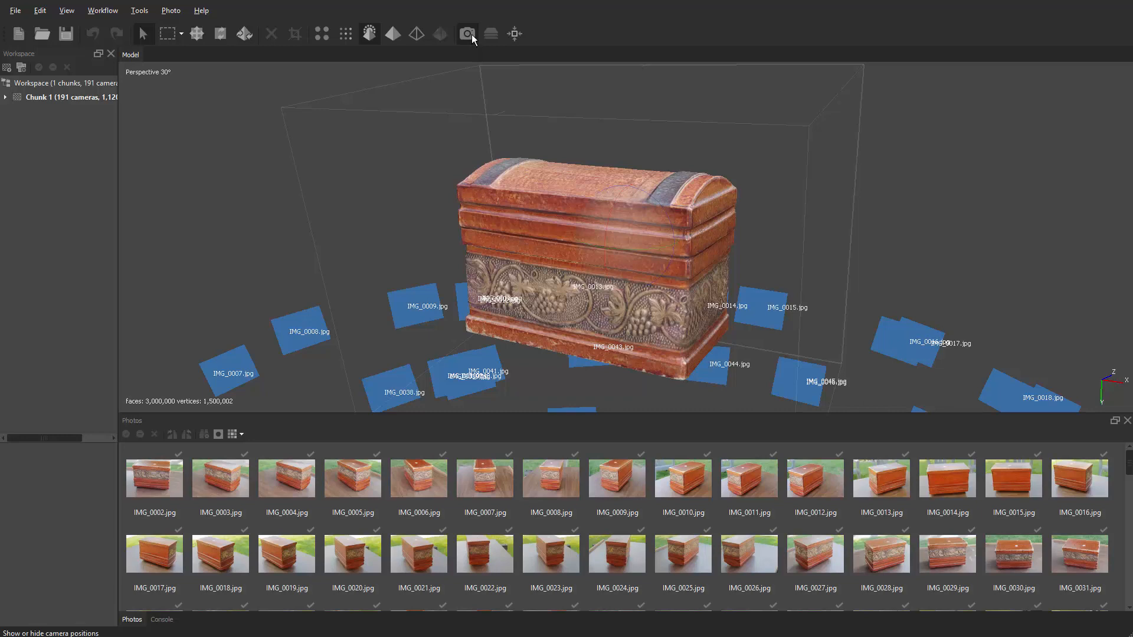
{"action": "left_click", "coordinate": [465, 33]}
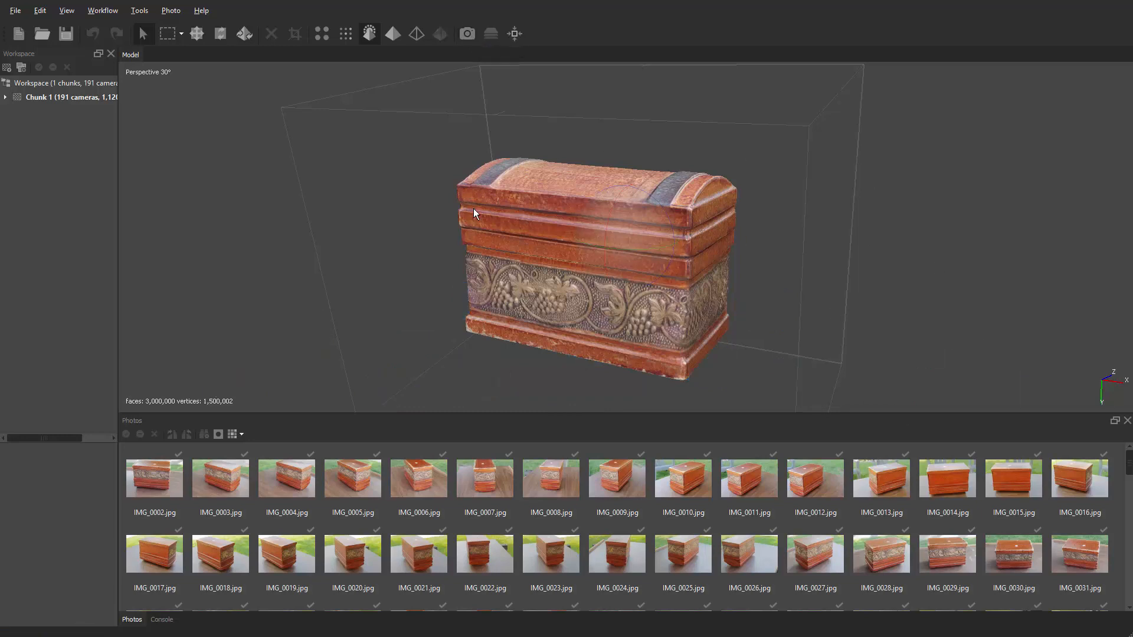
{"action": "mouse_move", "coordinate": [466, 263]}
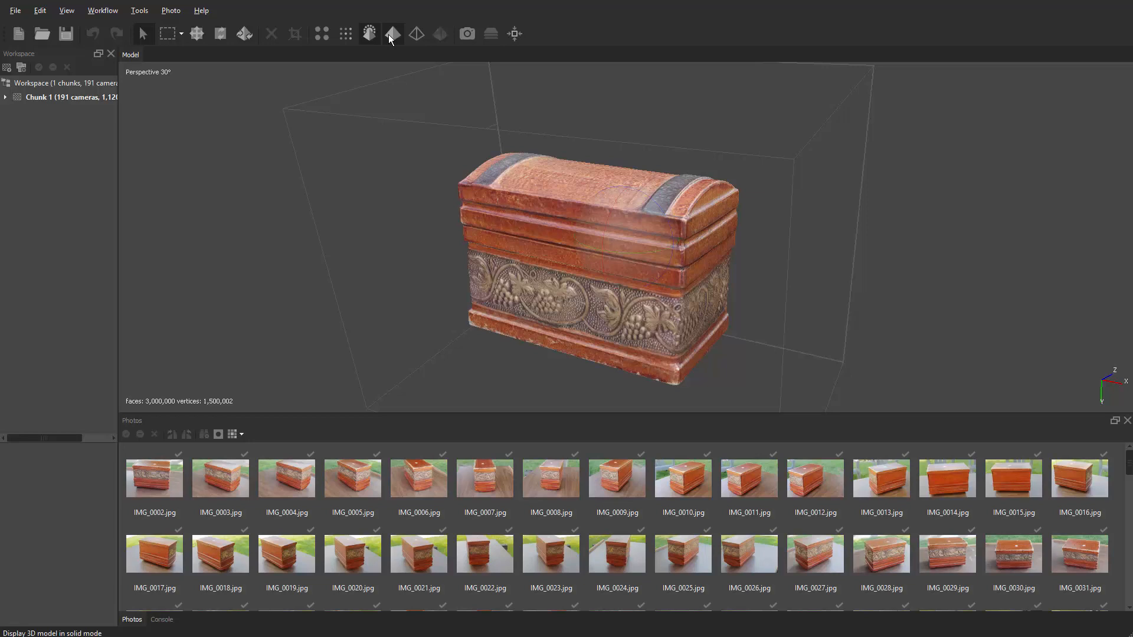
{"action": "left_click", "coordinate": [391, 33]}
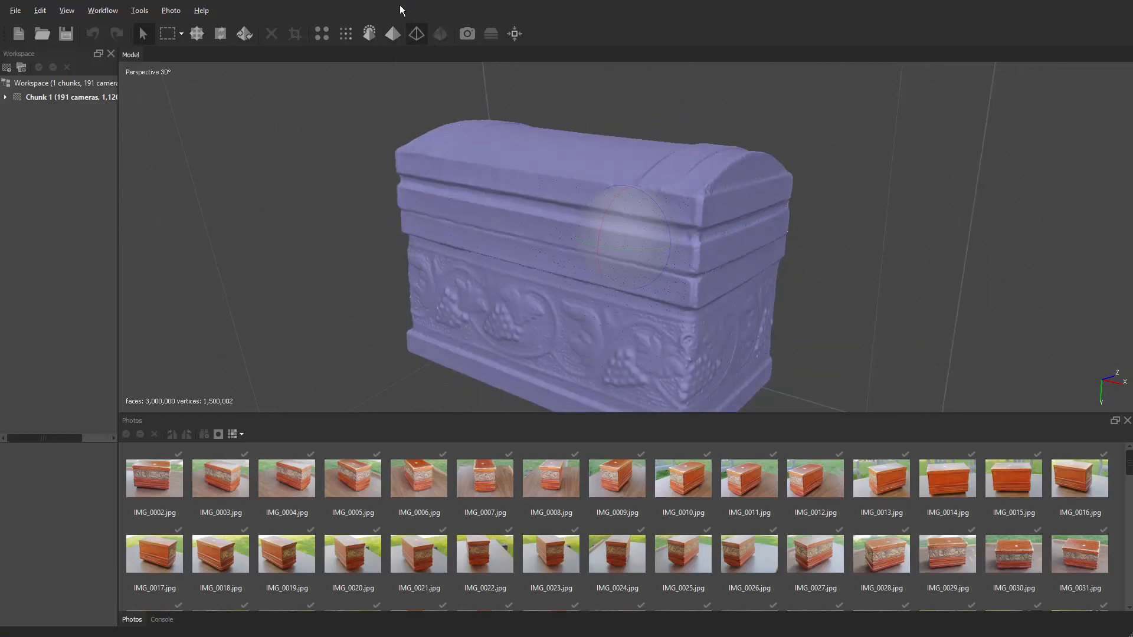
{"action": "left_click", "coordinate": [416, 33]}
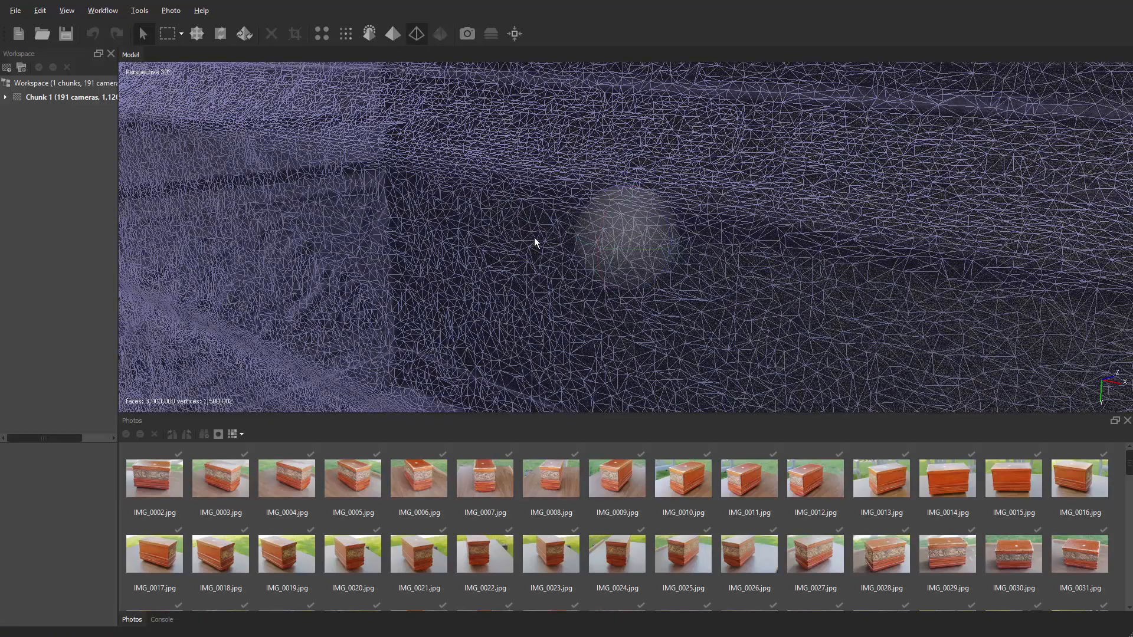
{"action": "mouse_move", "coordinate": [504, 232]}
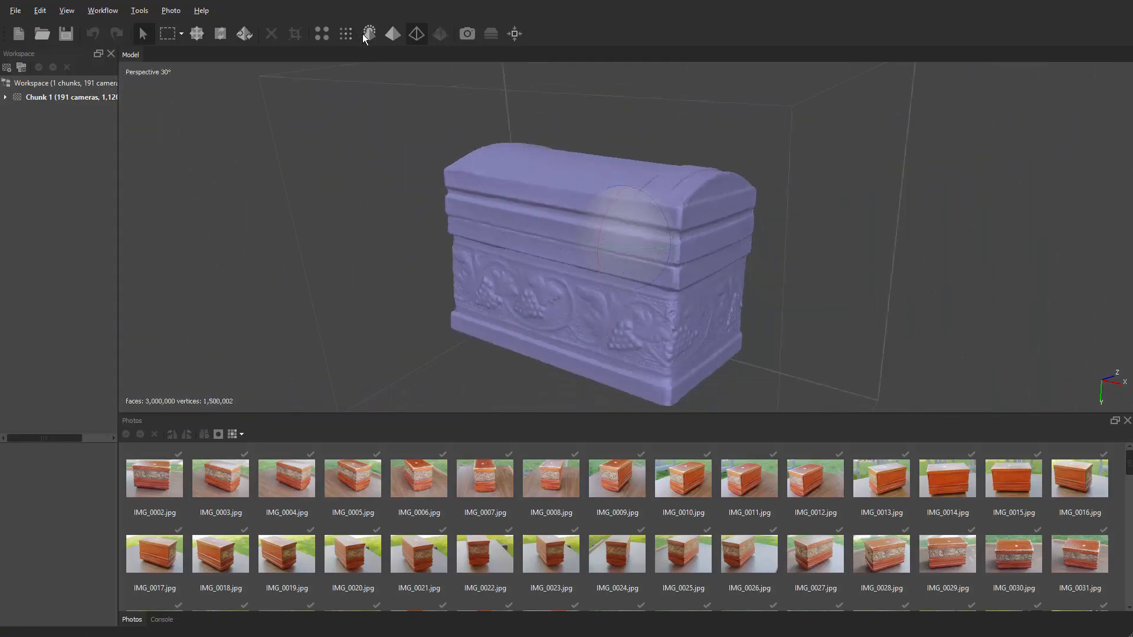
{"action": "left_click", "coordinate": [370, 34]}
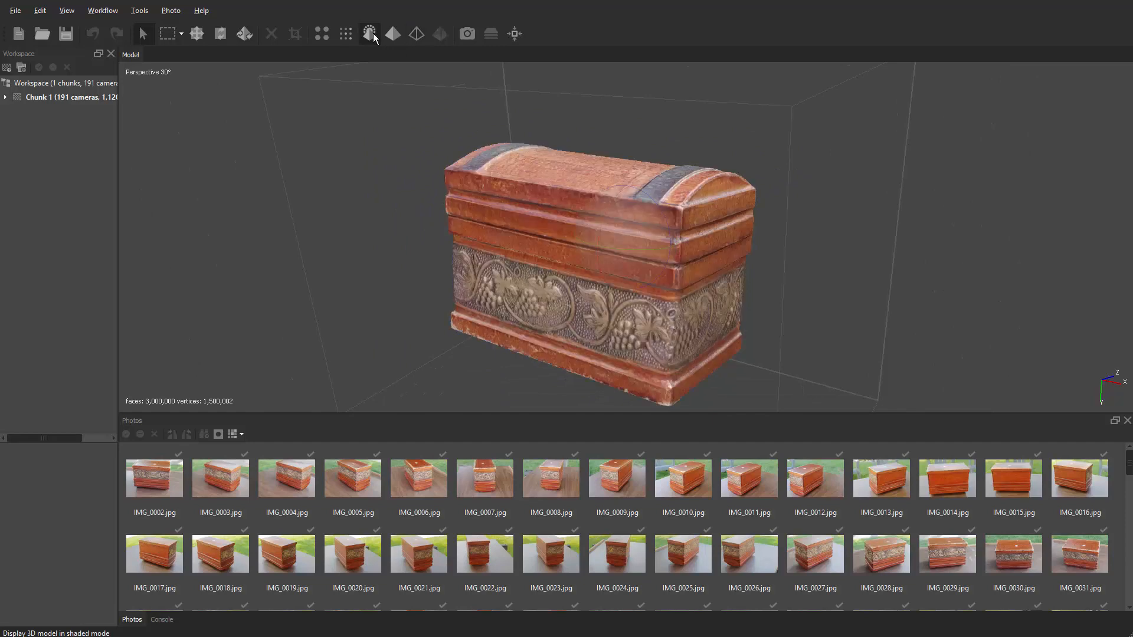
{"action": "mouse_move", "coordinate": [646, 275]}
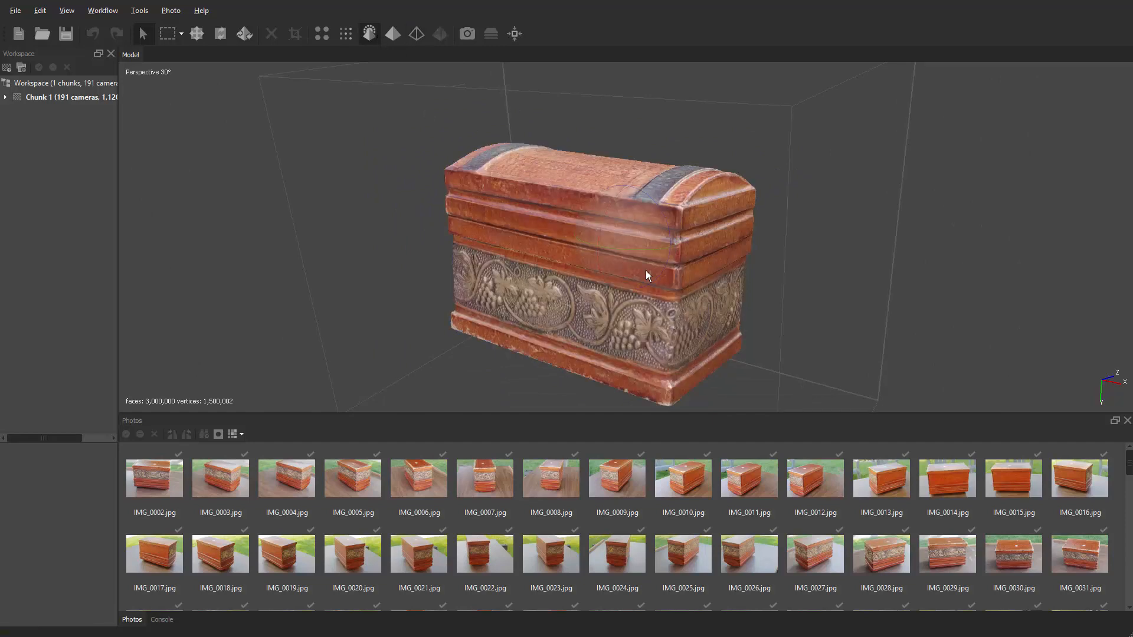
{"action": "mouse_move", "coordinate": [725, 297]}
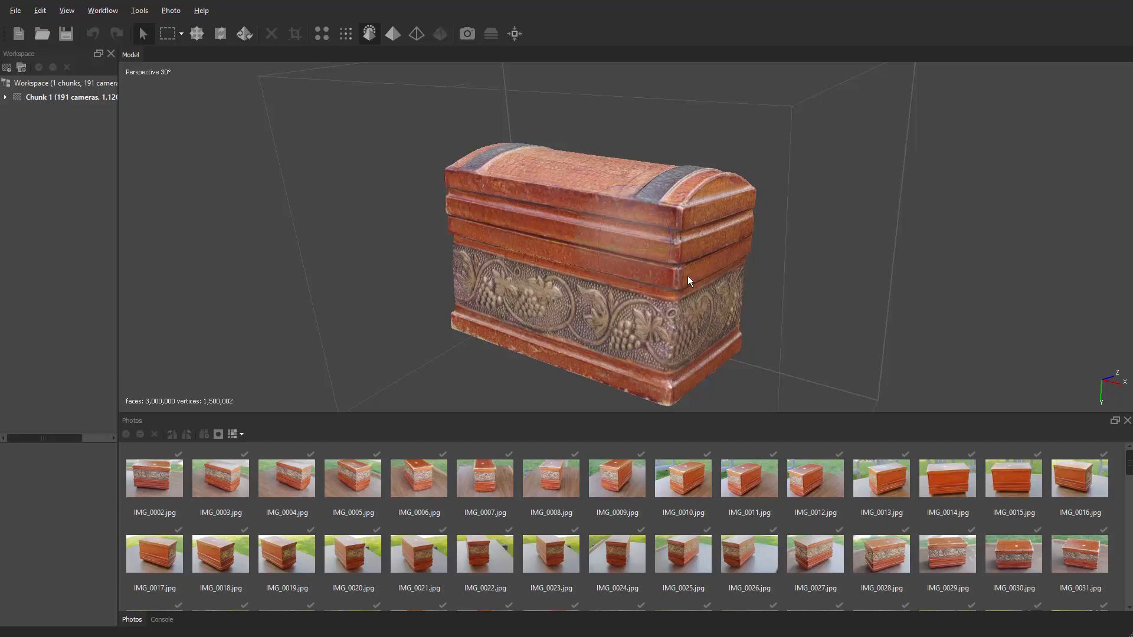
{"action": "mouse_move", "coordinate": [240, 79]}
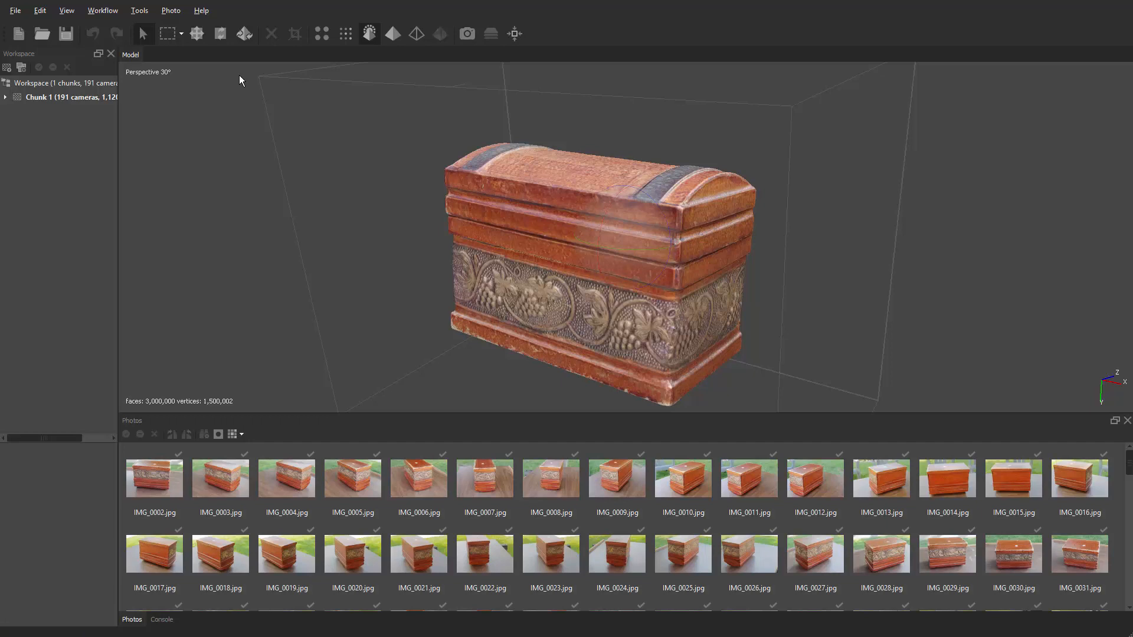
{"action": "left_click", "coordinate": [102, 11]}
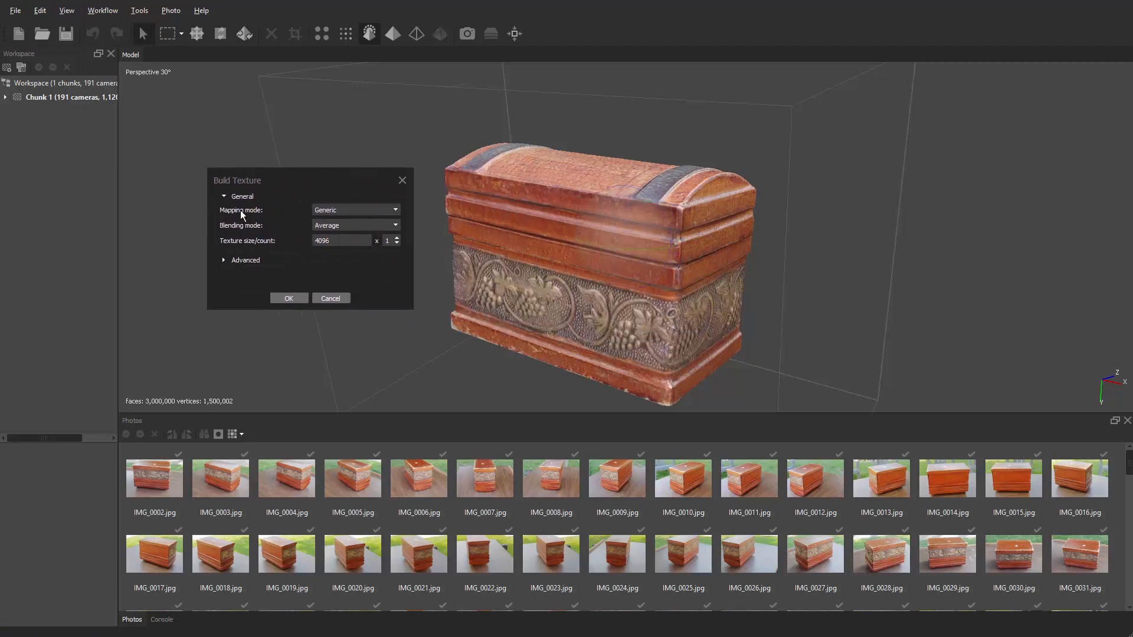
{"action": "mouse_move", "coordinate": [367, 220]}
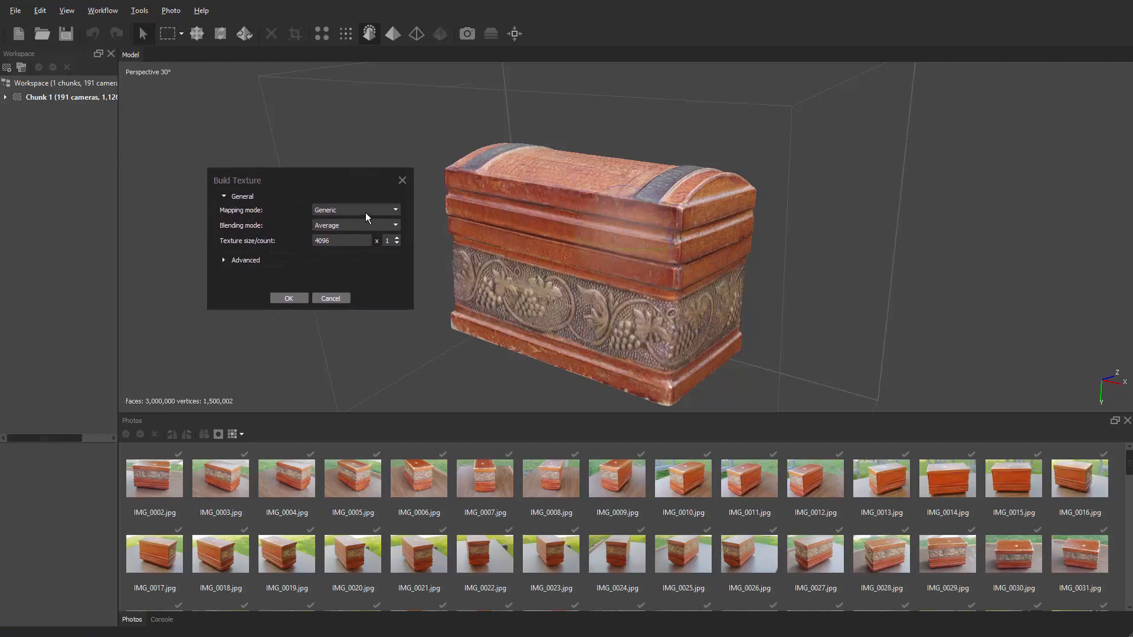
{"action": "mouse_move", "coordinate": [228, 230]}
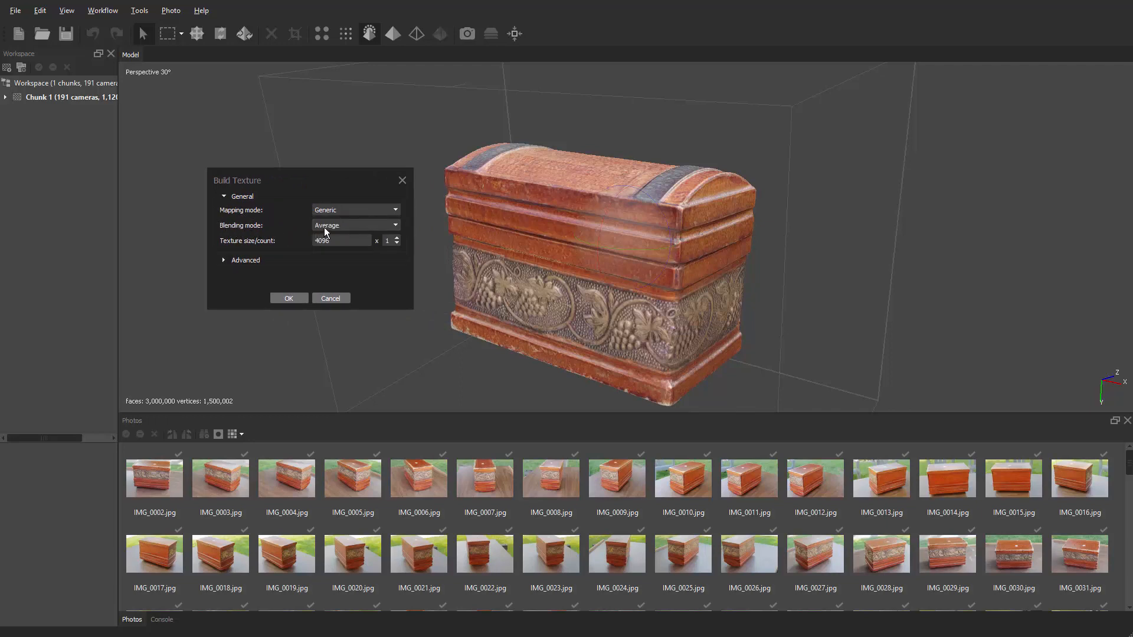
- Start Build Texture with Generic mapping, Average blending and 4096 size
{"action": "left_click", "coordinate": [354, 224]}
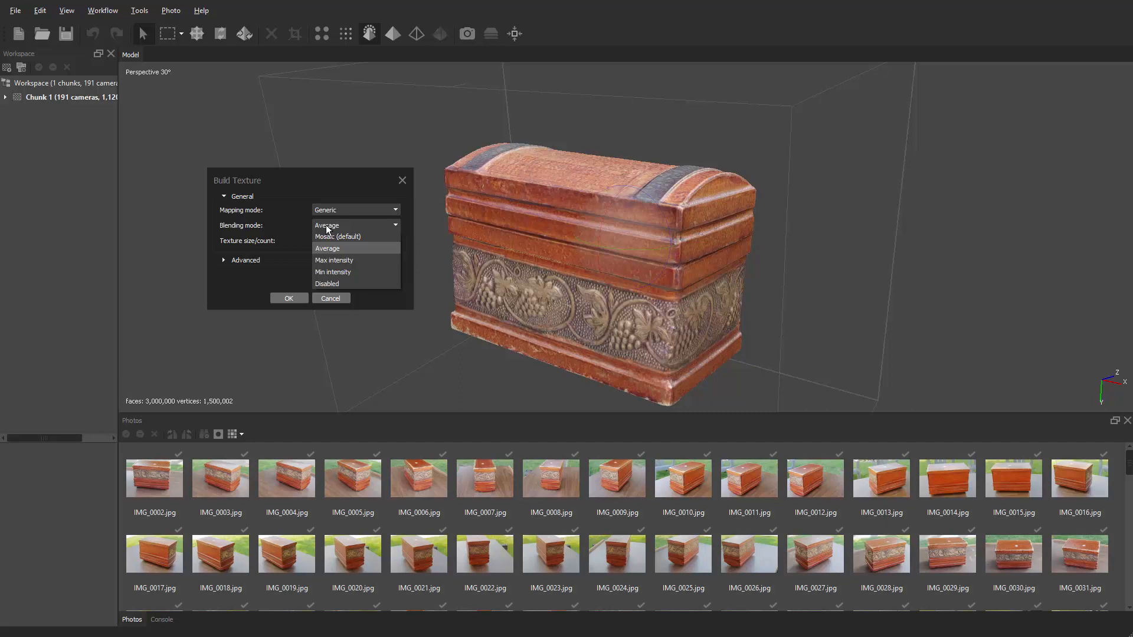
{"action": "mouse_move", "coordinate": [327, 236]}
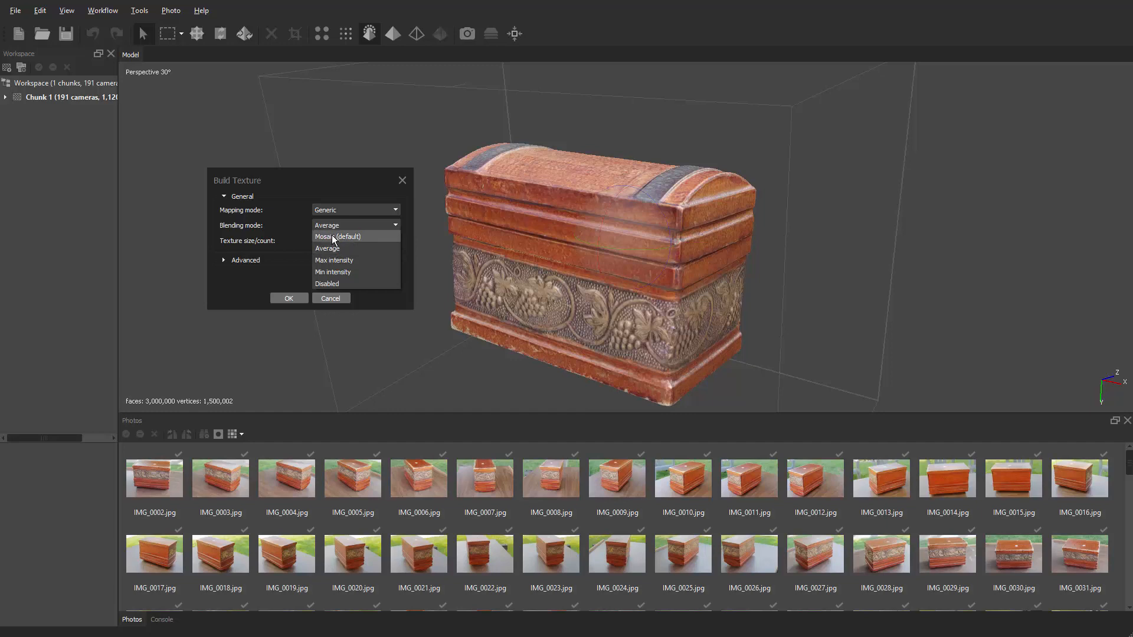
{"action": "mouse_move", "coordinate": [329, 249]}
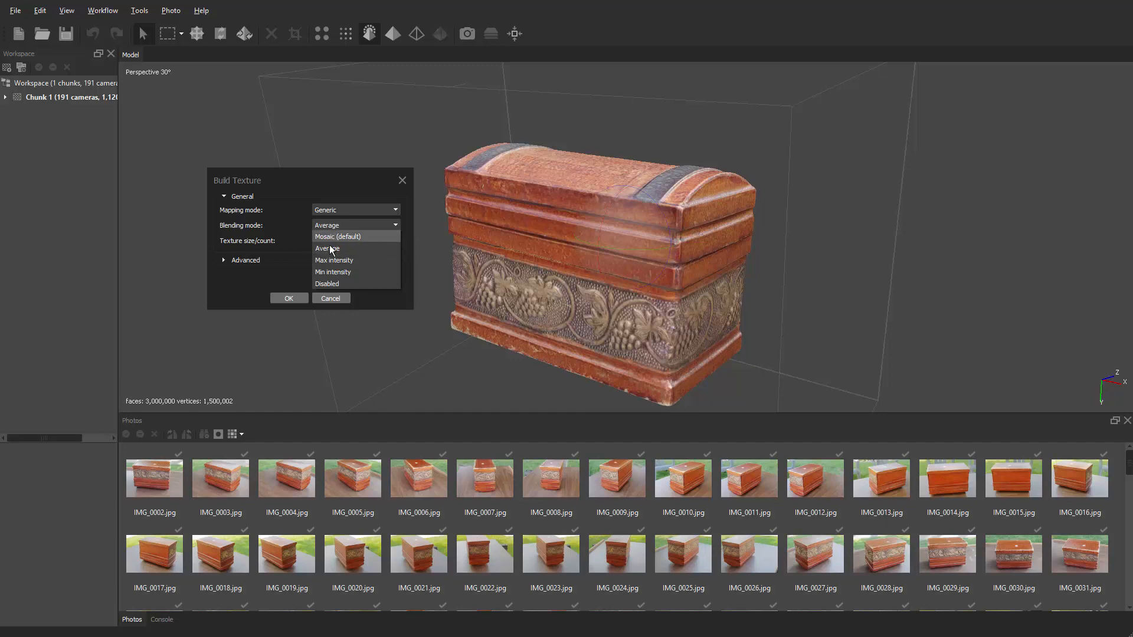
{"action": "mouse_move", "coordinate": [333, 248]}
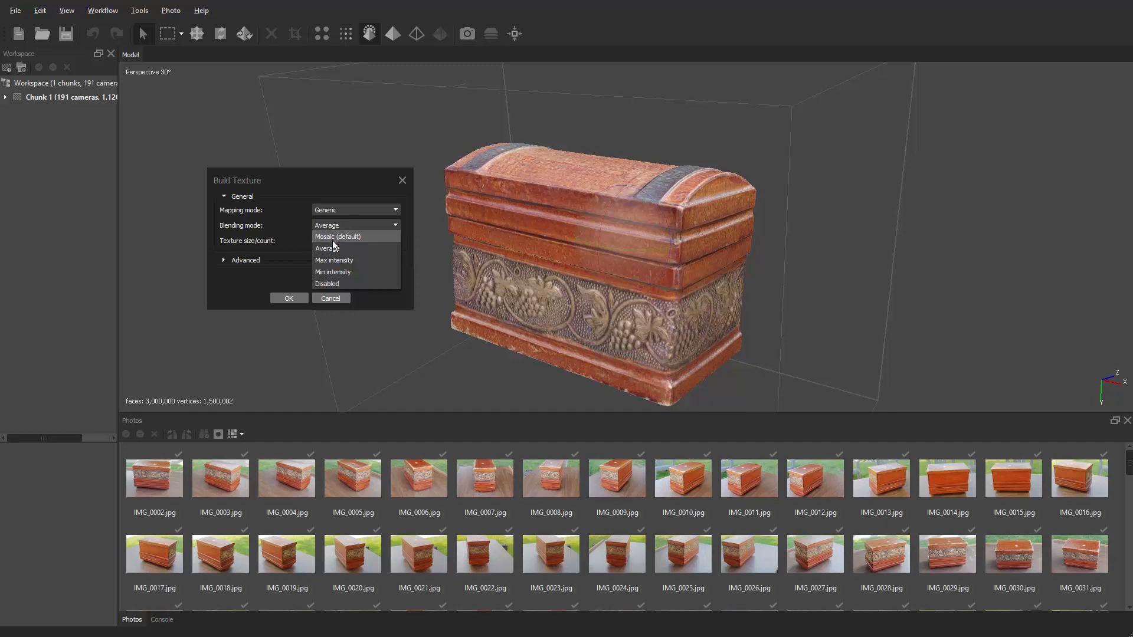
{"action": "mouse_move", "coordinate": [336, 248]}
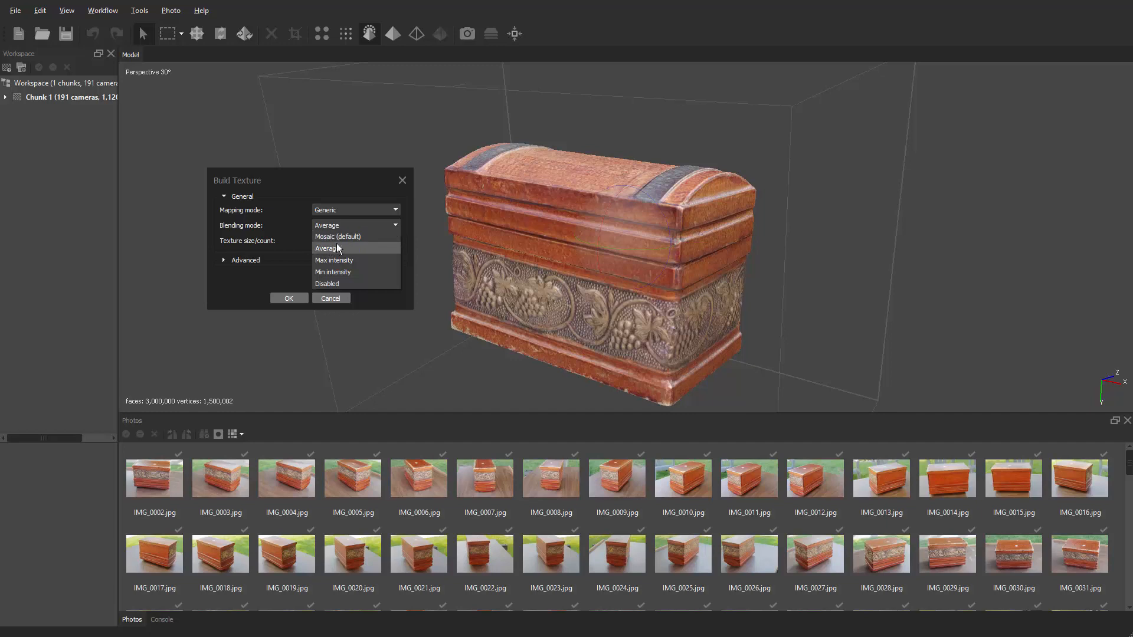
{"action": "mouse_move", "coordinate": [347, 236]}
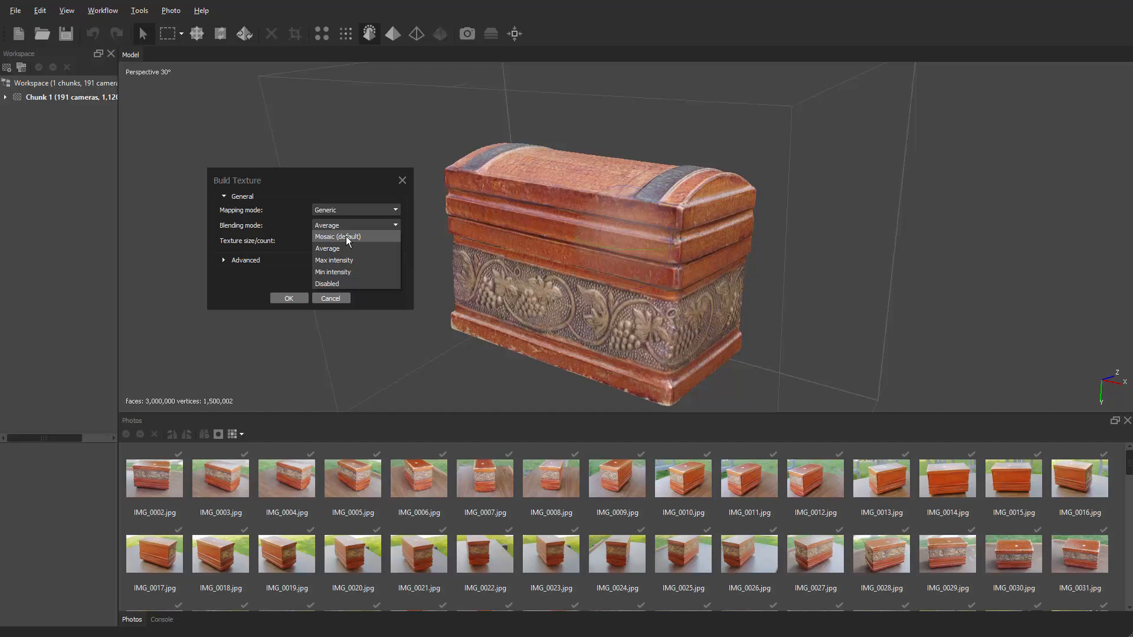
{"action": "mouse_move", "coordinate": [334, 248]}
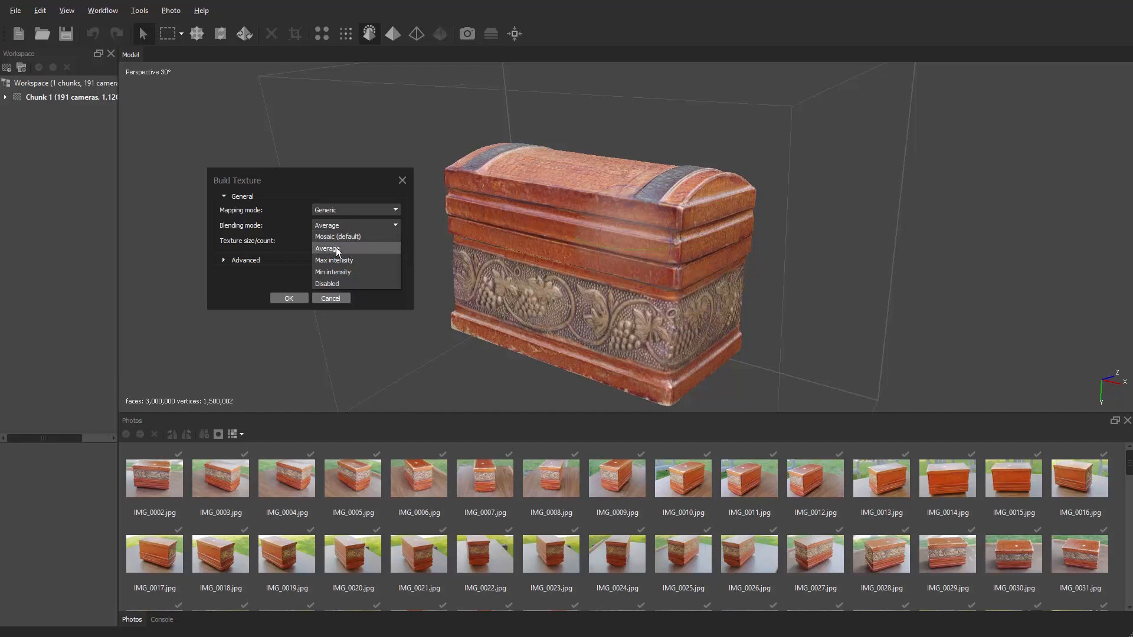
{"action": "mouse_move", "coordinate": [344, 240]}
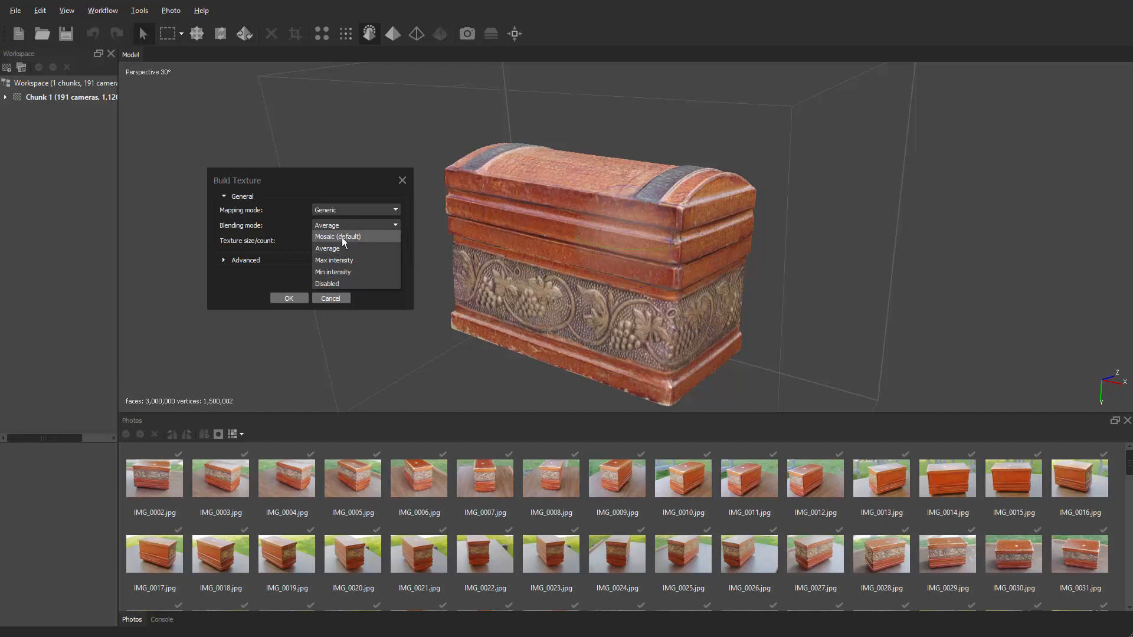
{"action": "mouse_move", "coordinate": [341, 248]}
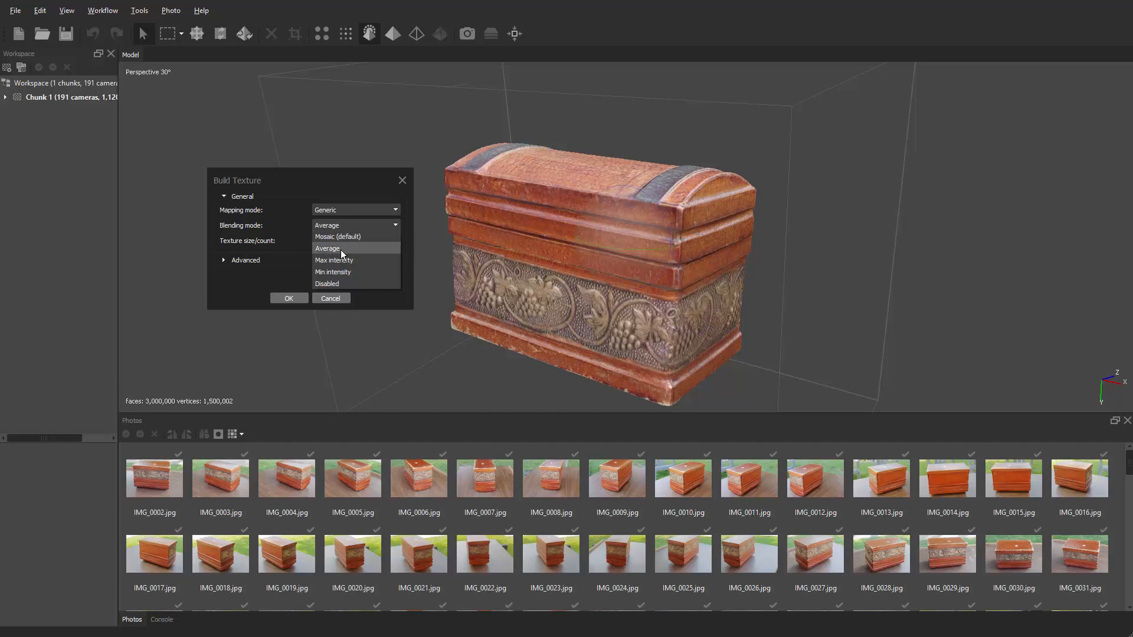
{"action": "mouse_move", "coordinate": [347, 251]}
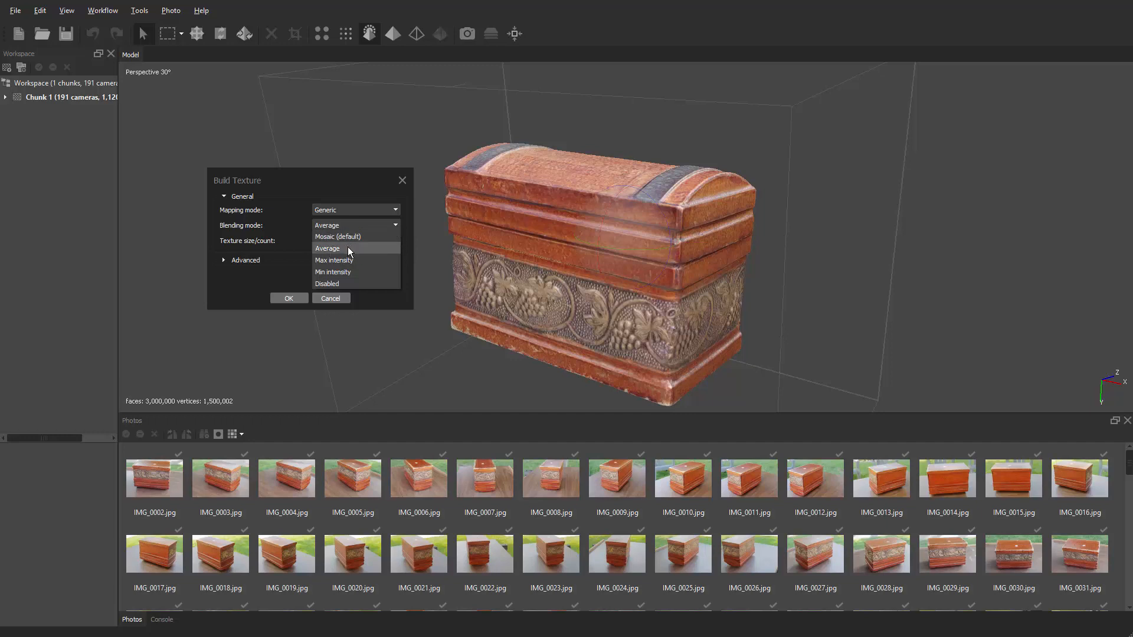
{"action": "mouse_move", "coordinate": [337, 237]}
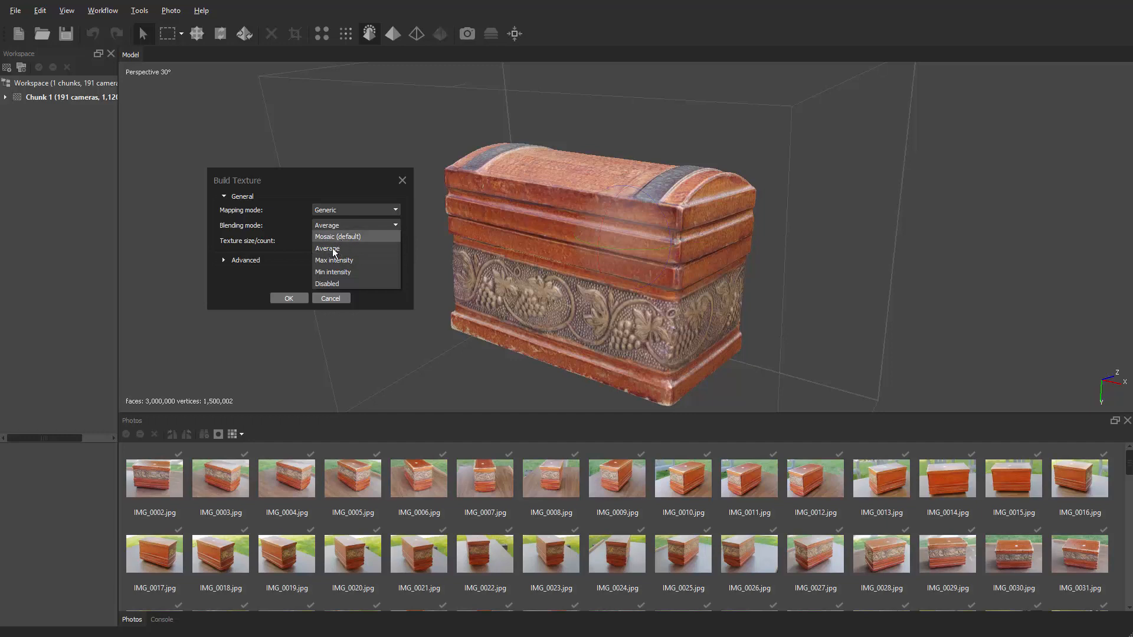
{"action": "mouse_move", "coordinate": [347, 244]}
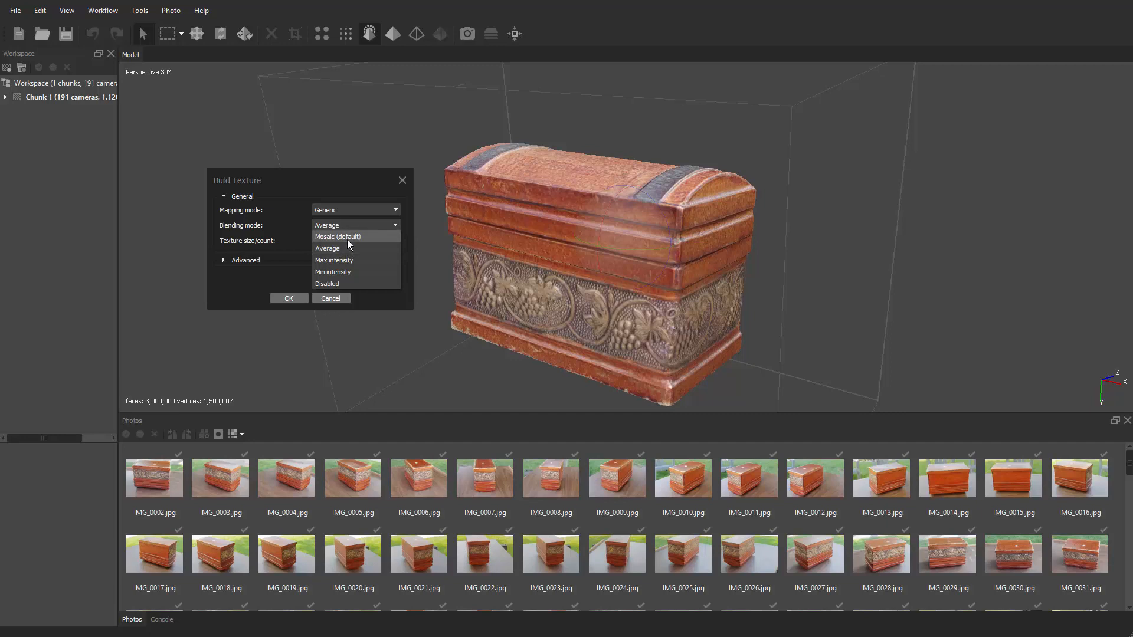
{"action": "mouse_move", "coordinate": [347, 249]}
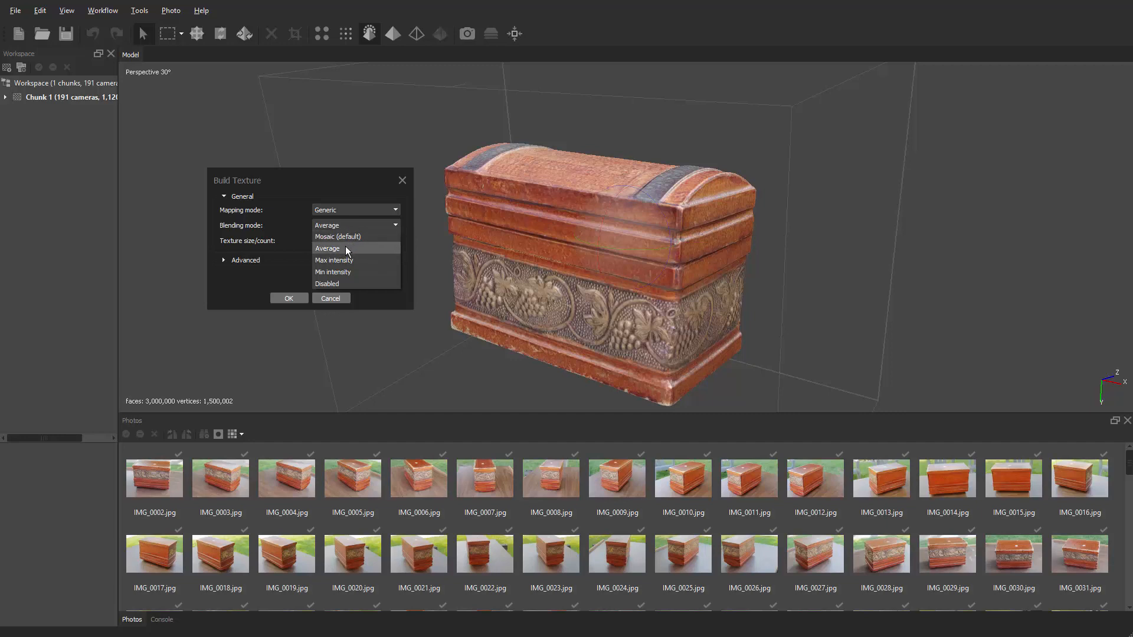
{"action": "mouse_move", "coordinate": [352, 246]}
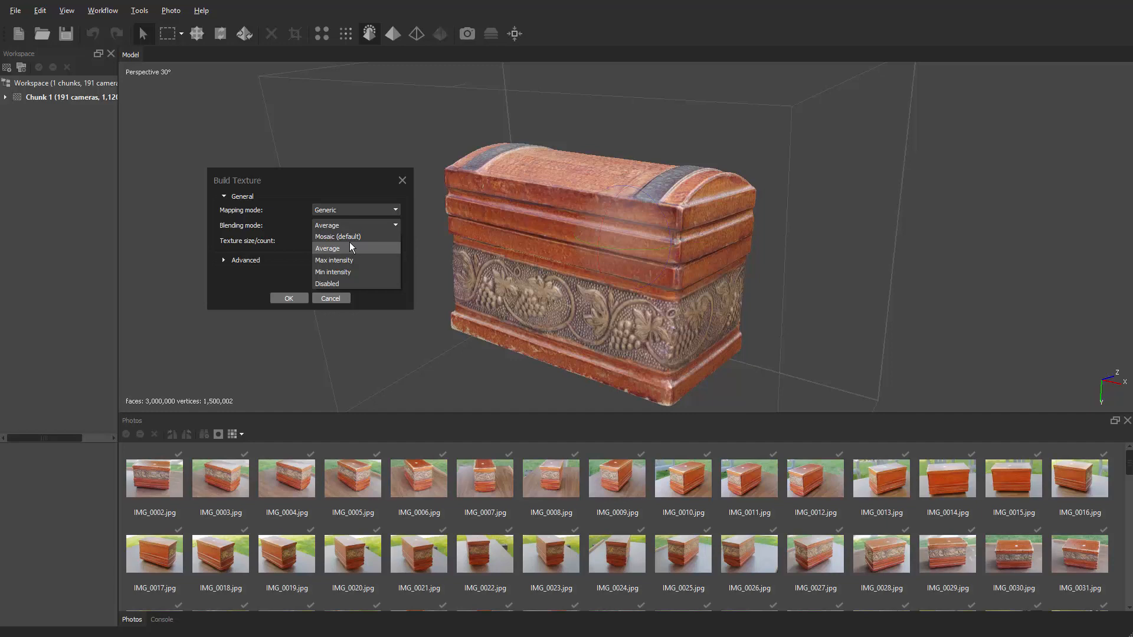
{"action": "mouse_move", "coordinate": [346, 236]}
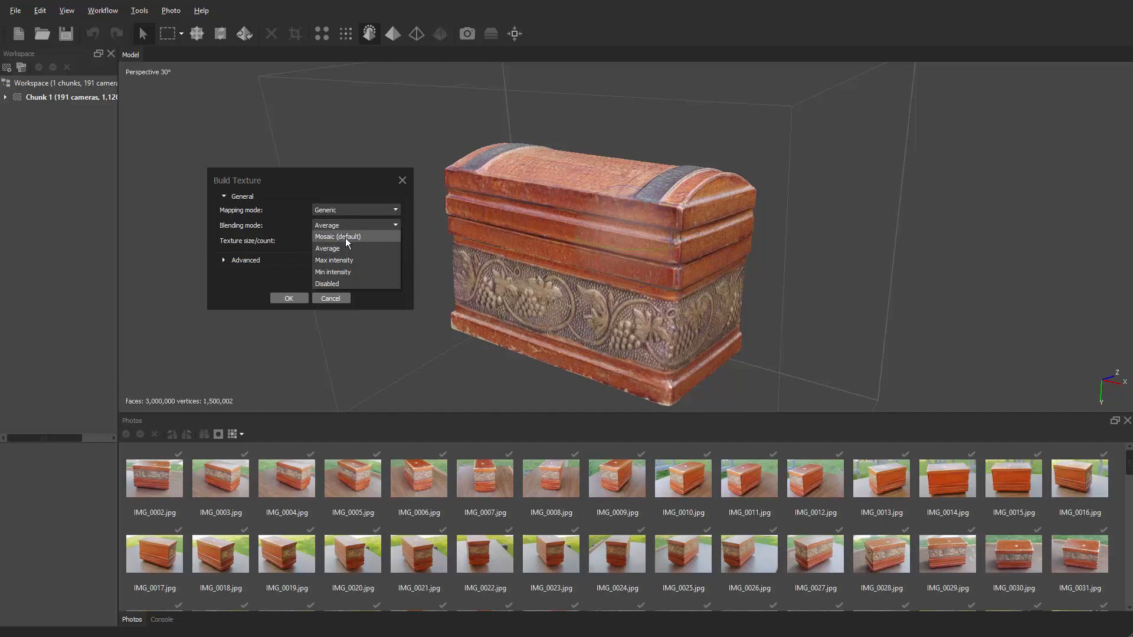
{"action": "mouse_move", "coordinate": [357, 239]}
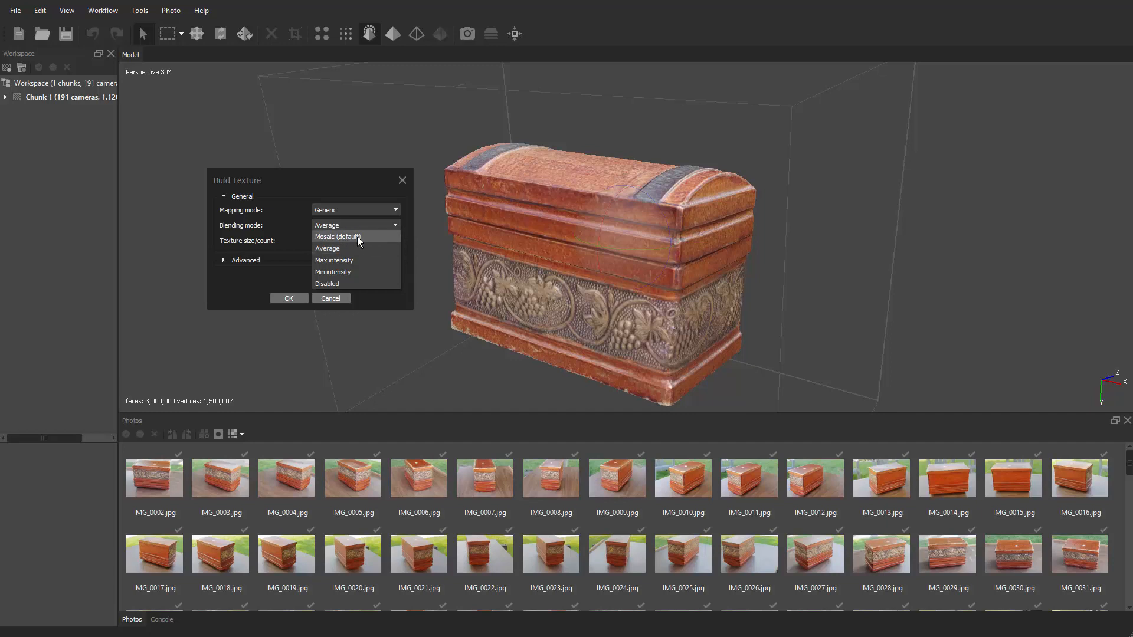
{"action": "mouse_move", "coordinate": [353, 249]}
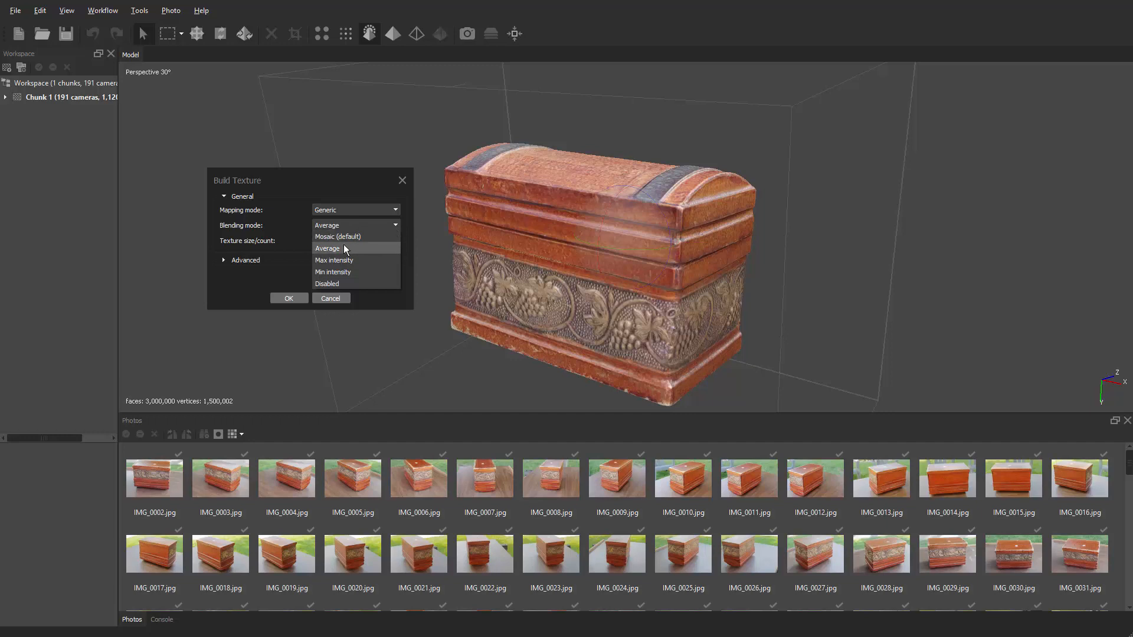
{"action": "left_click", "coordinate": [327, 248]}
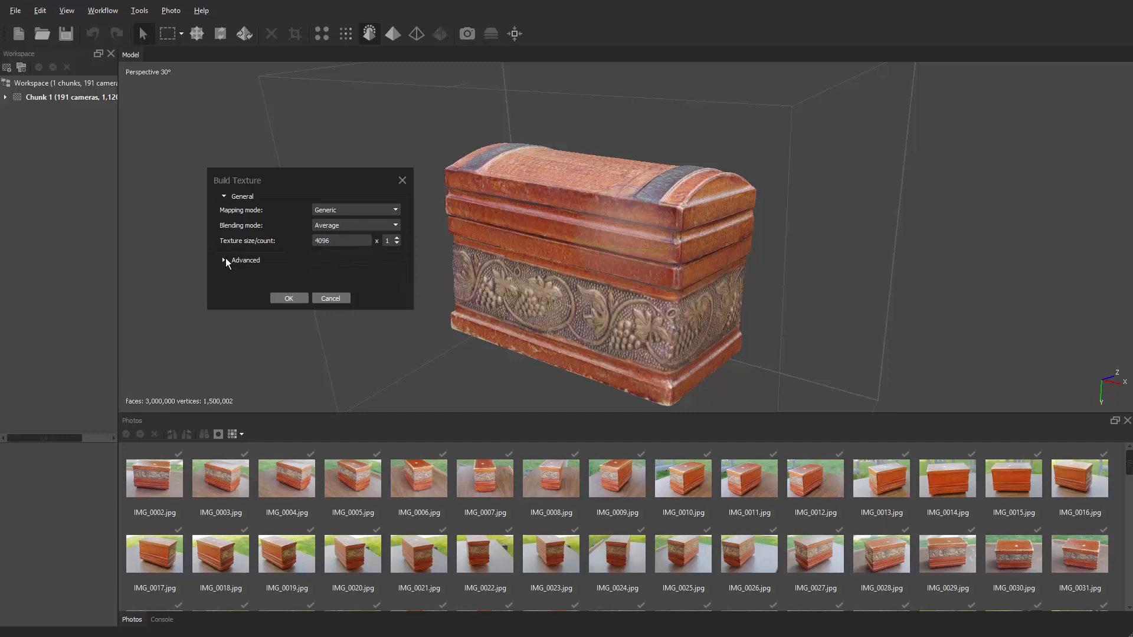
{"action": "left_click", "coordinate": [224, 260]}
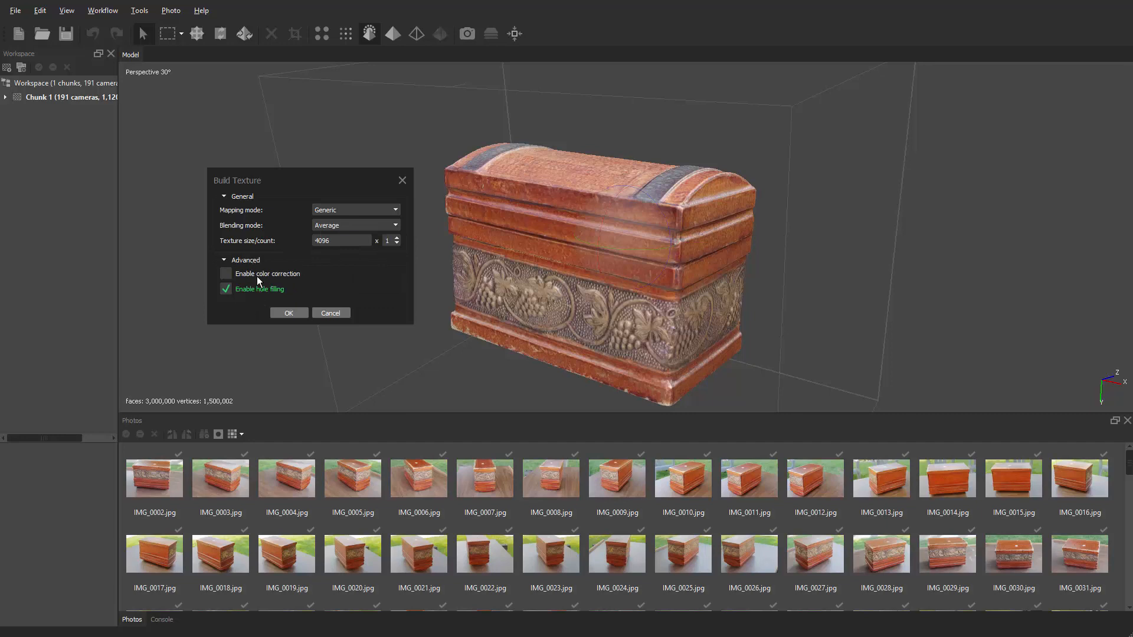
{"action": "left_click", "coordinate": [224, 259]}
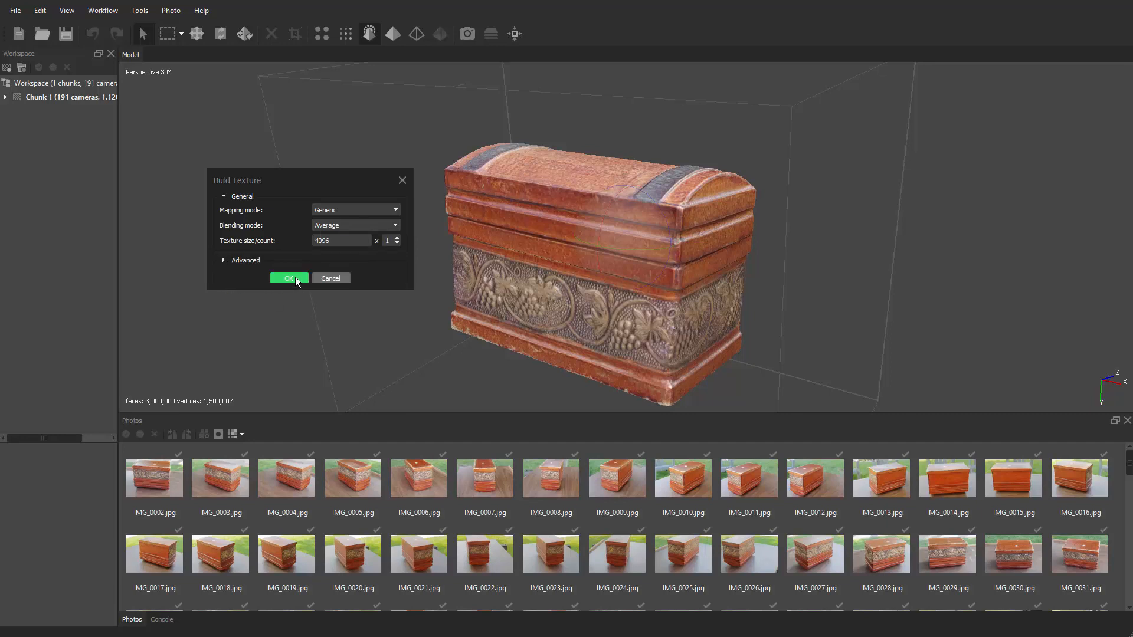
{"action": "left_click", "coordinate": [288, 278]}
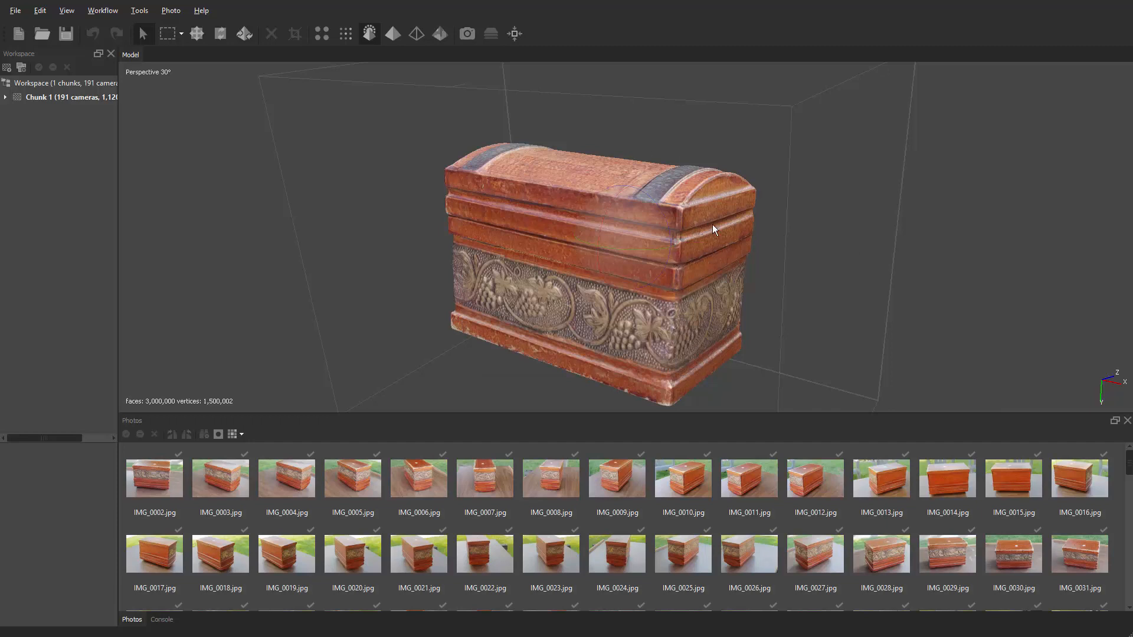
{"action": "mouse_move", "coordinate": [805, 175]}
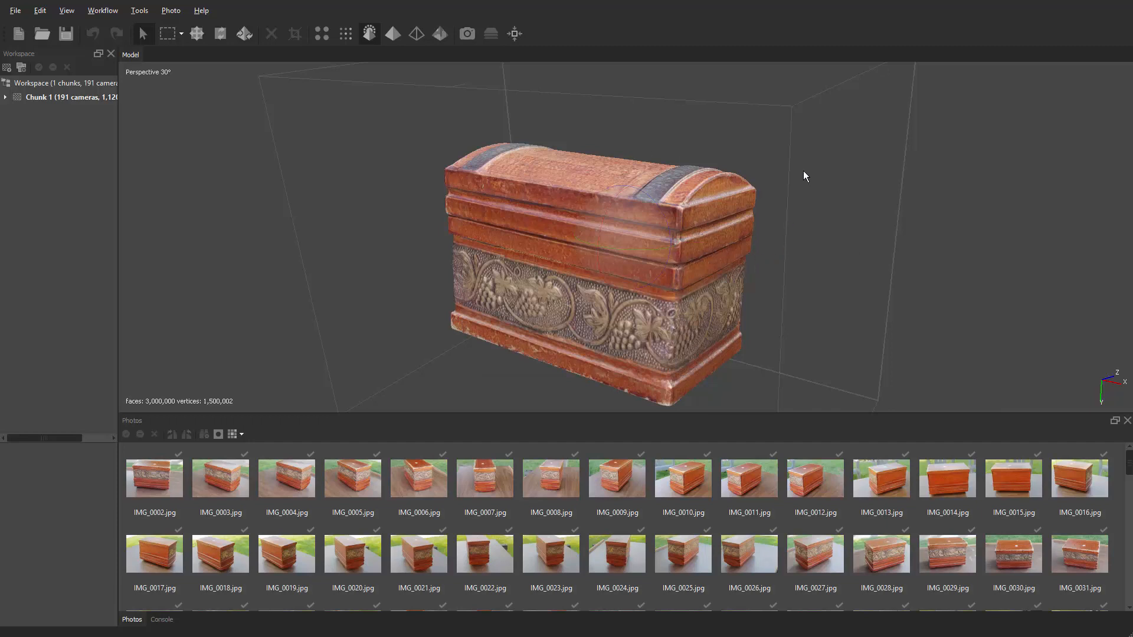
{"action": "mouse_move", "coordinate": [582, 185]}
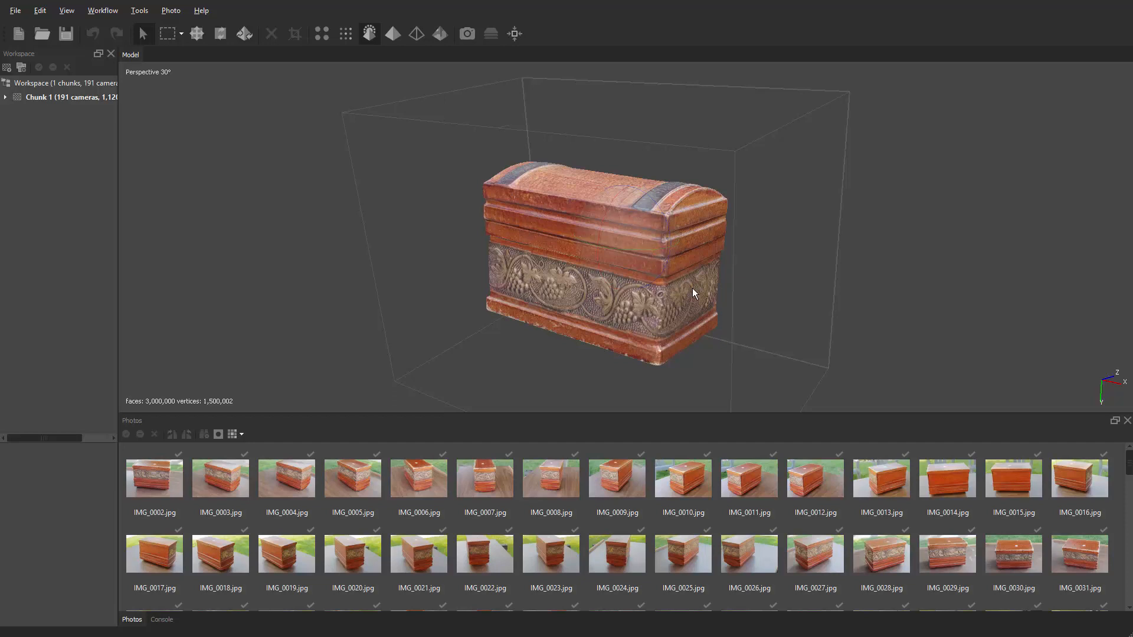
{"action": "mouse_move", "coordinate": [770, 269]}
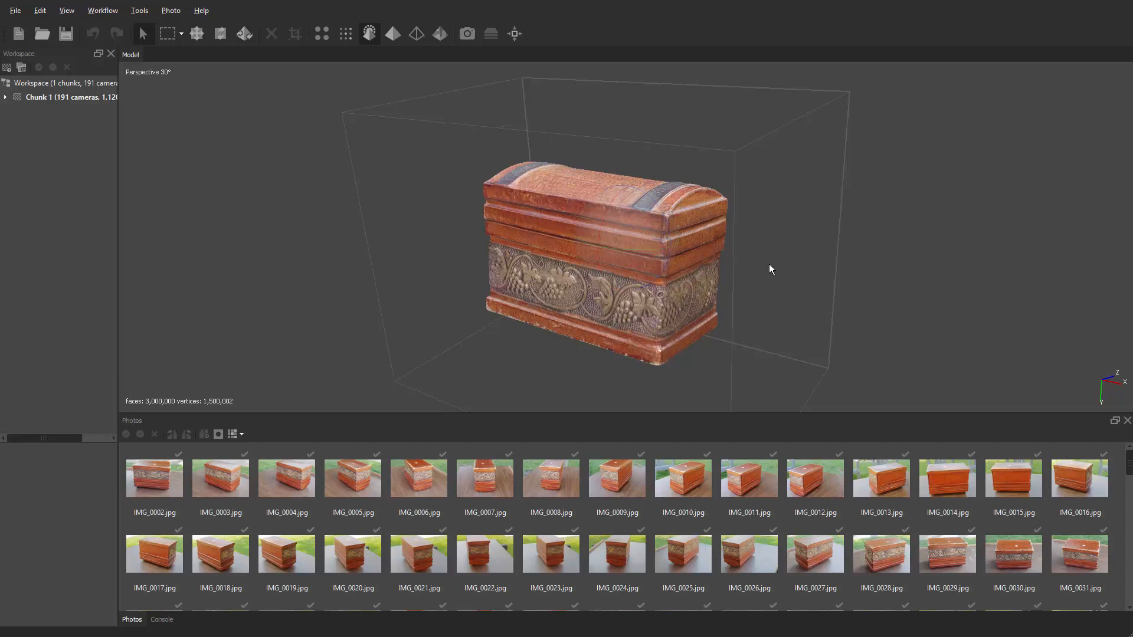
{"action": "mouse_move", "coordinate": [944, 422]}
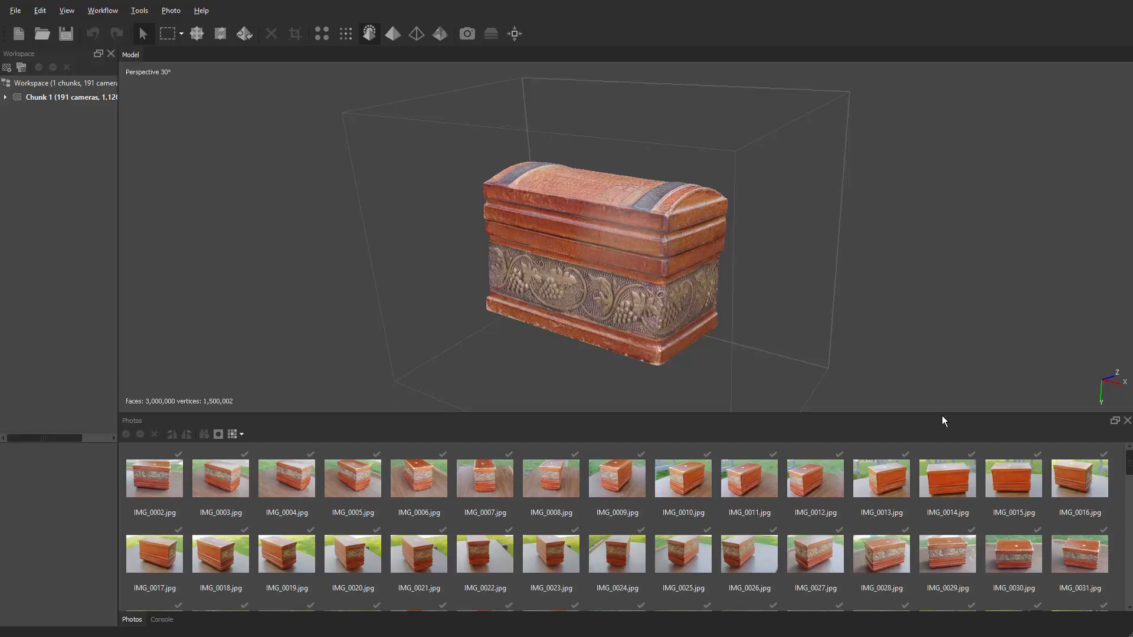
{"action": "mouse_move", "coordinate": [1063, 379]}
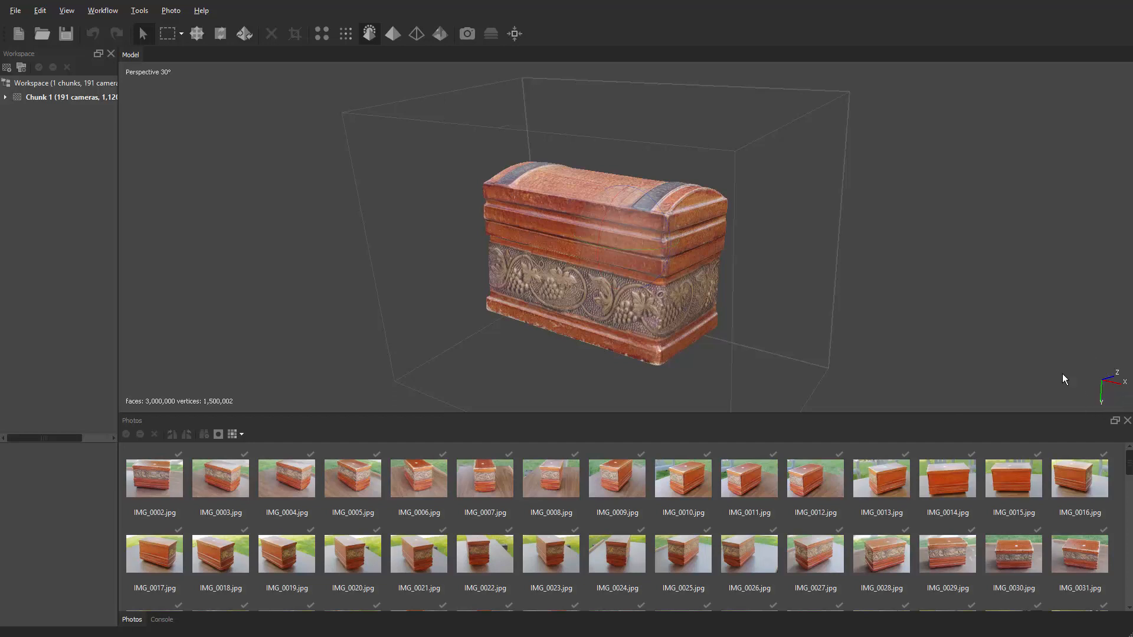
{"action": "mouse_move", "coordinate": [652, 236]}
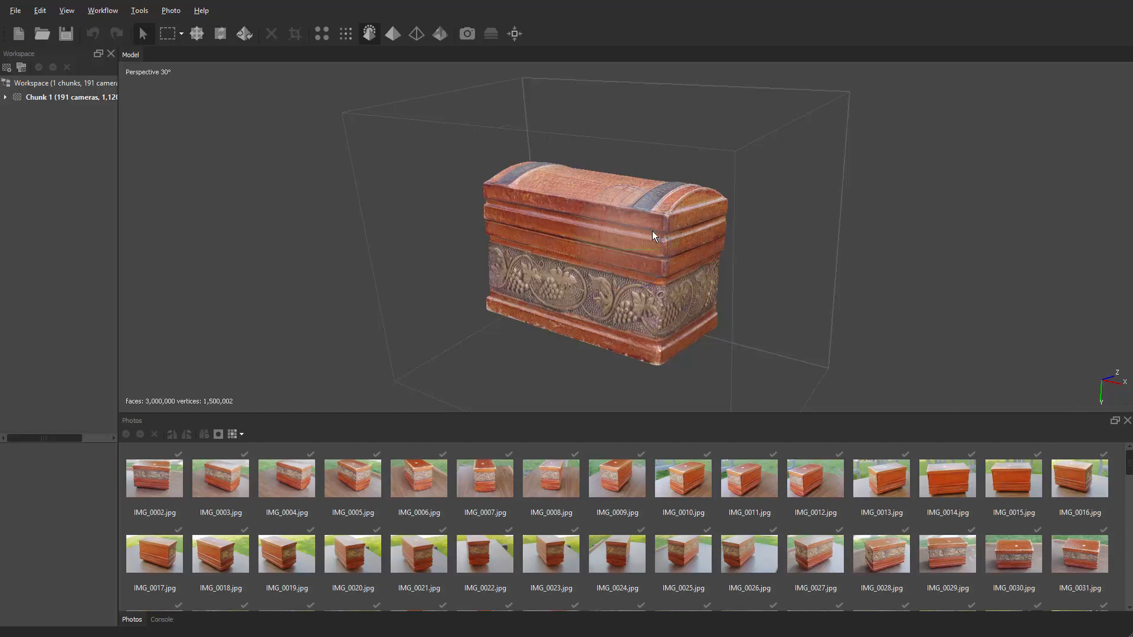
{"action": "mouse_move", "coordinate": [1106, 366]}
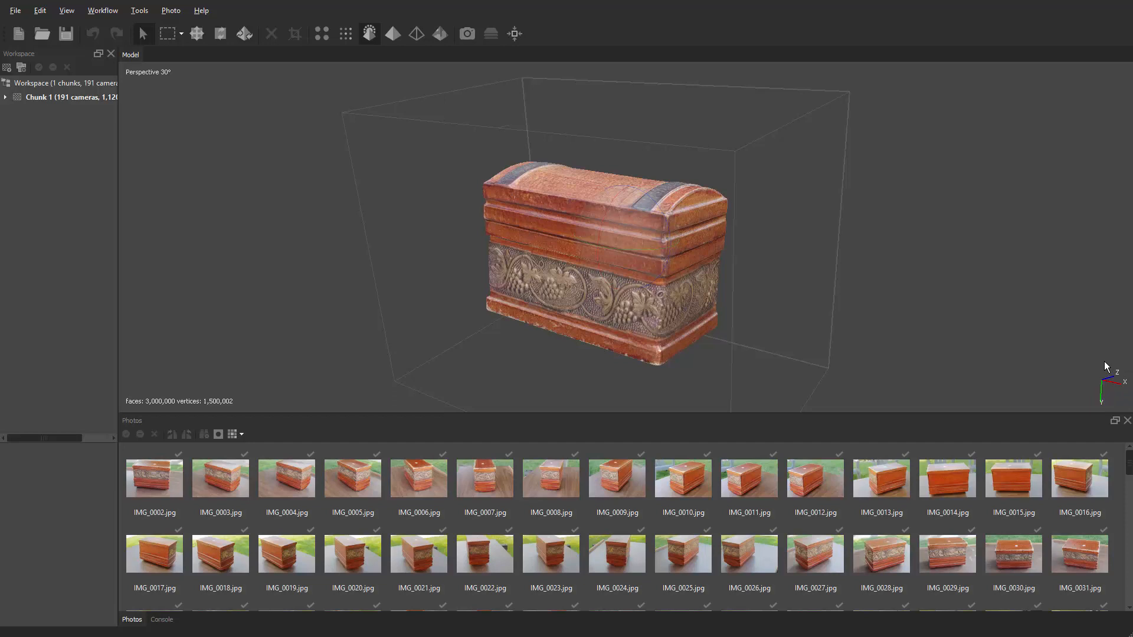
{"action": "mouse_move", "coordinate": [1111, 396]}
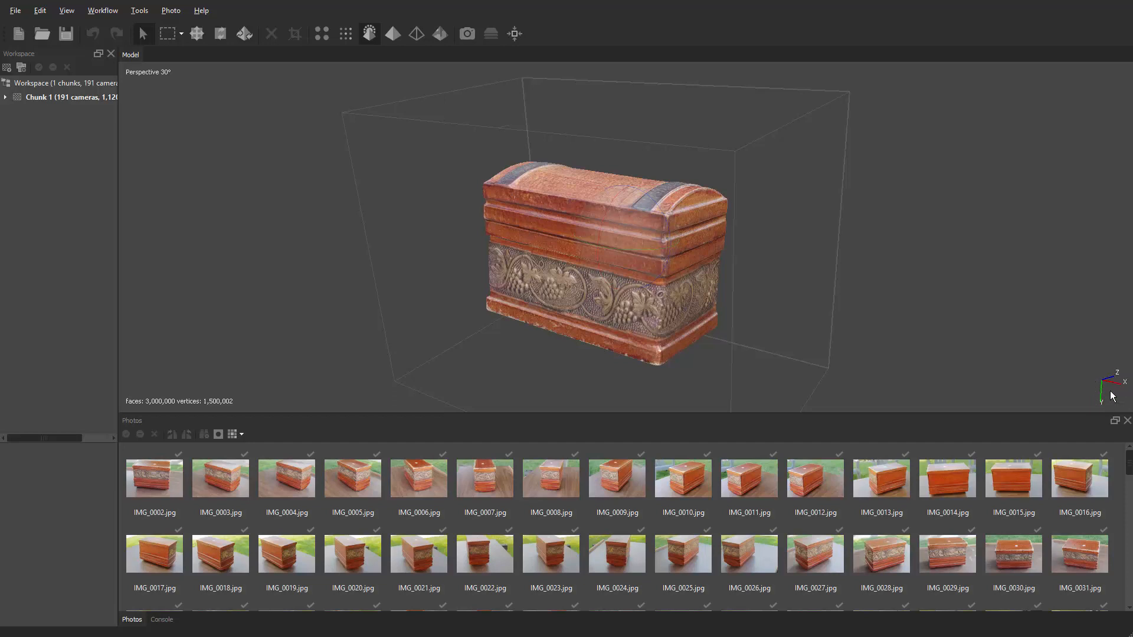
{"action": "mouse_move", "coordinate": [1113, 395]}
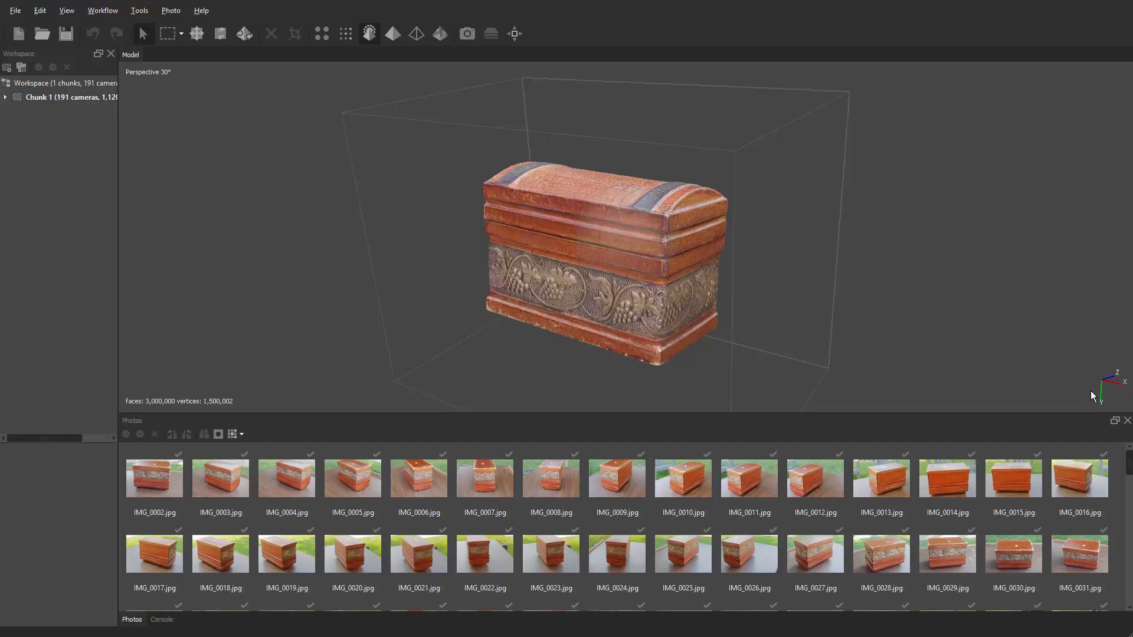
{"action": "mouse_move", "coordinate": [1105, 391]}
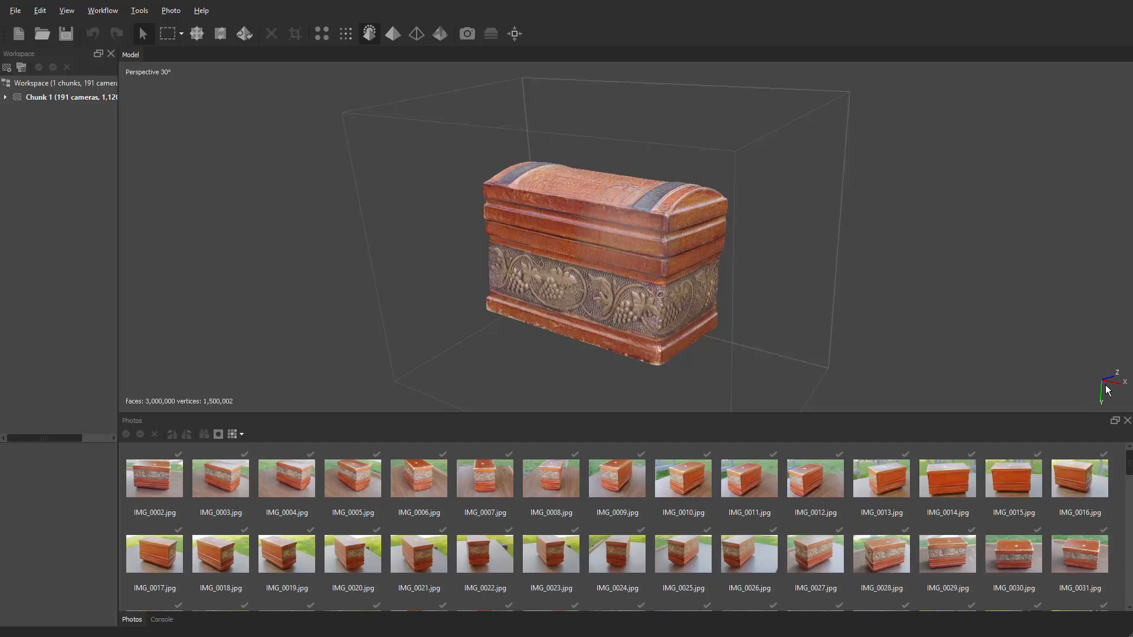
{"action": "mouse_move", "coordinate": [1104, 387]}
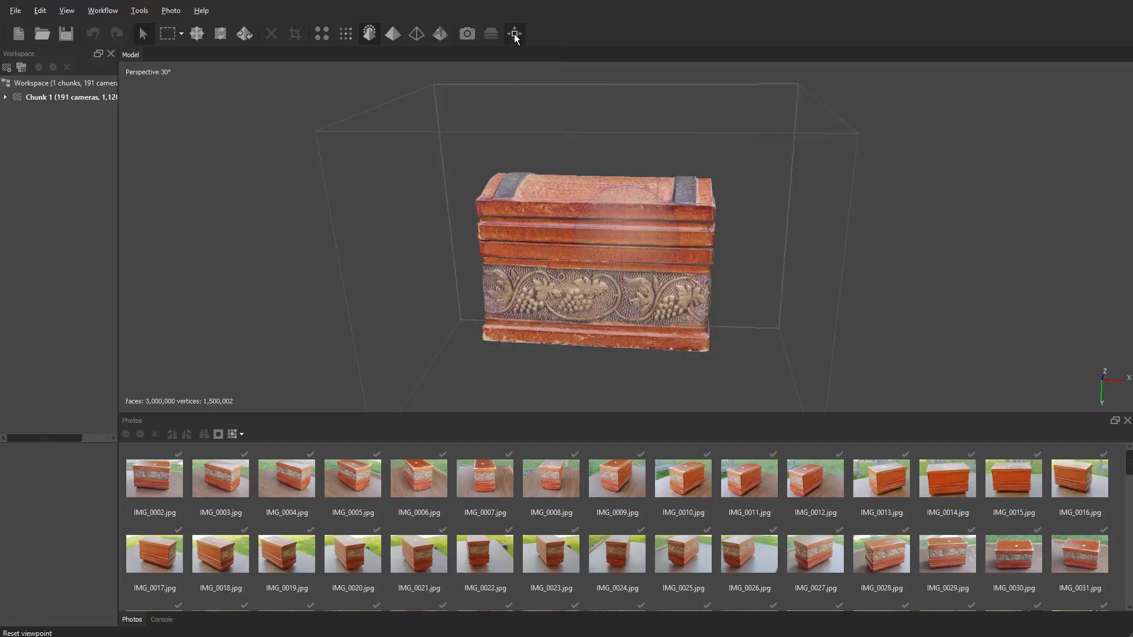
- Reset the Model view to its default viewpoint on the textured box
{"action": "left_click", "coordinate": [515, 35]}
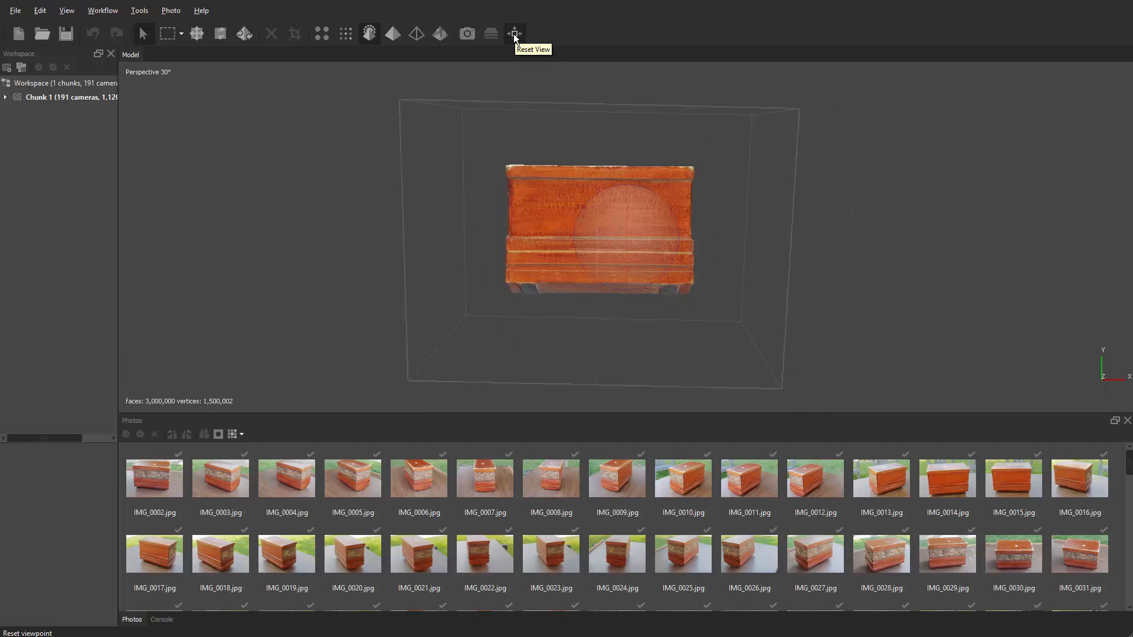
{"action": "mouse_move", "coordinate": [515, 35]}
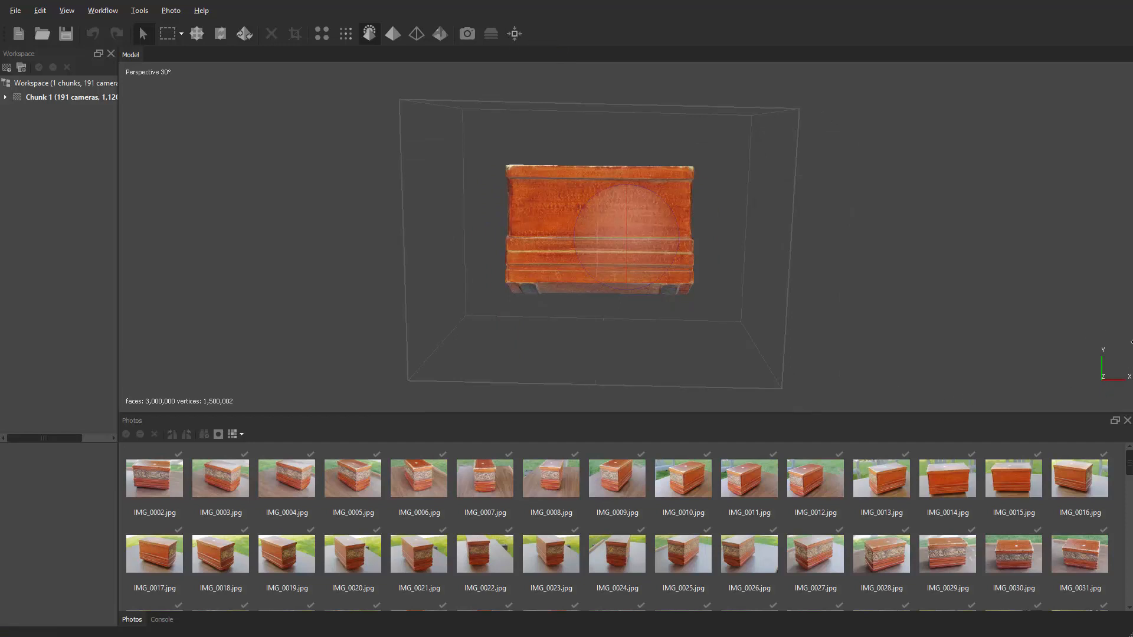
{"action": "mouse_move", "coordinate": [1119, 402]}
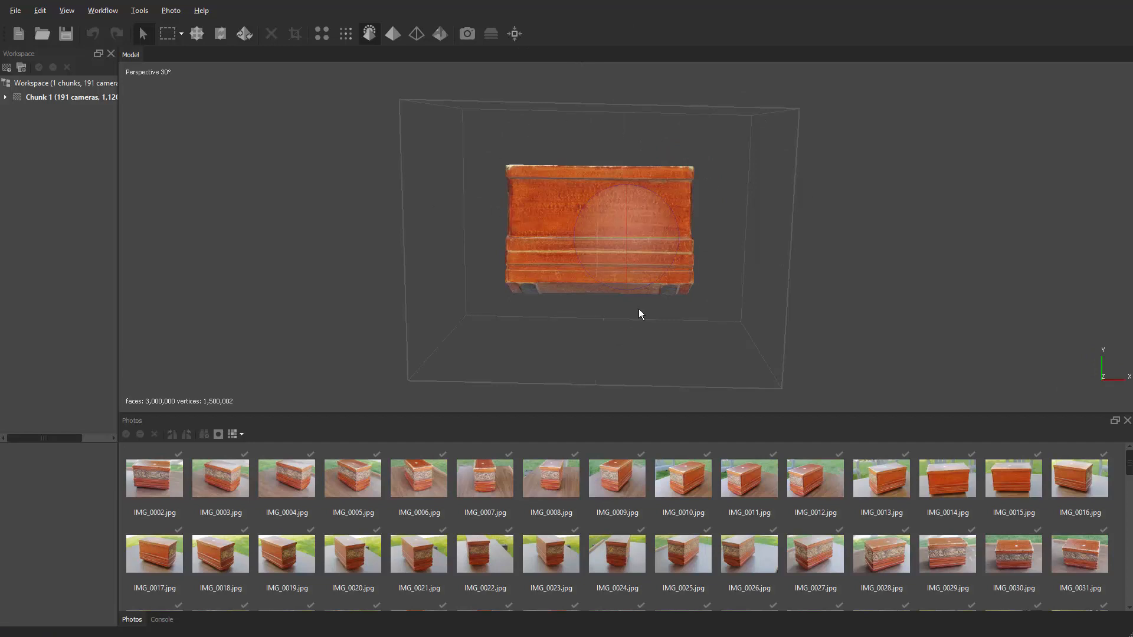
{"action": "mouse_move", "coordinate": [951, 338]}
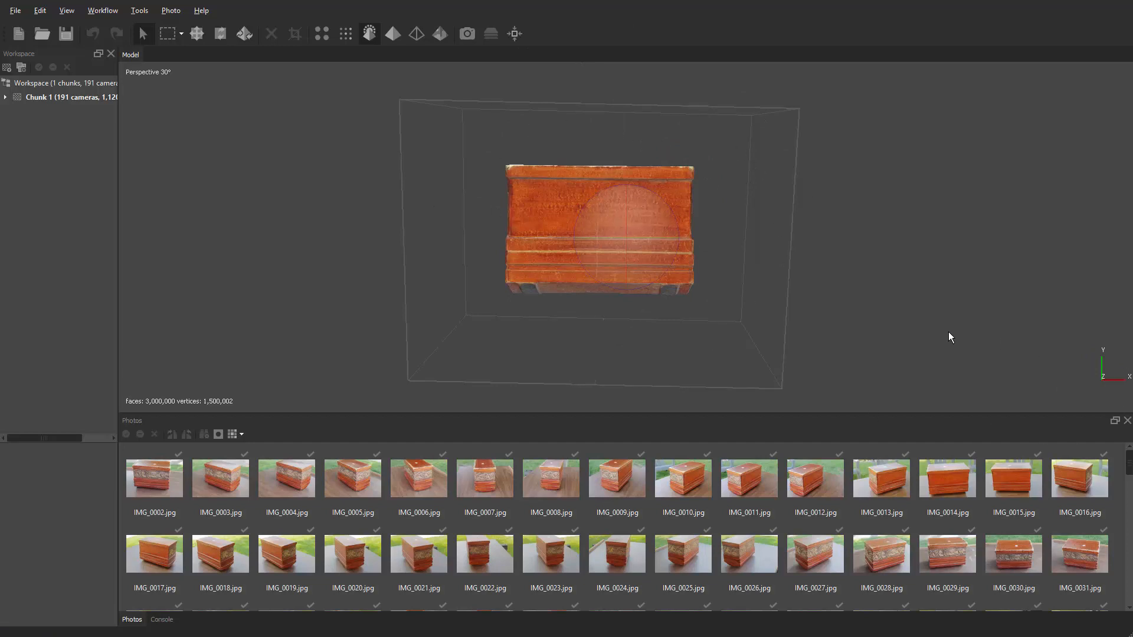
{"action": "mouse_move", "coordinate": [702, 217]}
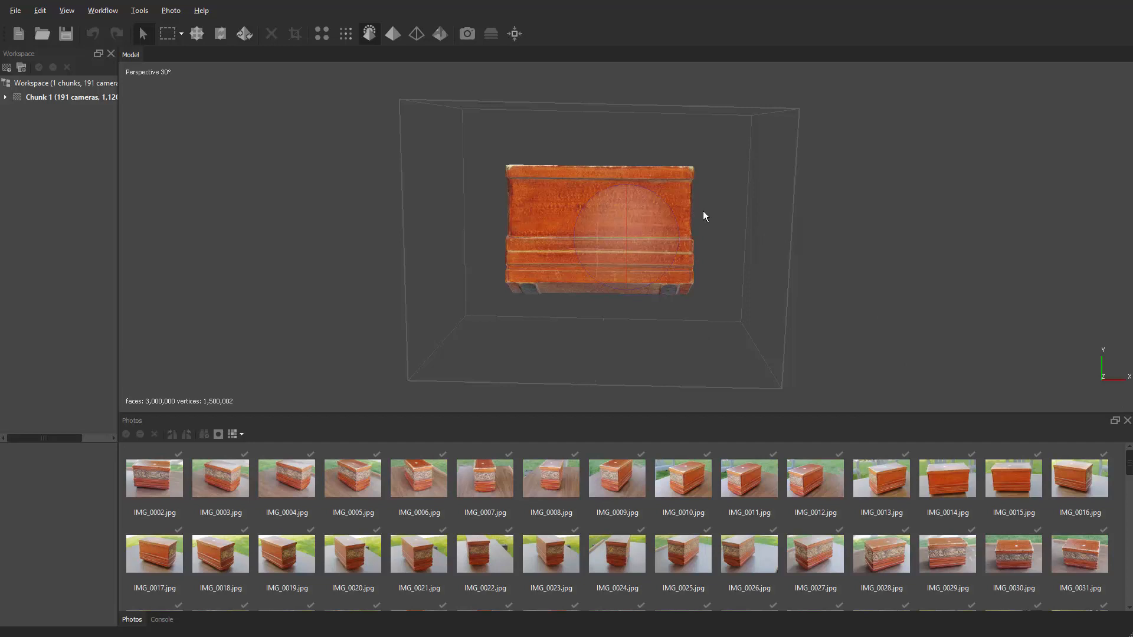
{"action": "mouse_move", "coordinate": [323, 162]}
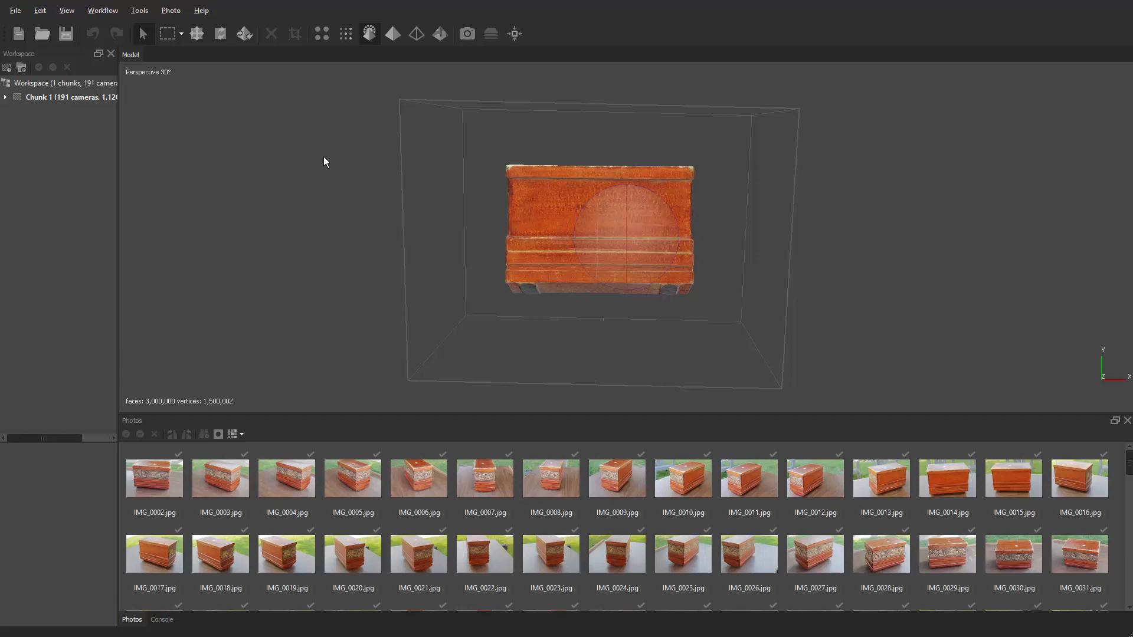
{"action": "mouse_move", "coordinate": [260, 82]}
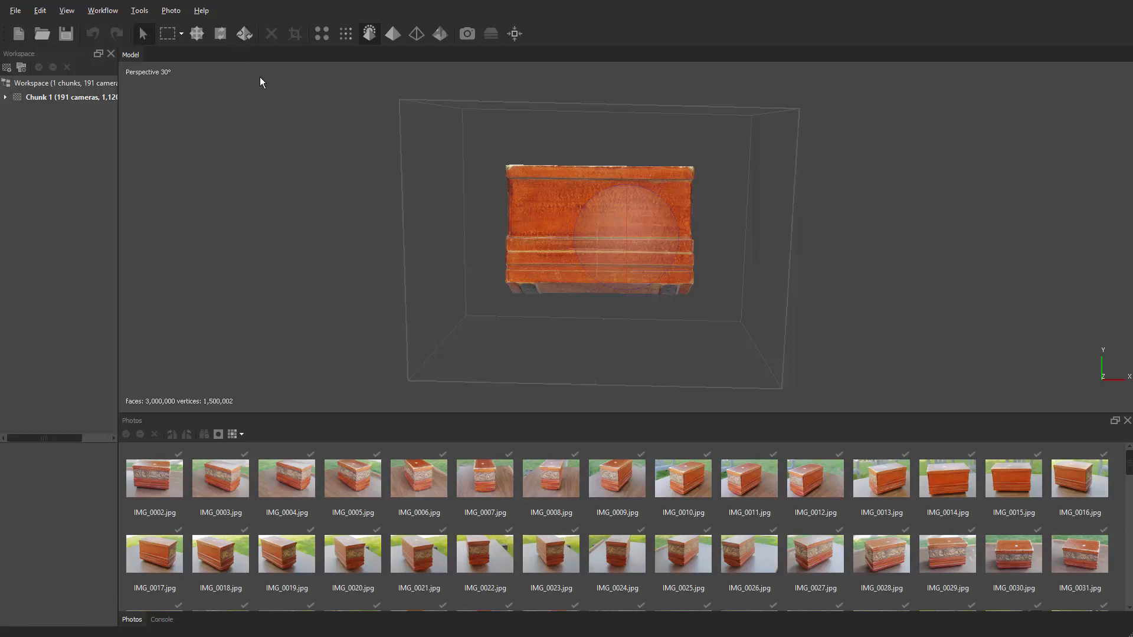
{"action": "mouse_move", "coordinate": [244, 33]}
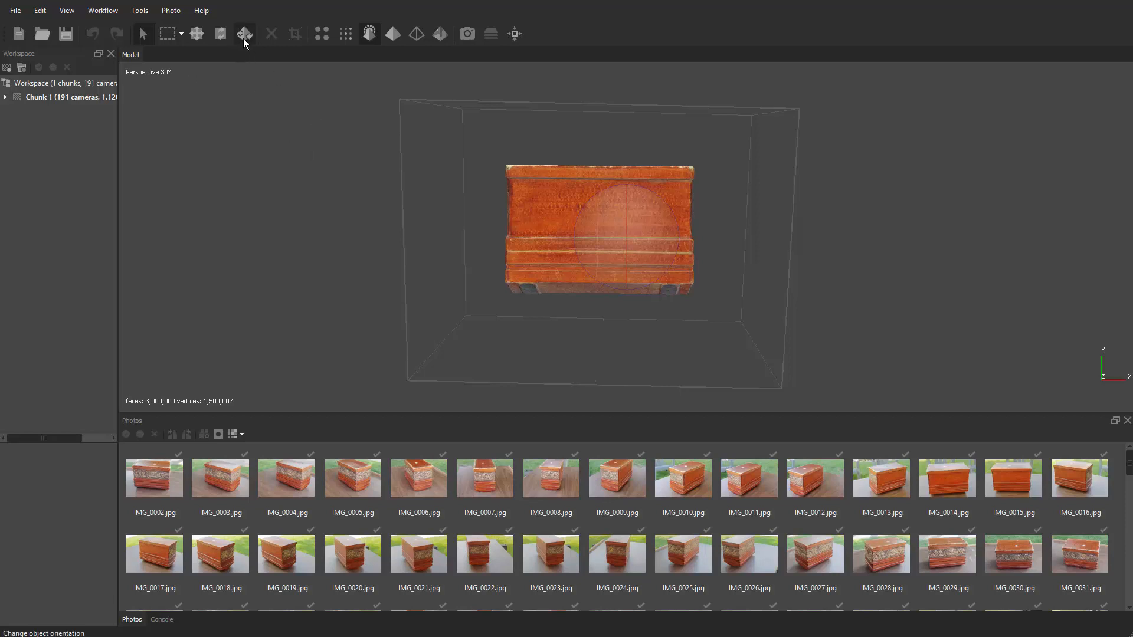
{"action": "mouse_move", "coordinate": [244, 34]}
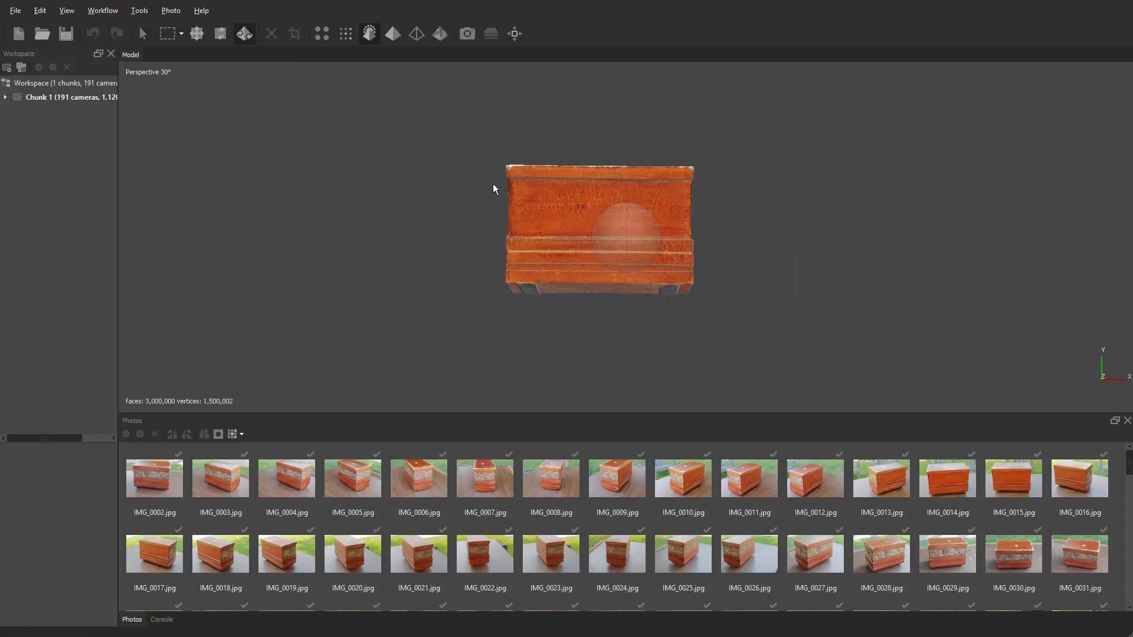
{"action": "mouse_move", "coordinate": [631, 349]}
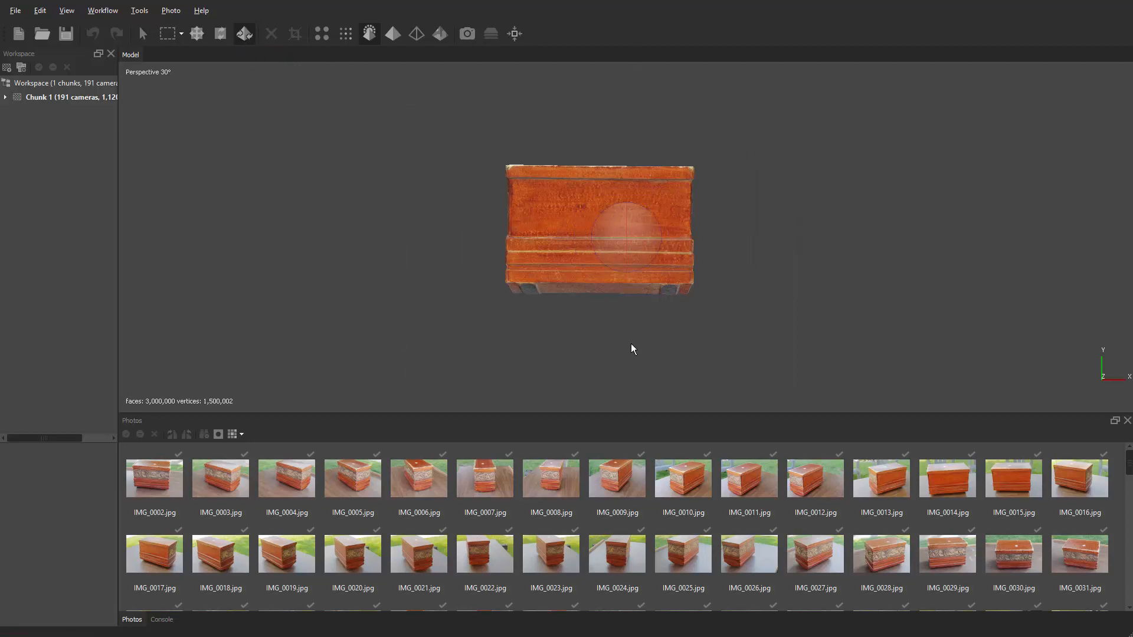
{"action": "mouse_move", "coordinate": [761, 258]}
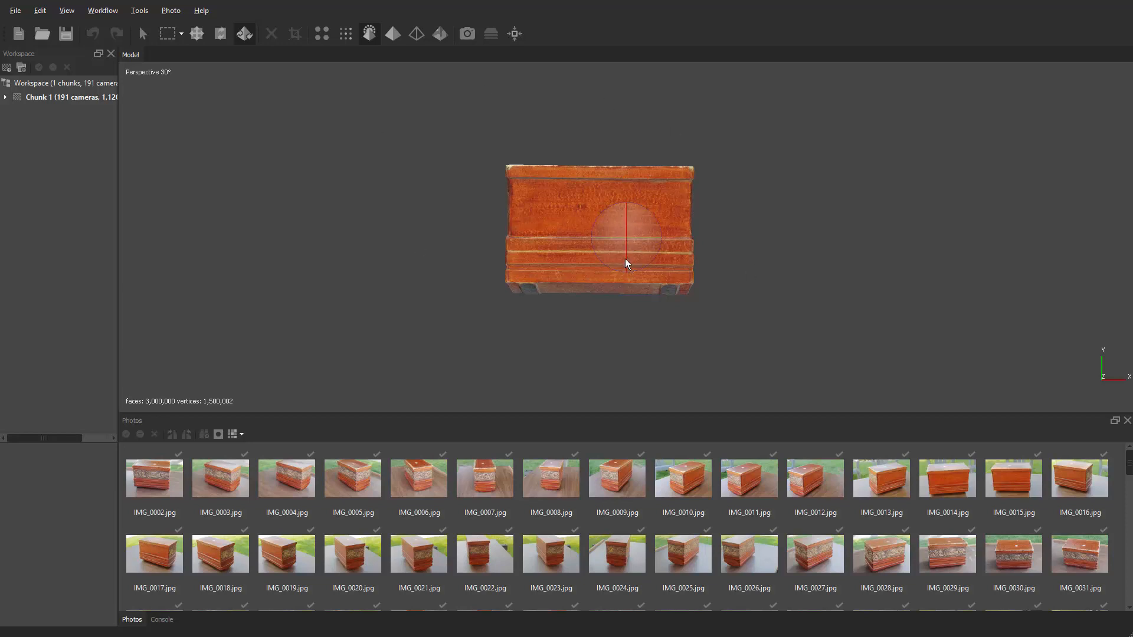
{"action": "mouse_move", "coordinate": [662, 230]}
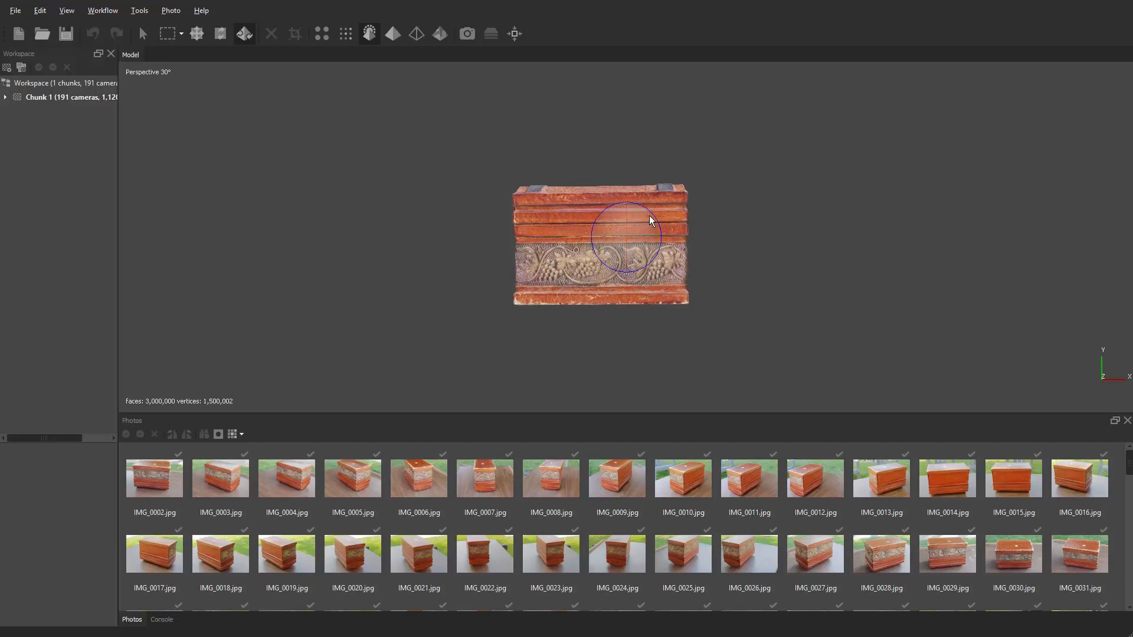
{"action": "mouse_move", "coordinate": [653, 220]}
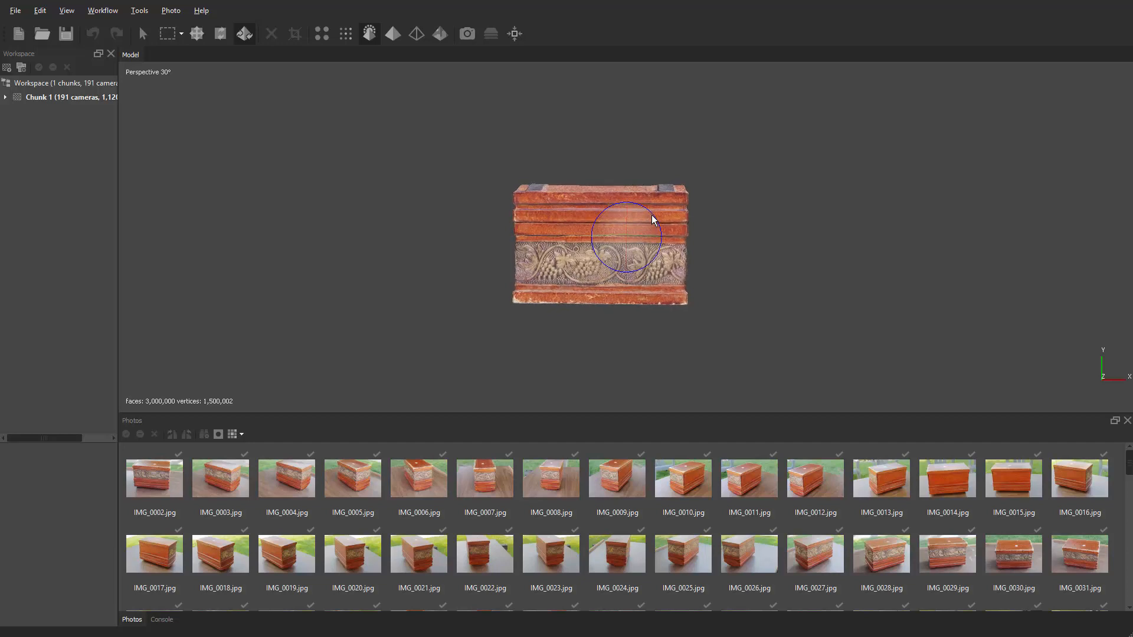
{"action": "mouse_move", "coordinate": [740, 158]}
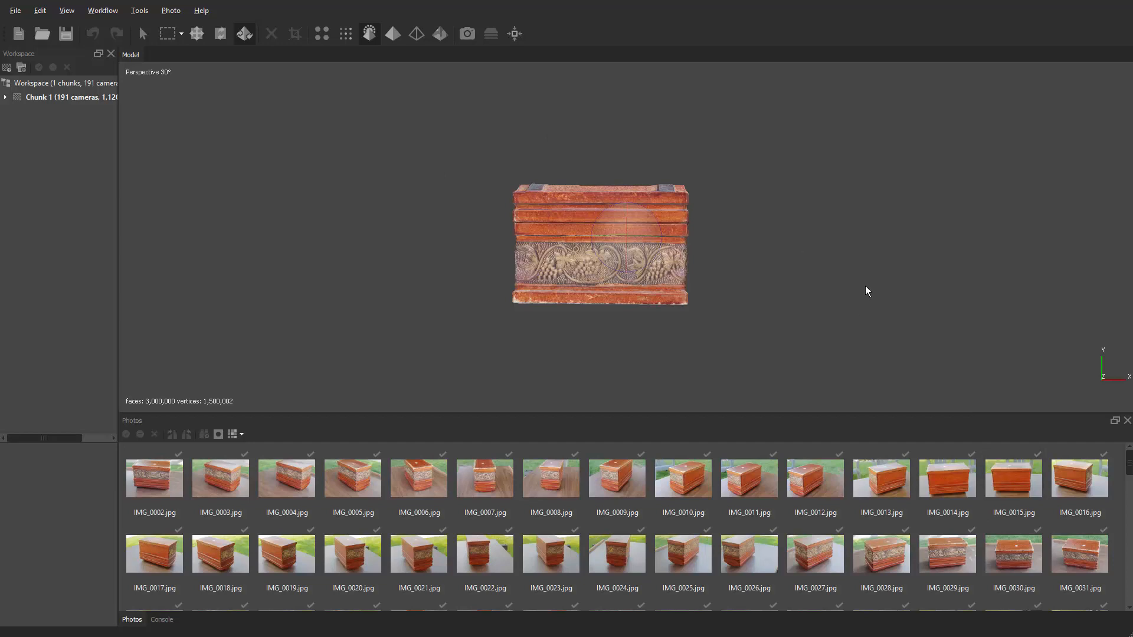
{"action": "mouse_move", "coordinate": [375, 63]}
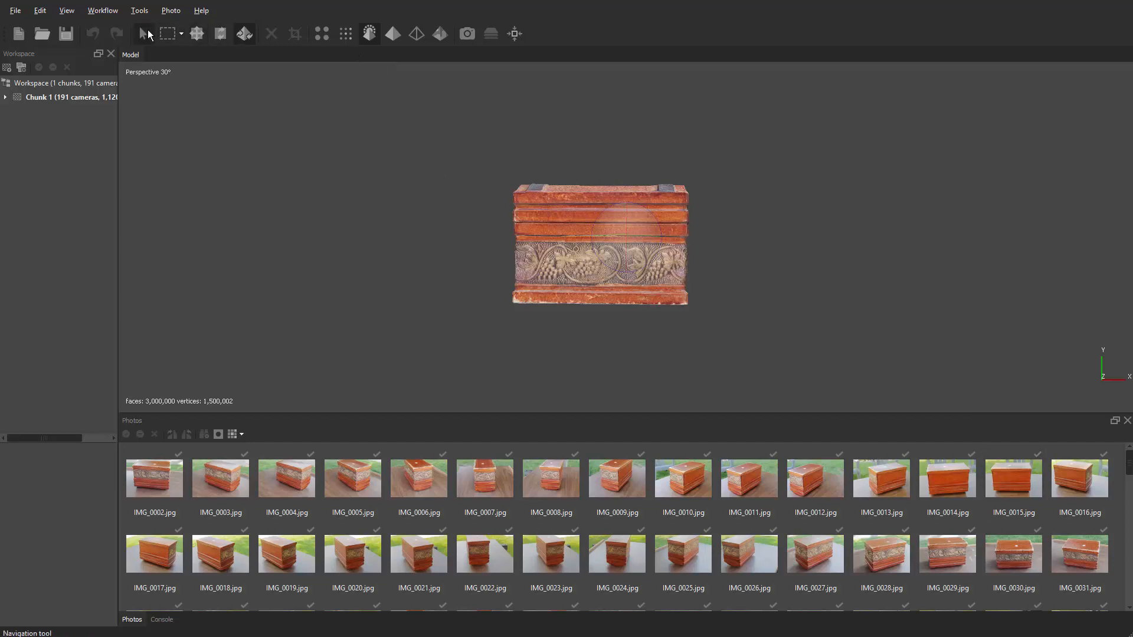
{"action": "mouse_move", "coordinate": [143, 37]}
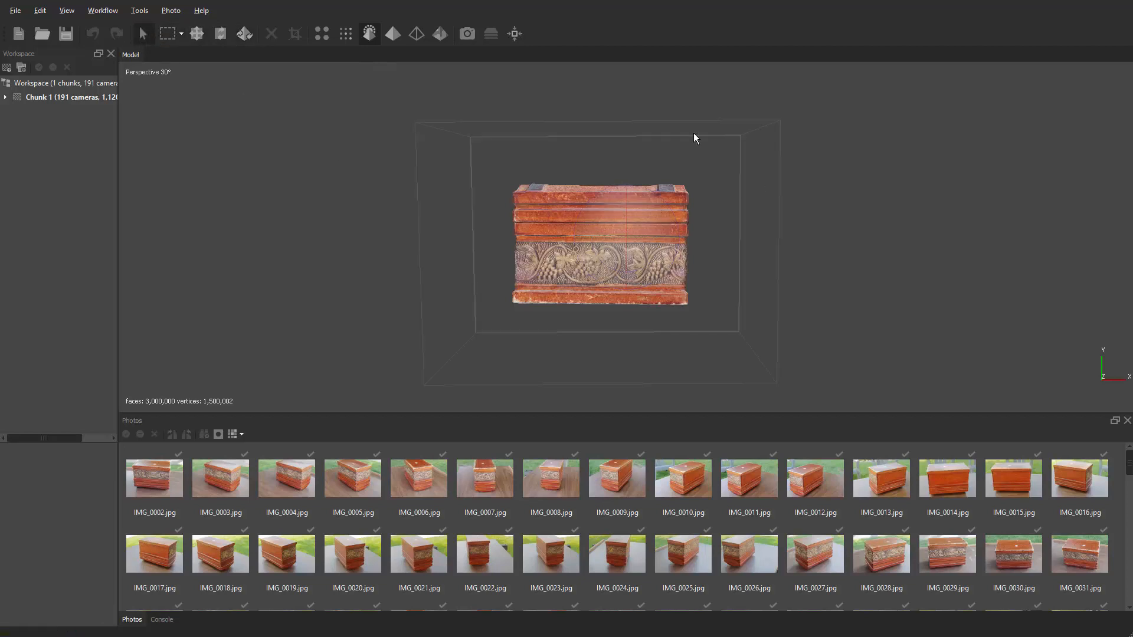
{"action": "mouse_move", "coordinate": [949, 368]}
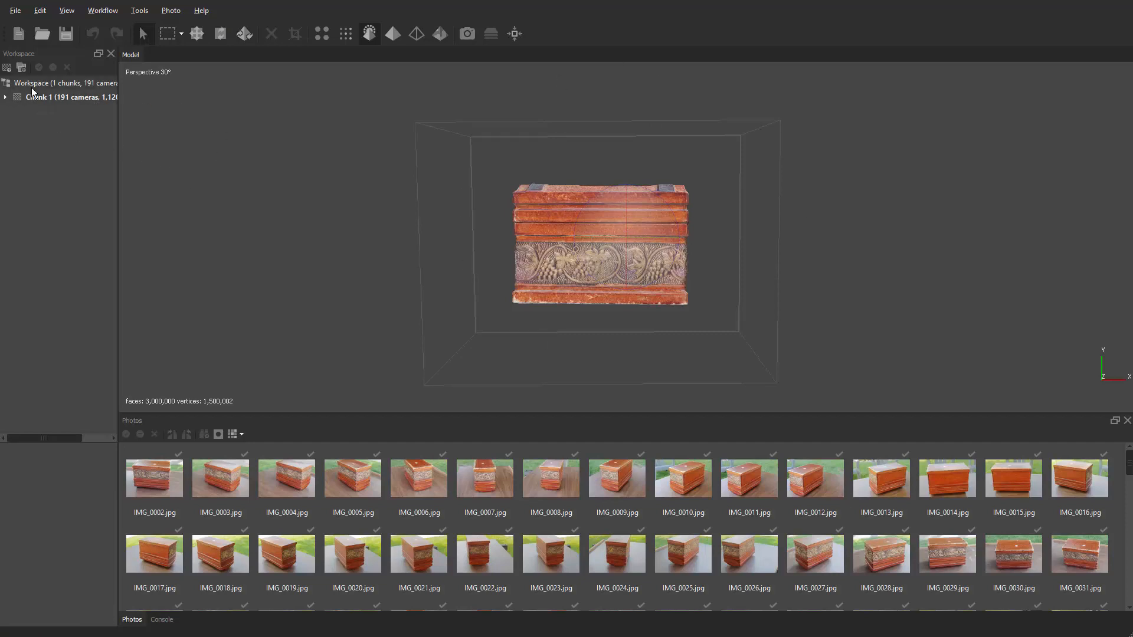
- Start the model export from the File menu and choose Wavefront OBJ as the format
{"action": "left_click", "coordinate": [14, 10]}
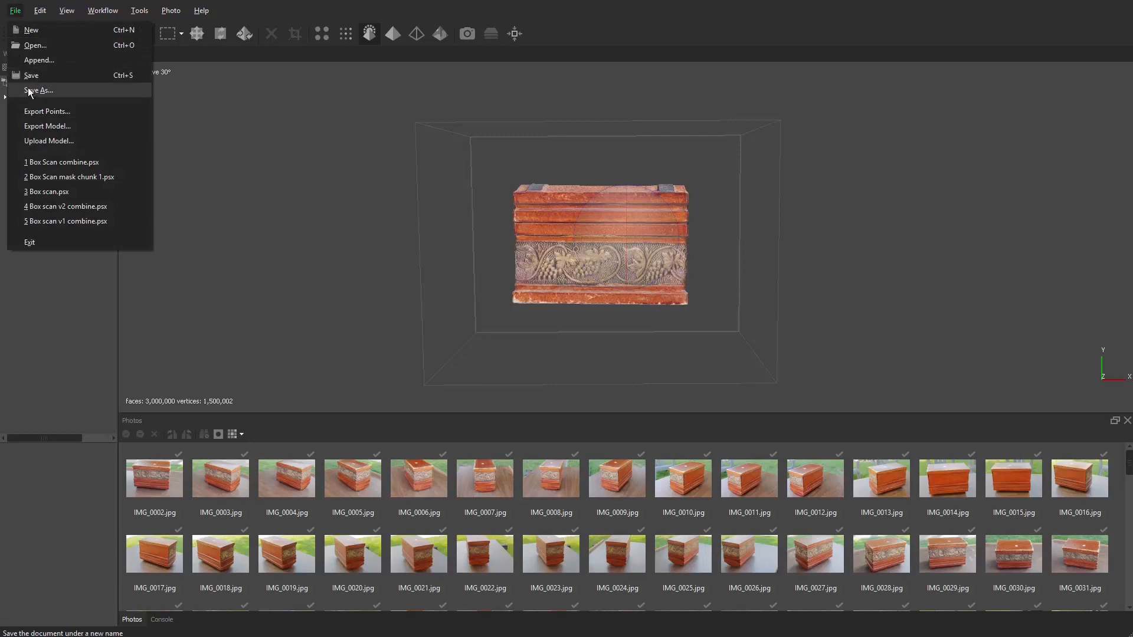
{"action": "left_click", "coordinate": [39, 89]}
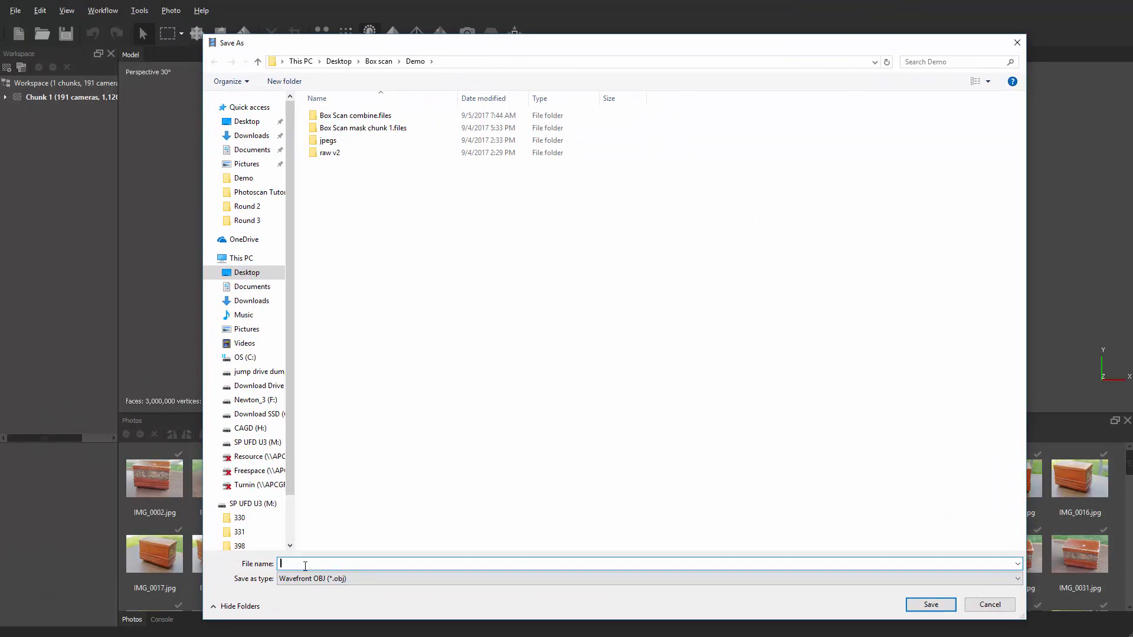
{"action": "left_click", "coordinate": [354, 114]}
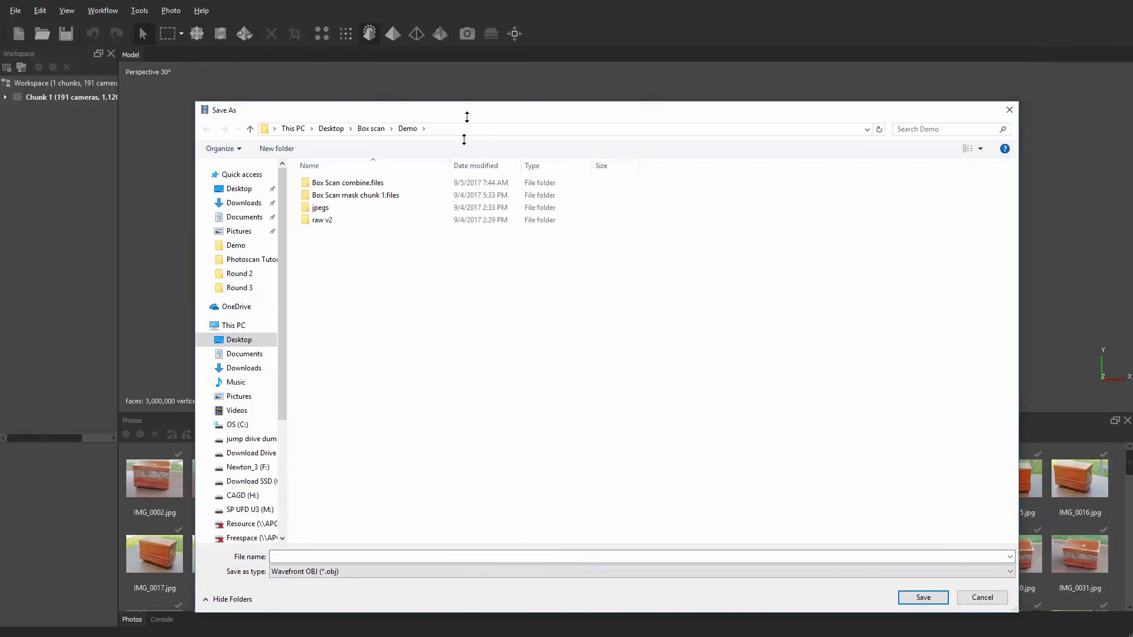
{"action": "left_click_drag", "start_coordinate": [467, 110], "coordinate": [484, 5]}
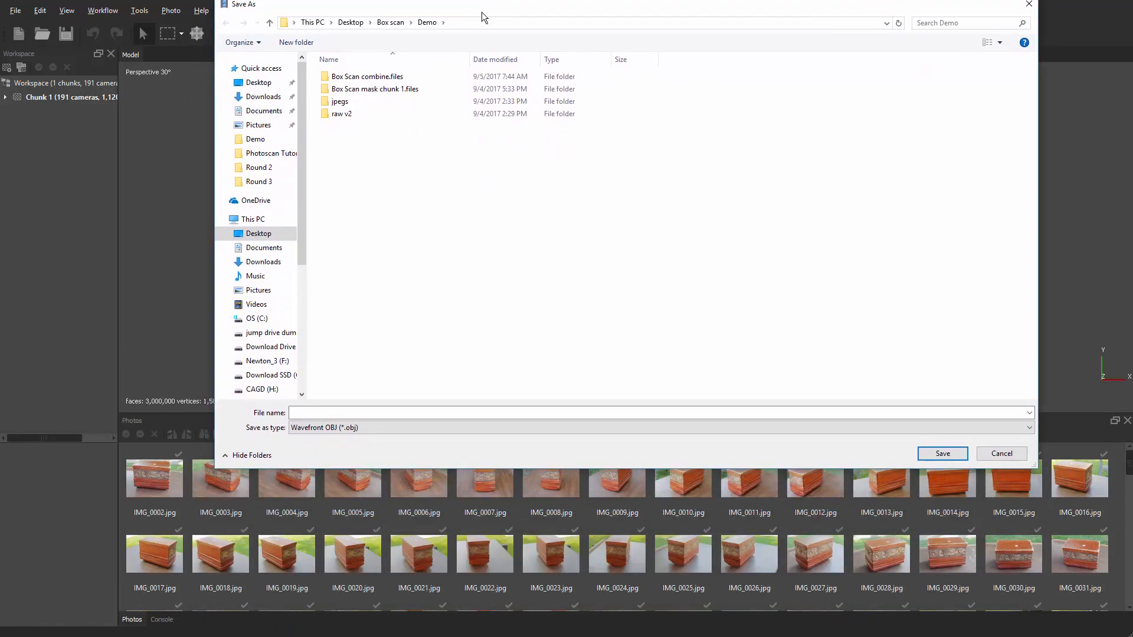
{"action": "left_click", "coordinate": [1029, 427]}
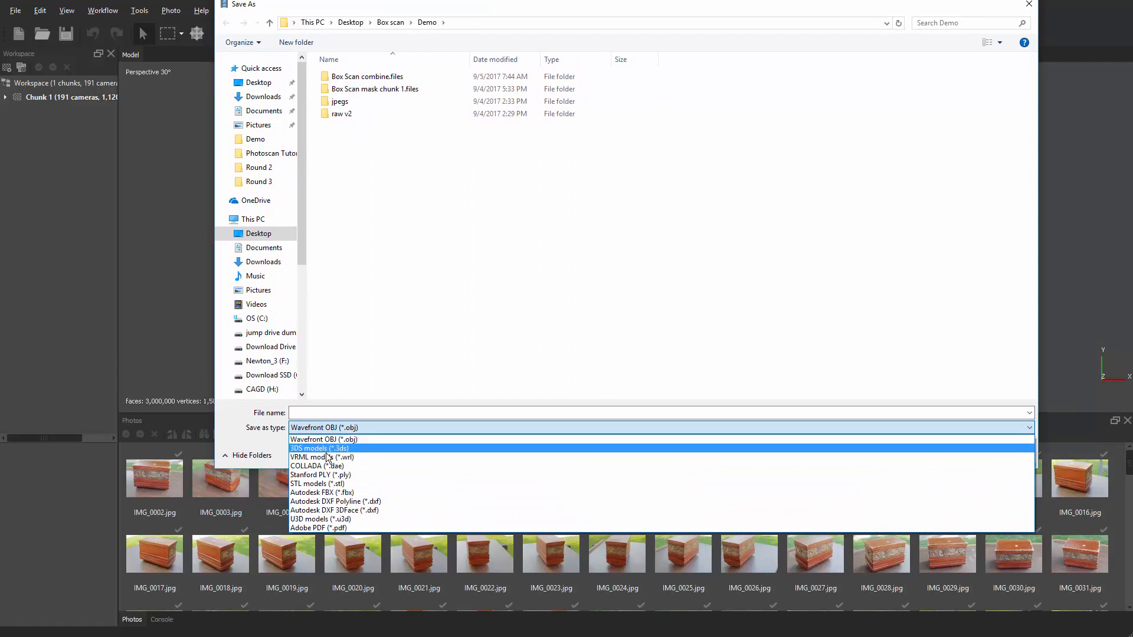
{"action": "mouse_move", "coordinate": [321, 492]}
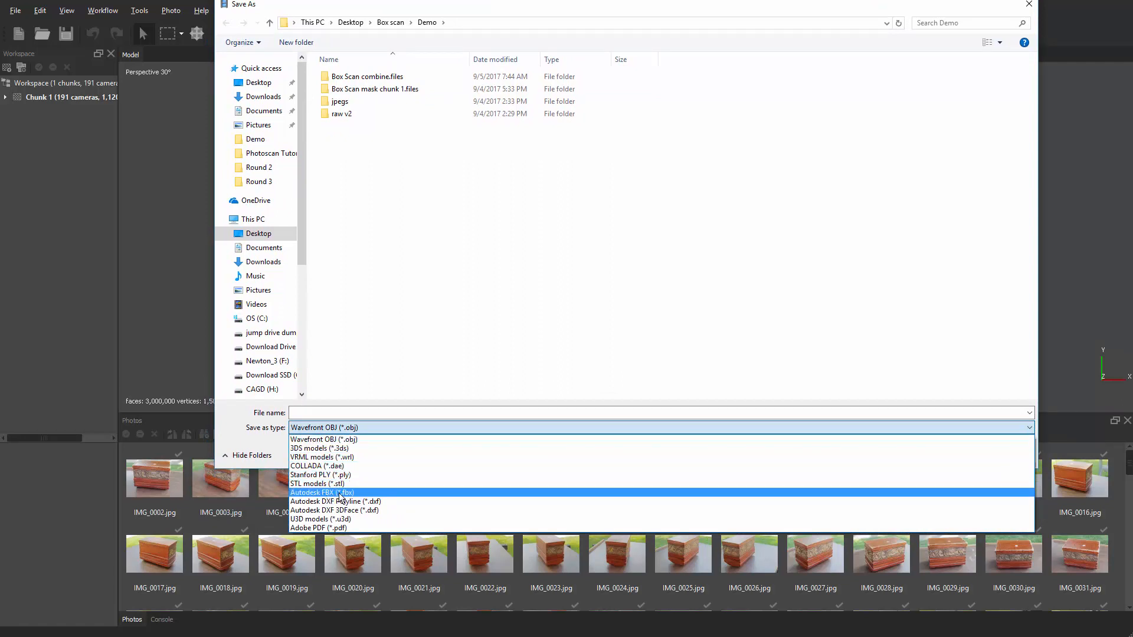
{"action": "mouse_move", "coordinate": [323, 439]}
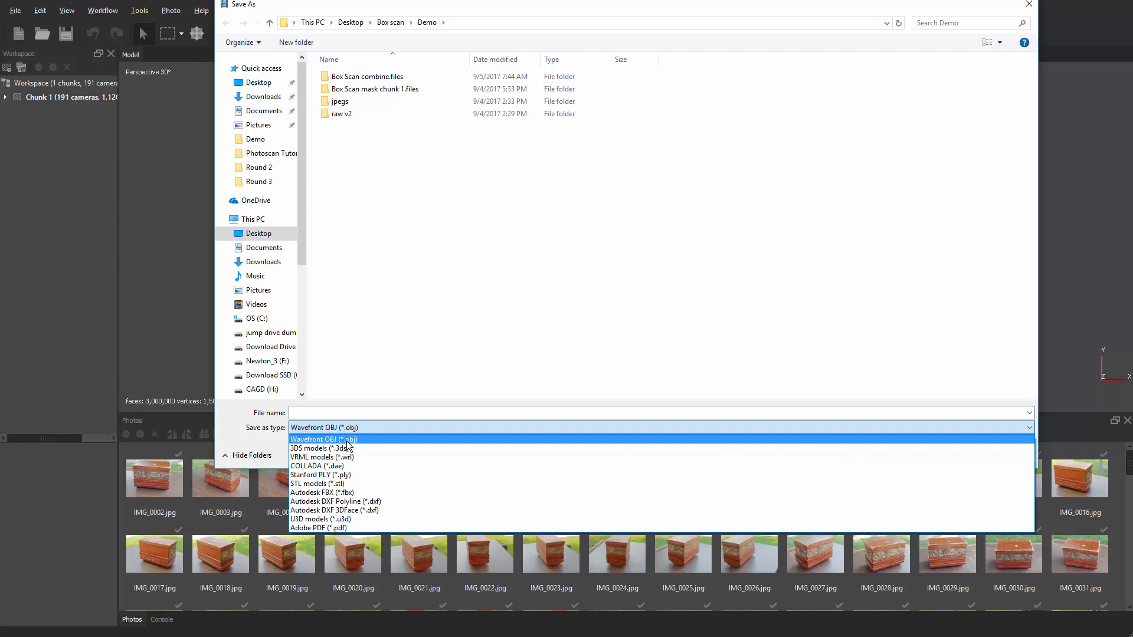
{"action": "mouse_move", "coordinate": [359, 446]}
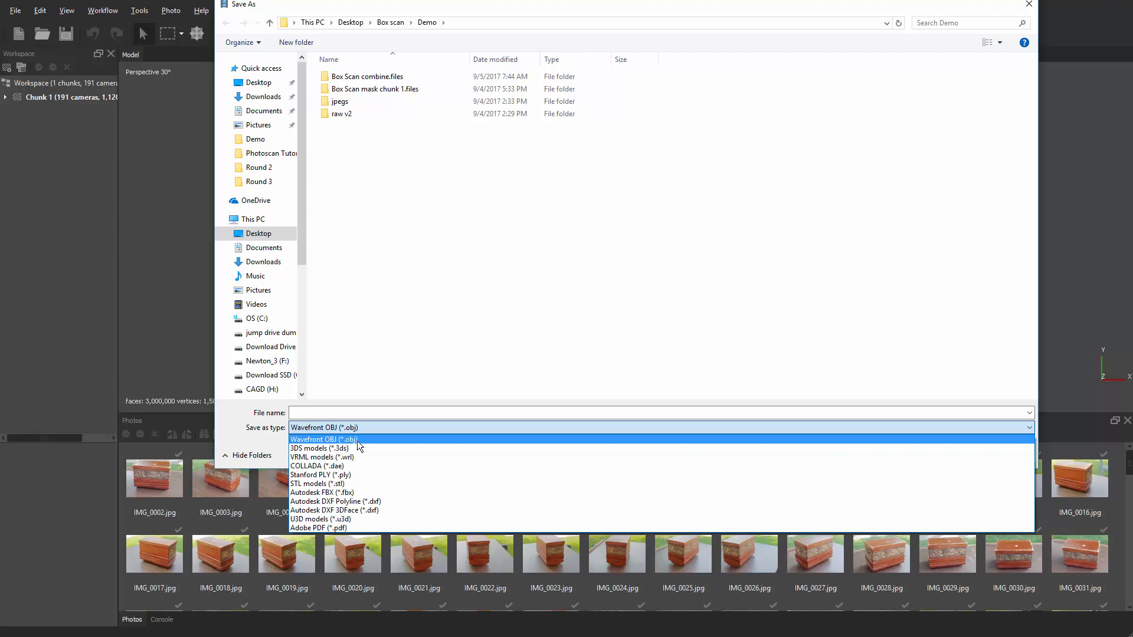
{"action": "left_click", "coordinate": [324, 440]}
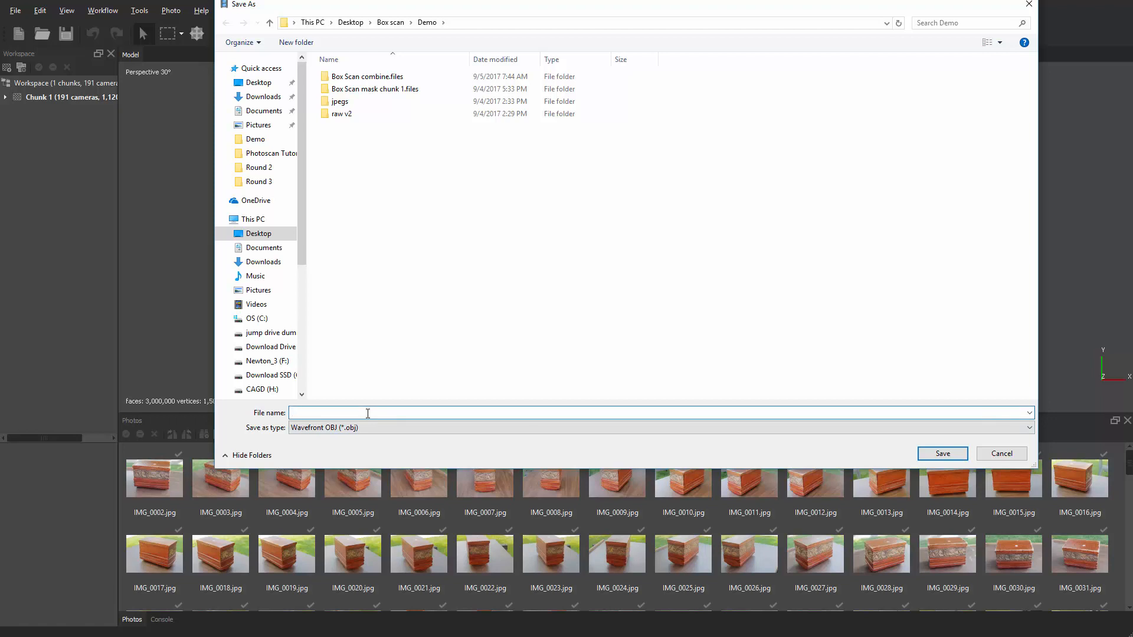
- Name the export file 'scan box demo' and save it into the Demo folder
{"action": "type", "text": "scan"}
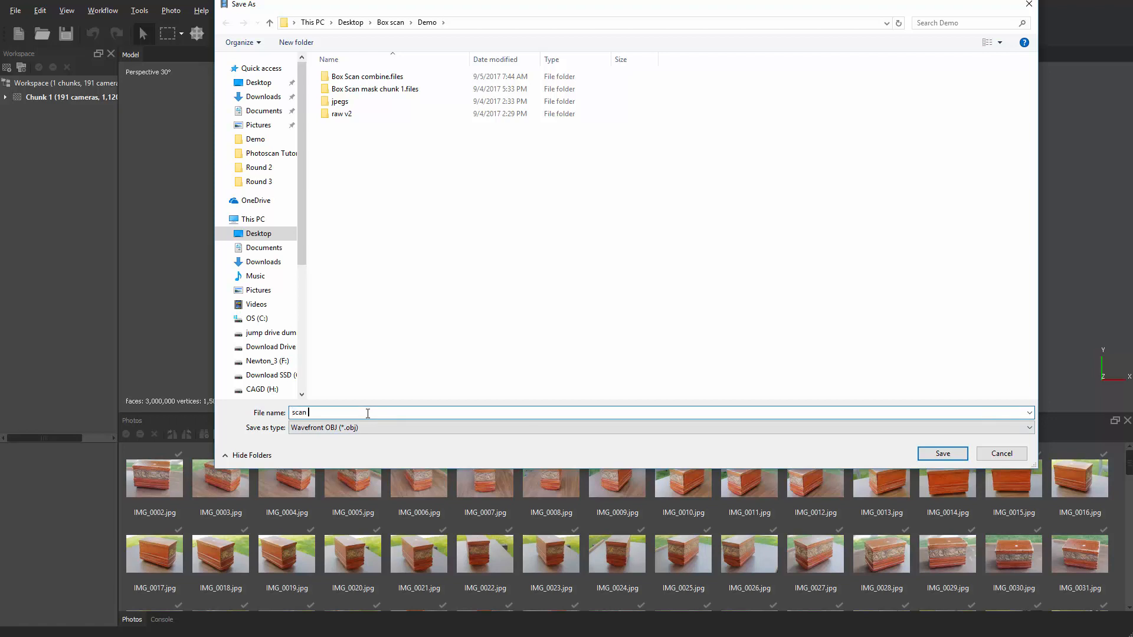
{"action": "type", "text": "box d"}
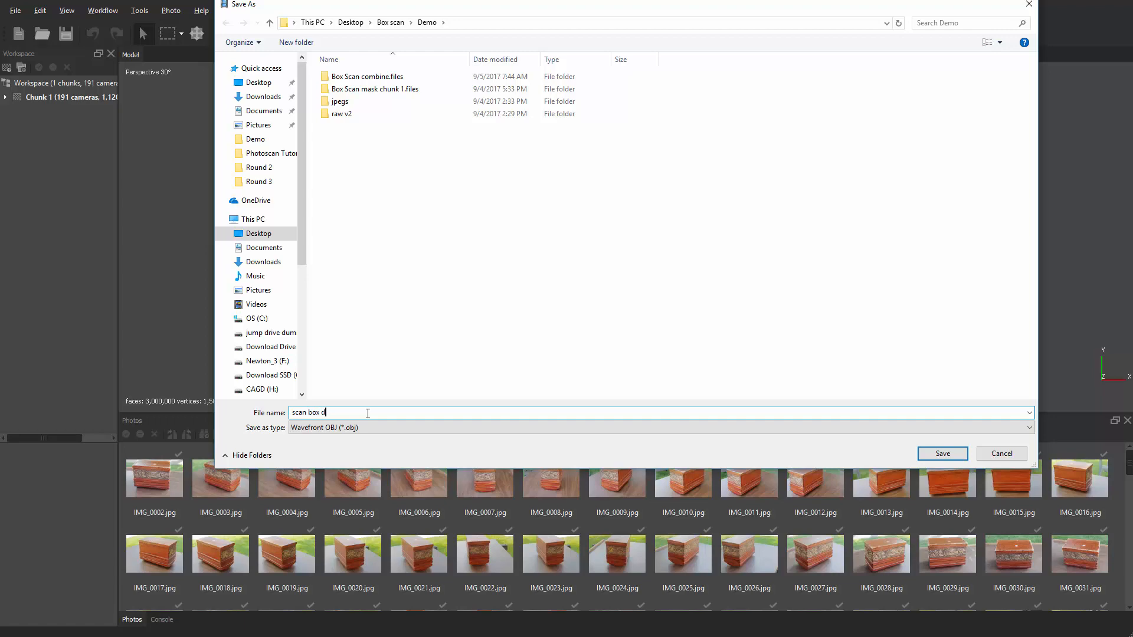
{"action": "type", "text": "emo"}
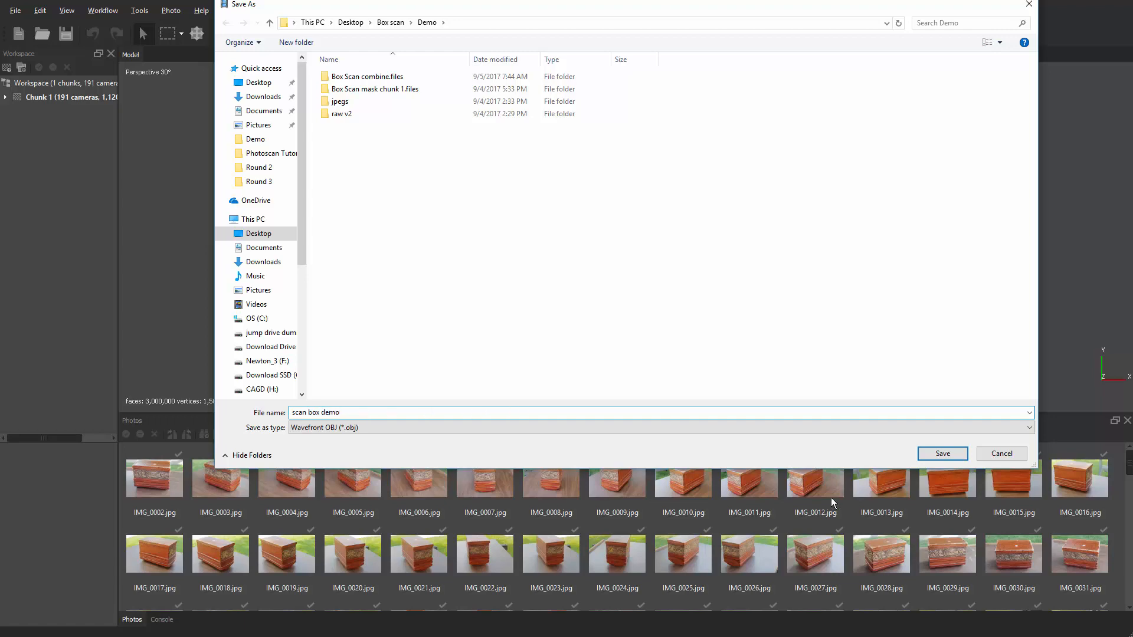
{"action": "left_click", "coordinate": [942, 453]}
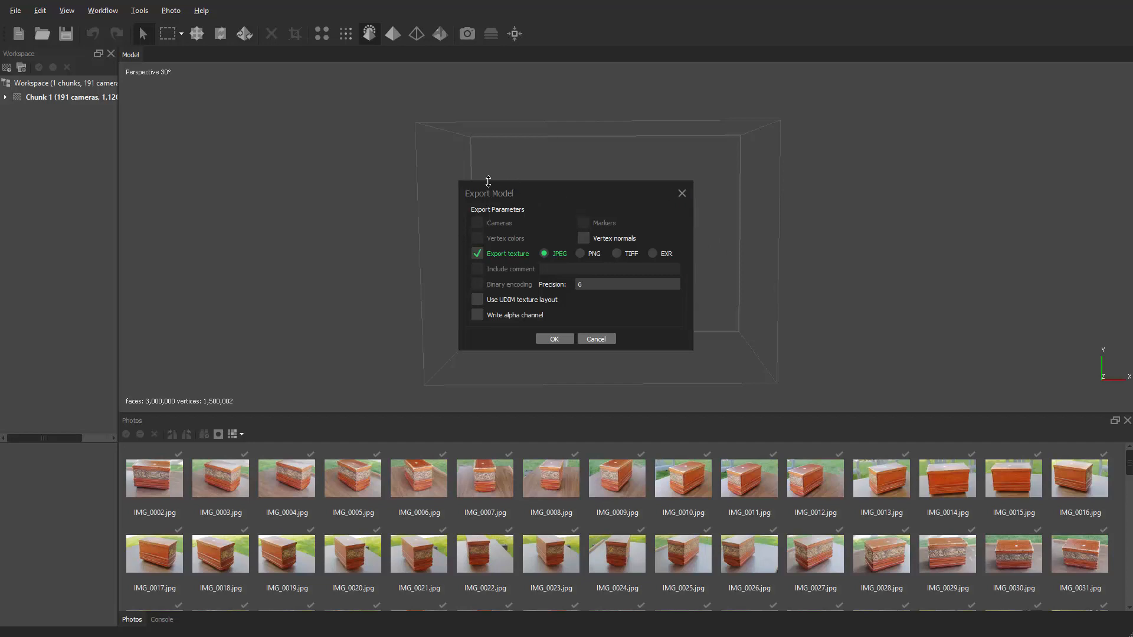
{"action": "mouse_move", "coordinate": [524, 269]}
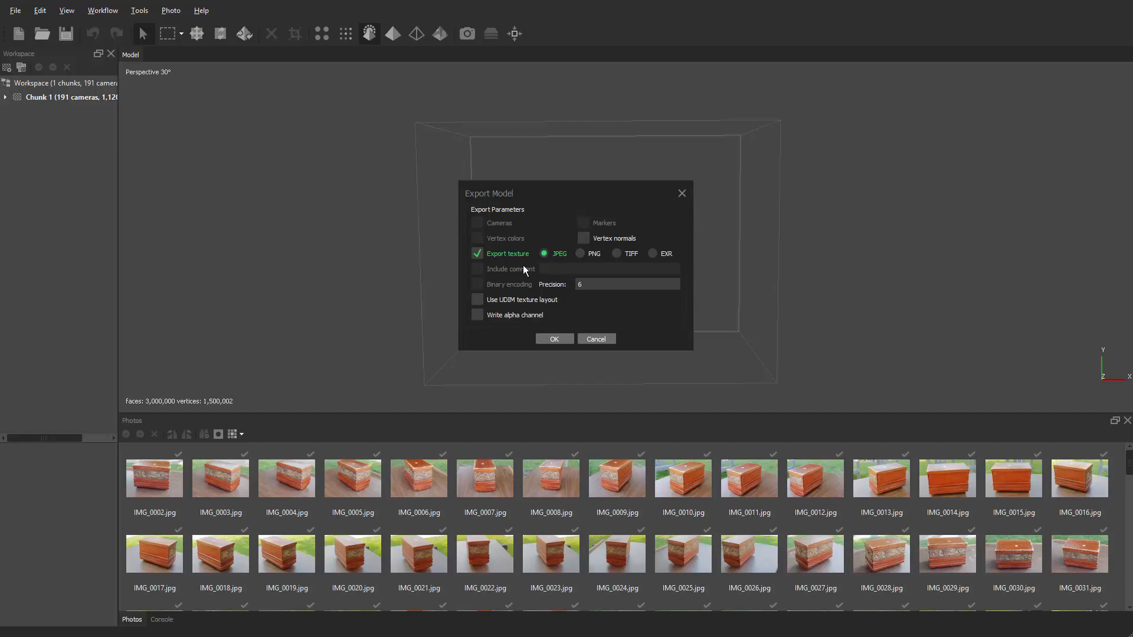
{"action": "mouse_move", "coordinate": [546, 266]}
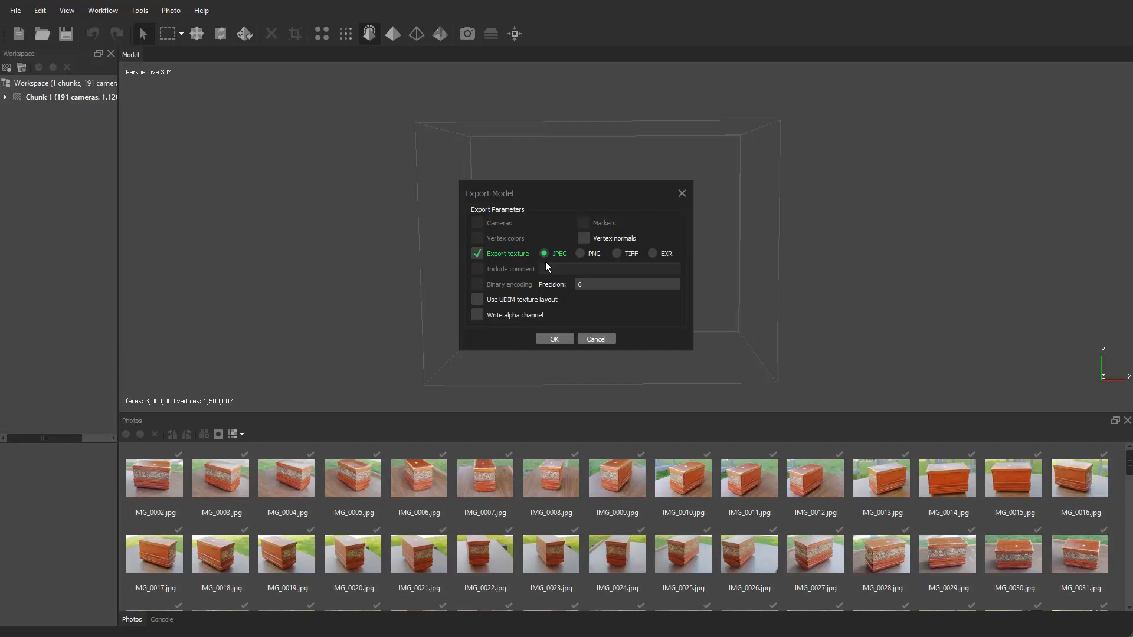
{"action": "mouse_move", "coordinate": [563, 263]}
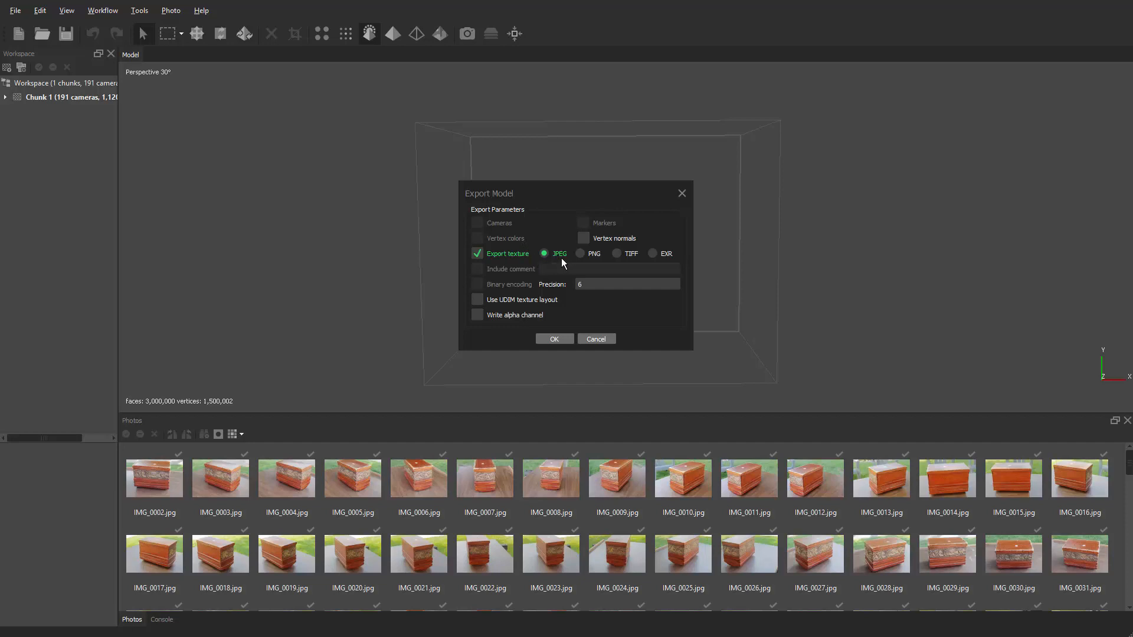
{"action": "mouse_move", "coordinate": [589, 247]}
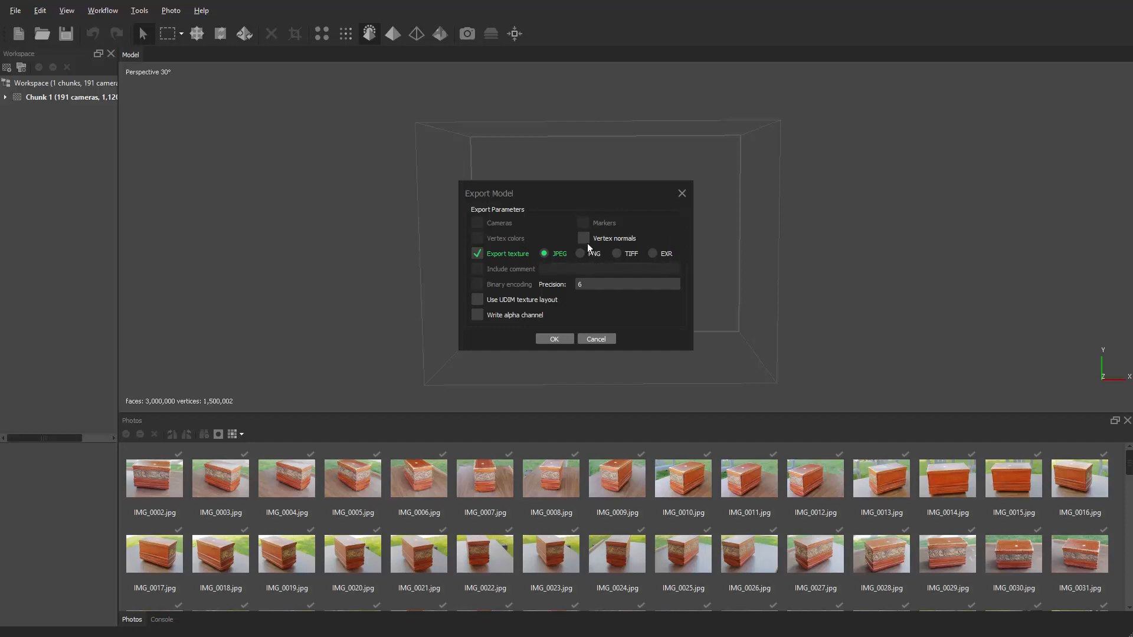
{"action": "mouse_move", "coordinate": [657, 255]}
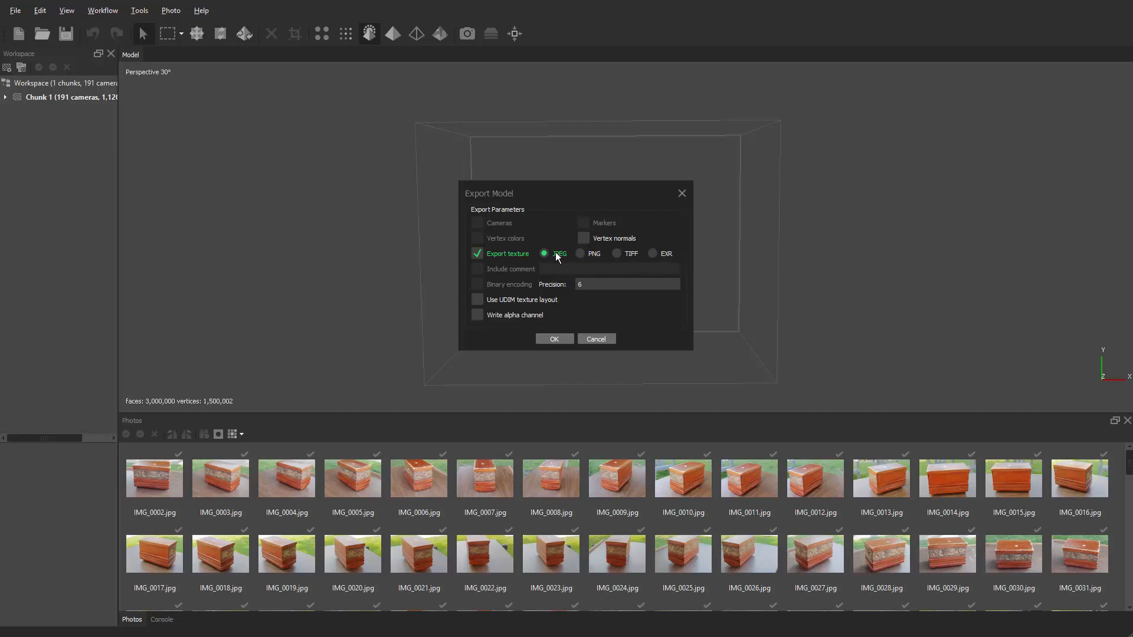
{"action": "mouse_move", "coordinate": [525, 294]}
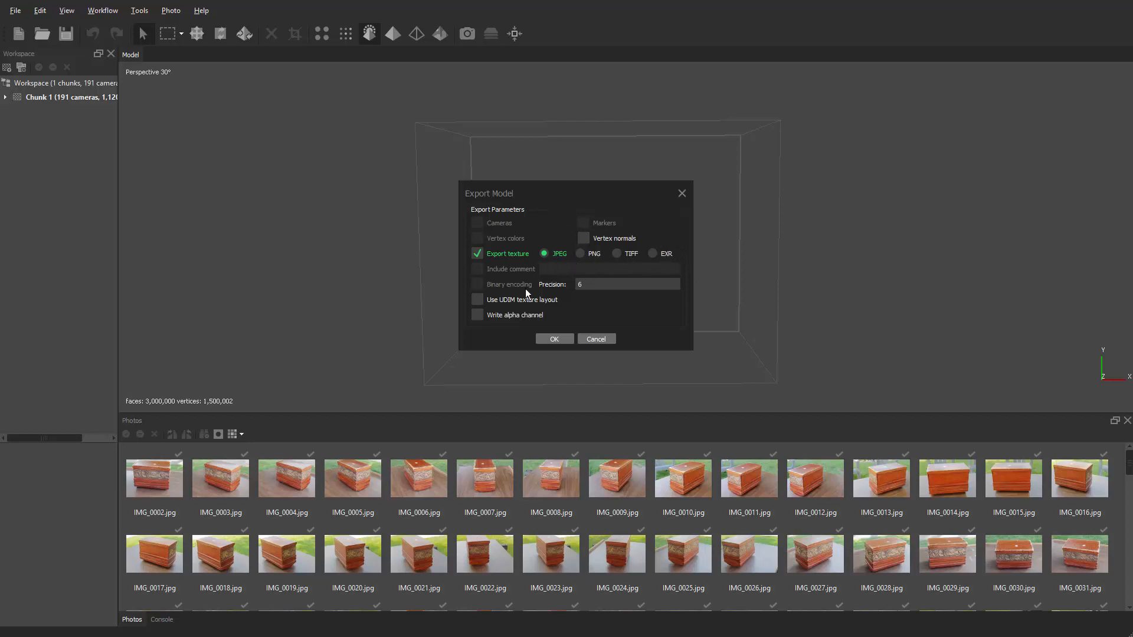
{"action": "mouse_move", "coordinate": [569, 251]}
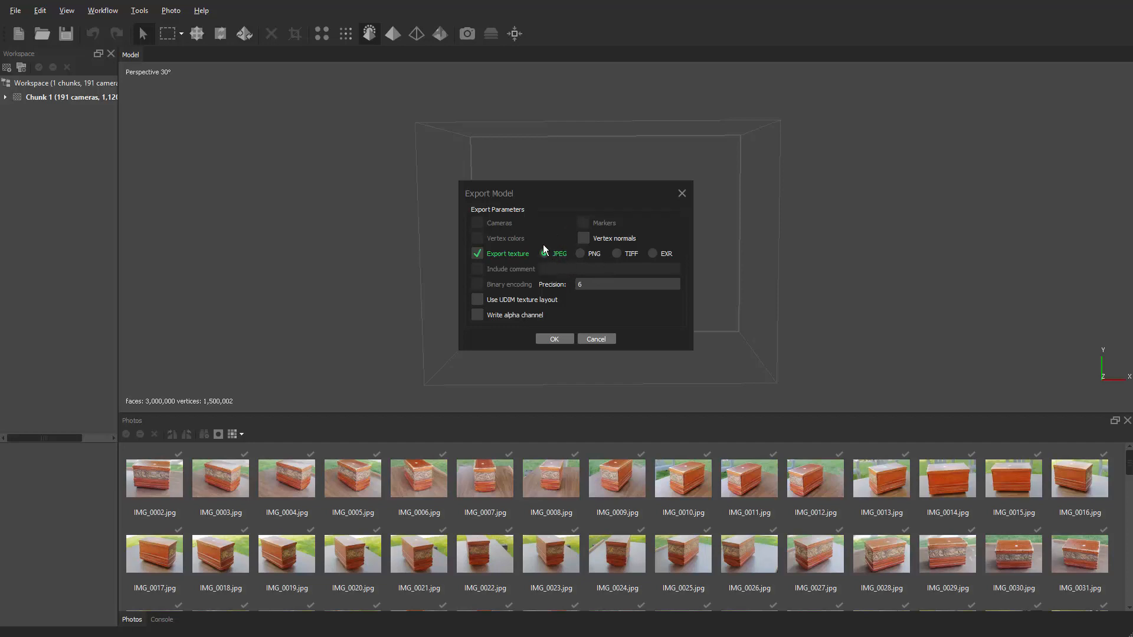
- Keep Export texture enabled and set the texture format to JPEG
{"action": "left_click", "coordinate": [544, 252]}
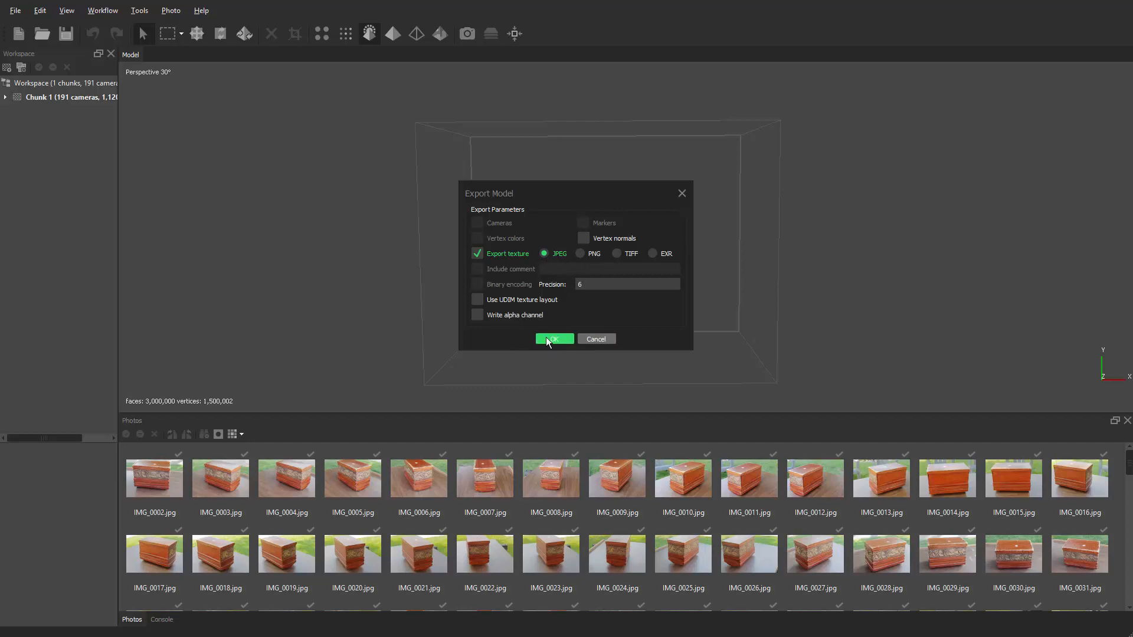
- Confirm the export settings so PhotoScan begins saving the 3D model
{"action": "left_click", "coordinate": [555, 339]}
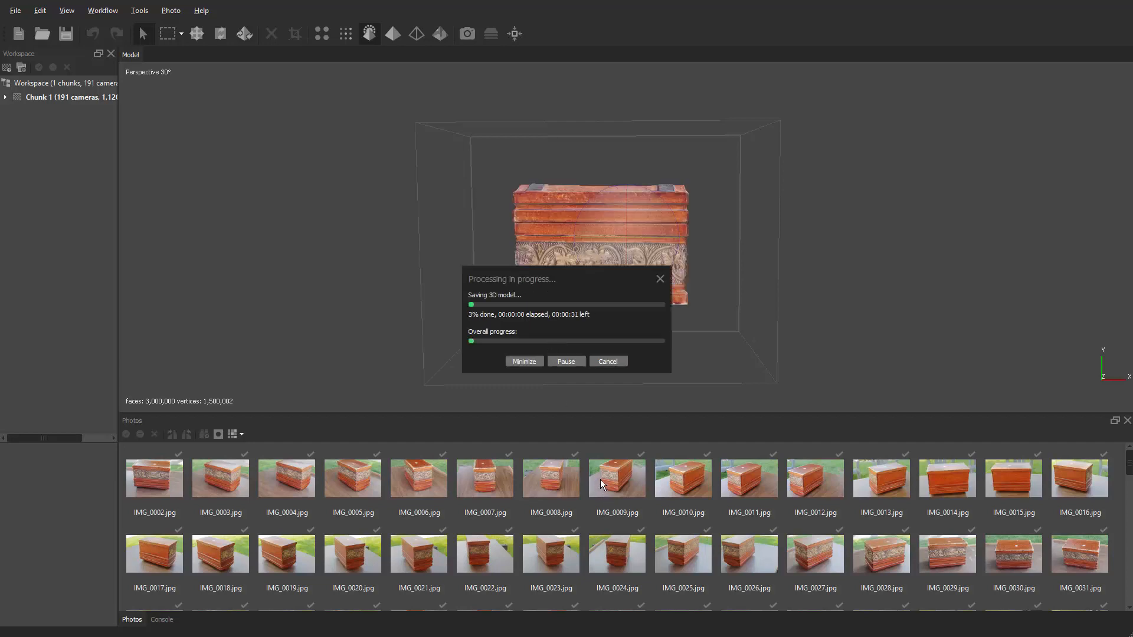
{"action": "mouse_move", "coordinate": [751, 331]}
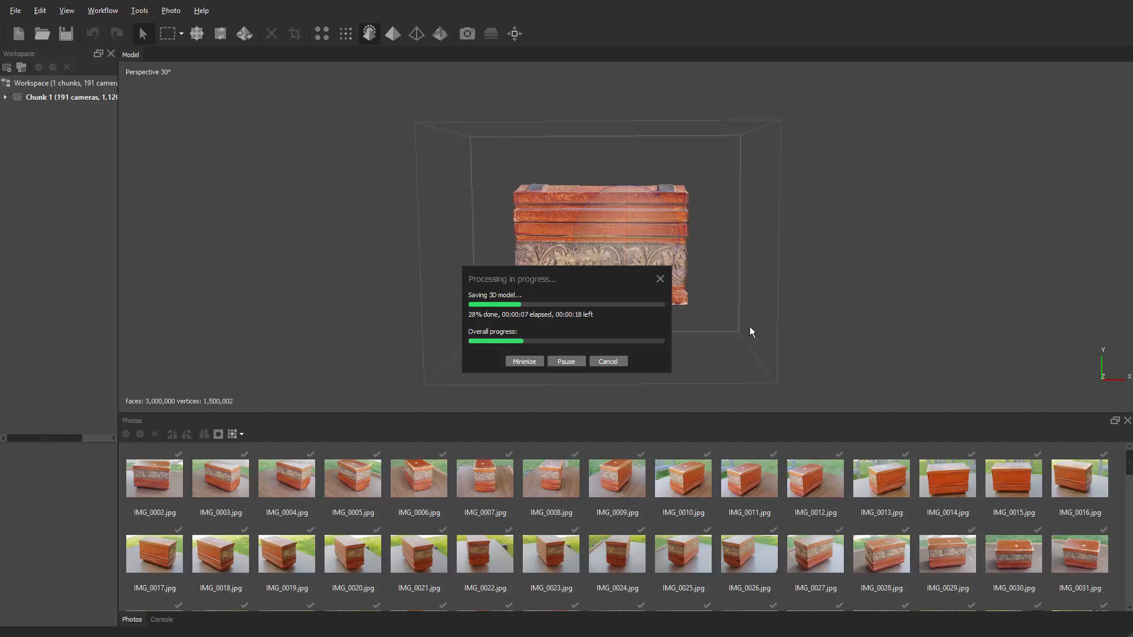
{"action": "mouse_move", "coordinate": [988, 217]}
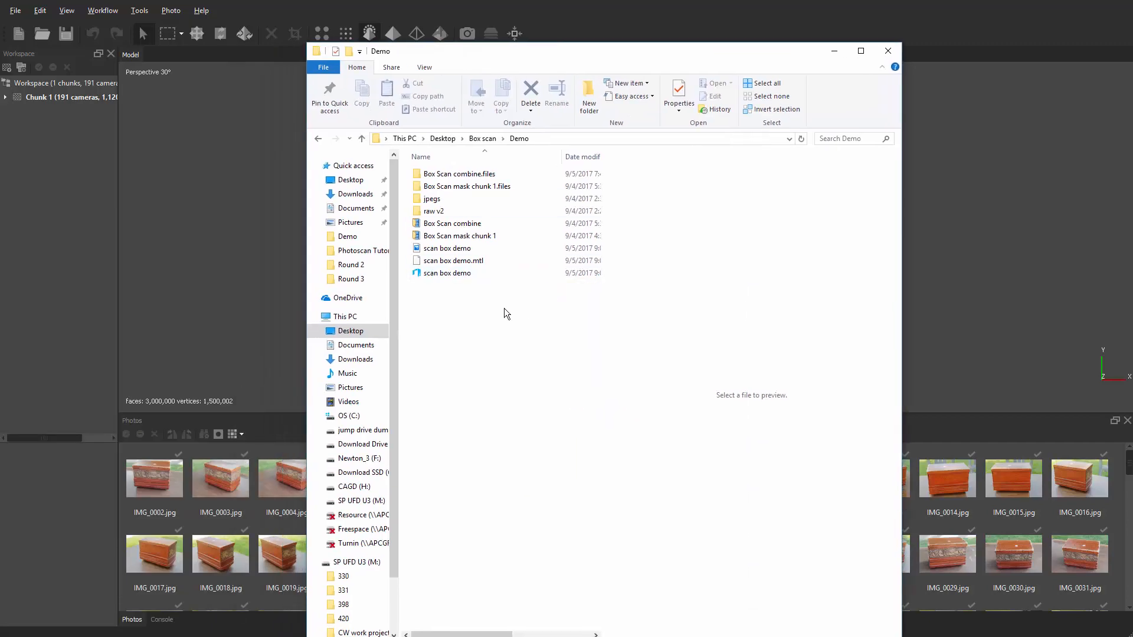
{"action": "mouse_move", "coordinate": [601, 339]}
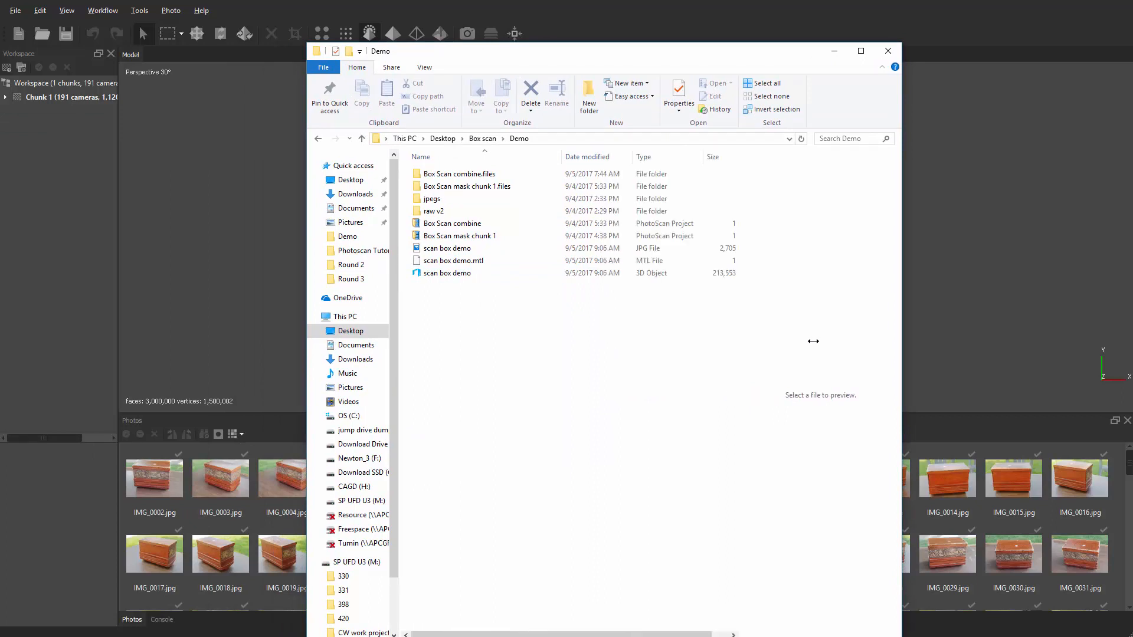
- Select the scan box demo 3D object, then the JPG texture, in the Demo folder
{"action": "left_click", "coordinate": [446, 272]}
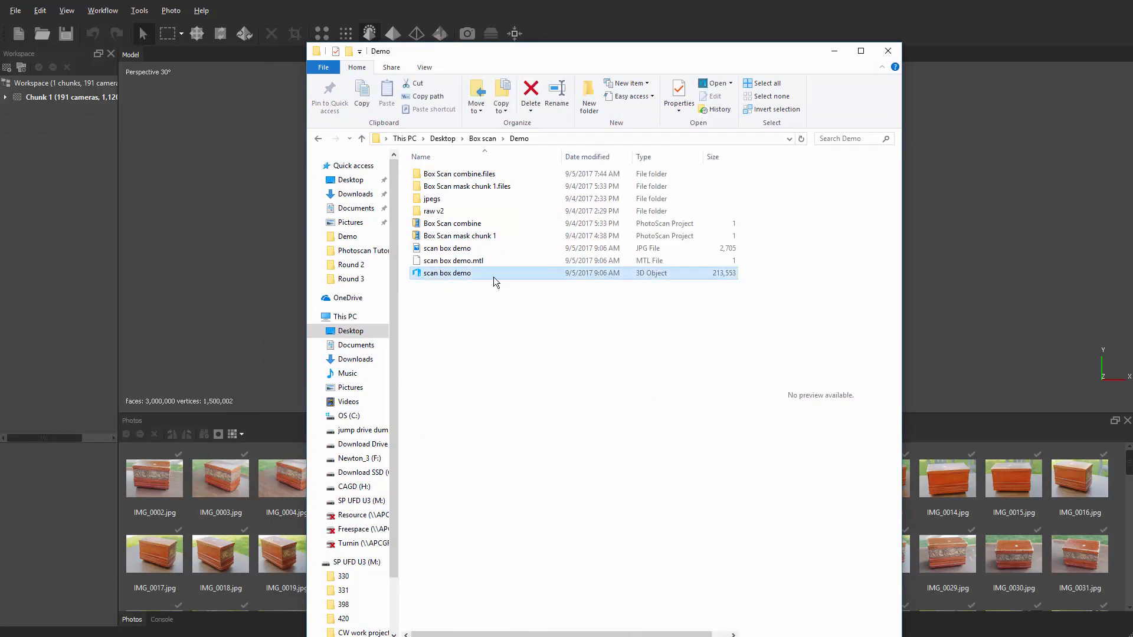
{"action": "left_click", "coordinate": [446, 248]}
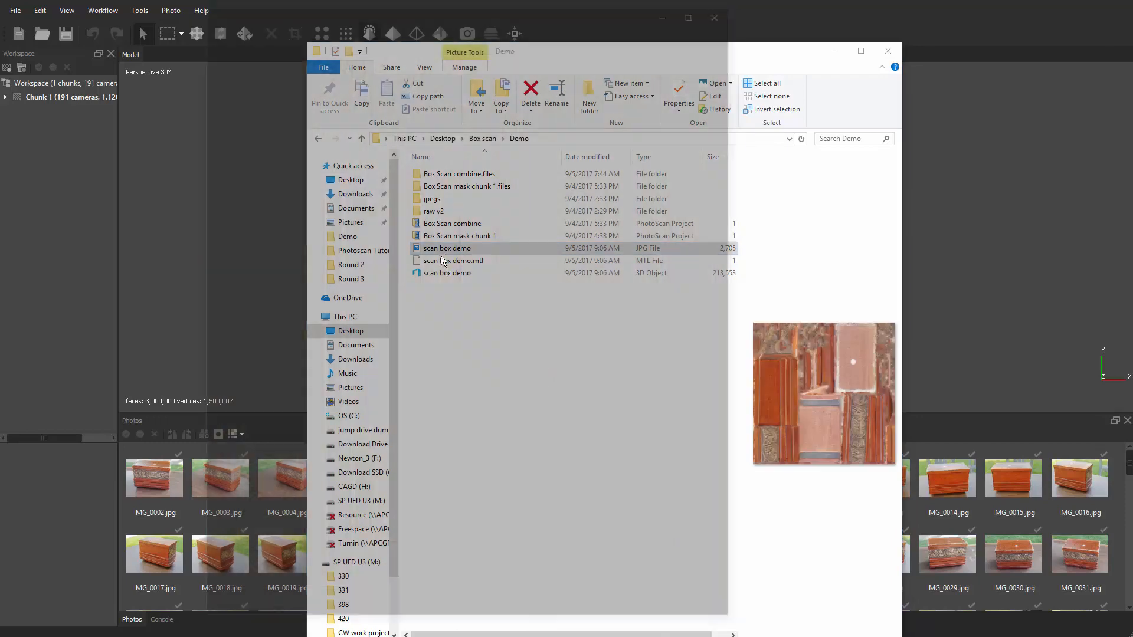
- View scan box demo.jpg full size in Windows Photos
{"action": "double_click", "coordinate": [446, 248]}
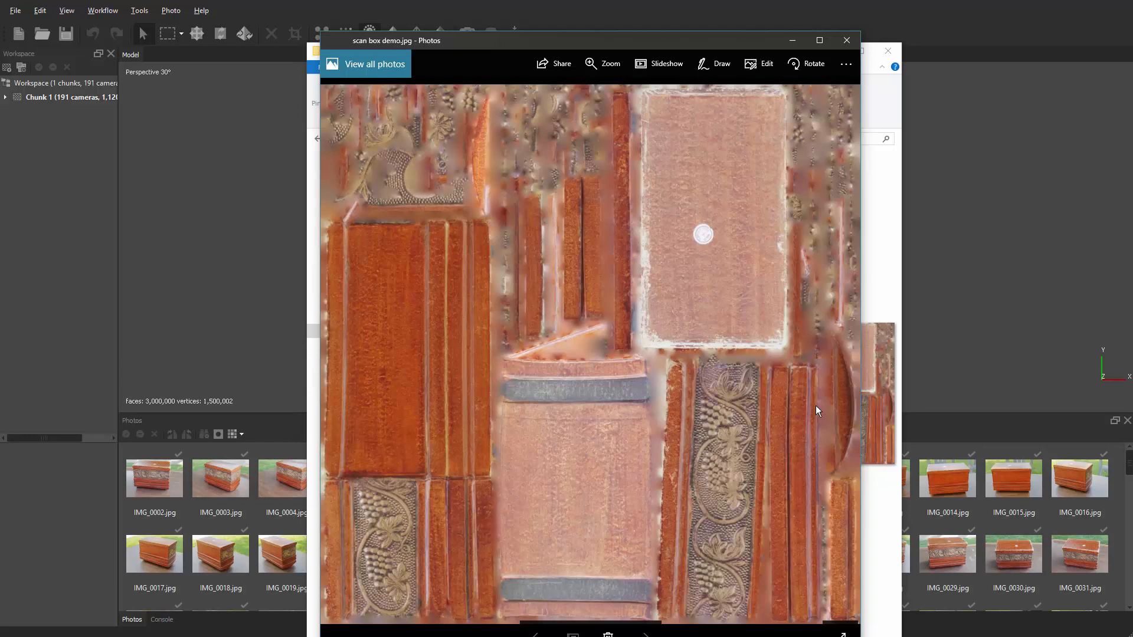
{"action": "mouse_move", "coordinate": [768, 414]}
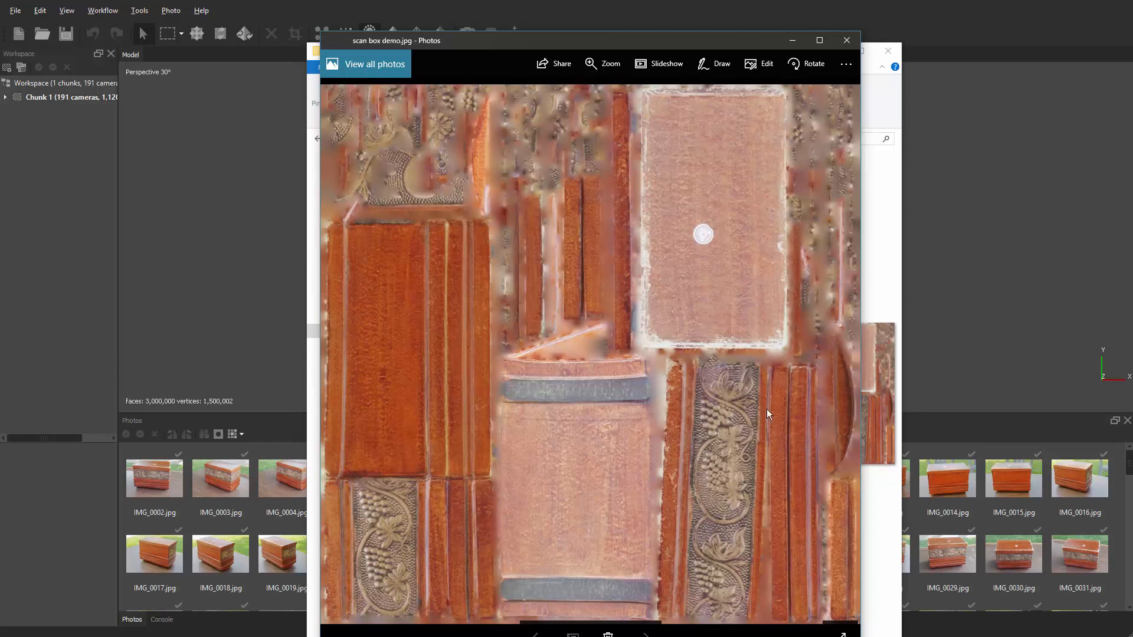
{"action": "mouse_move", "coordinate": [699, 215]}
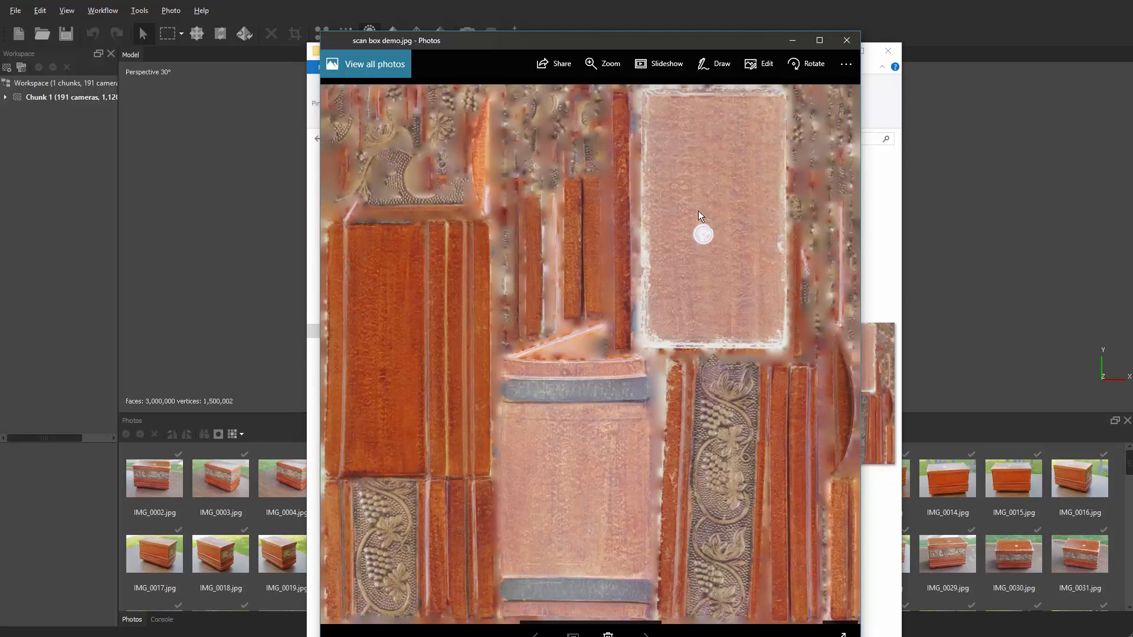
{"action": "mouse_move", "coordinate": [660, 246]}
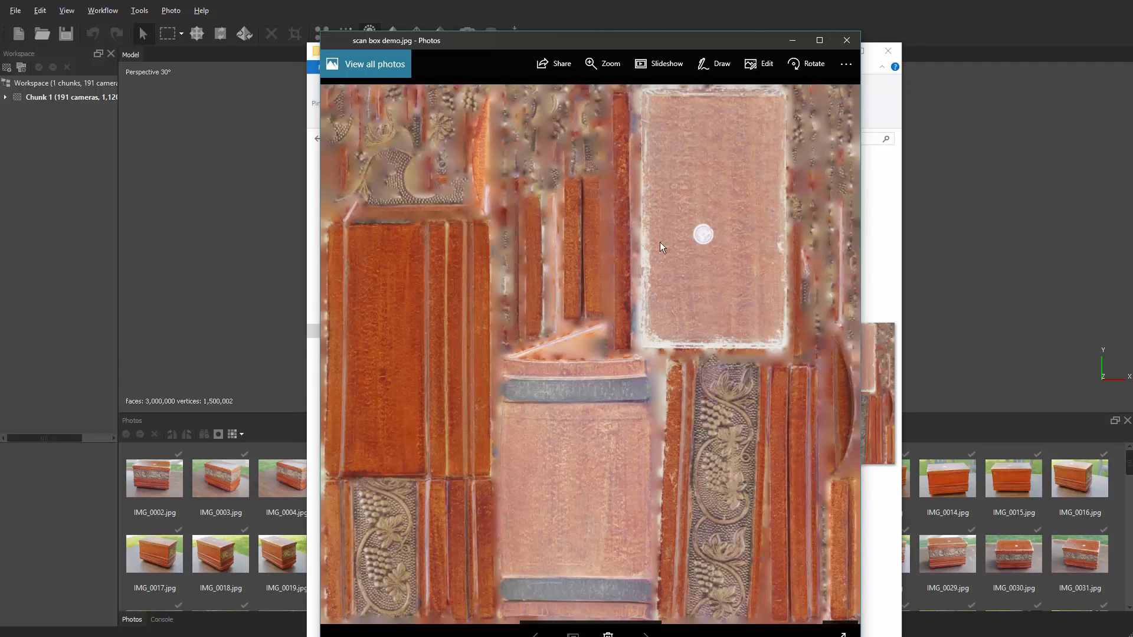
{"action": "mouse_move", "coordinate": [739, 94]}
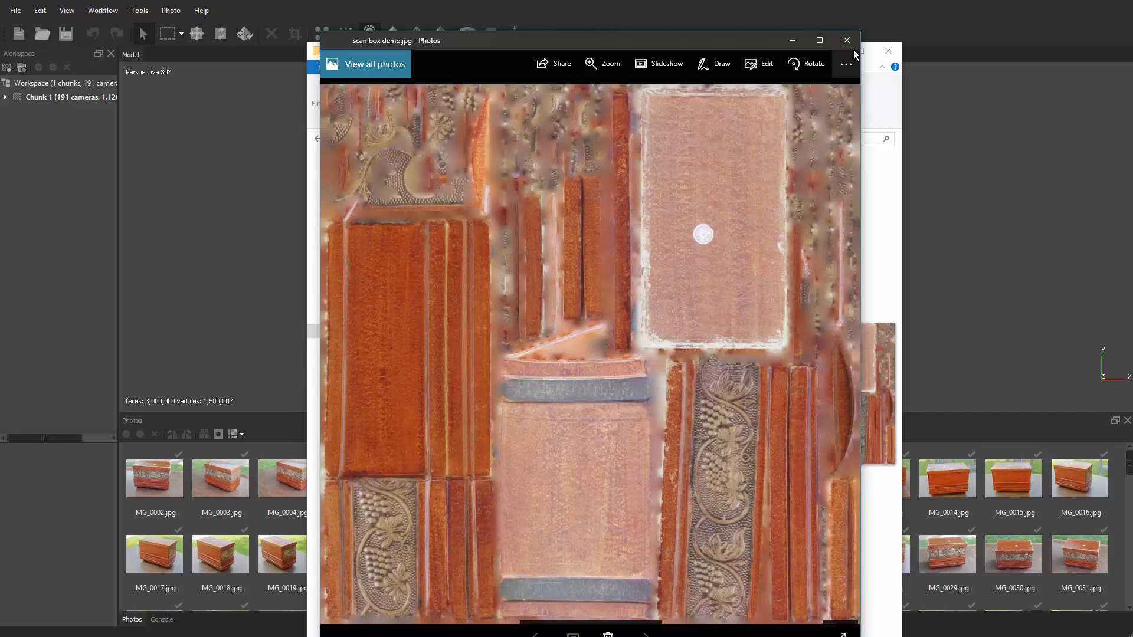
- Close Photos and highlight the 208 MB scan box demo 3D object in Explorer
{"action": "left_click", "coordinate": [847, 40]}
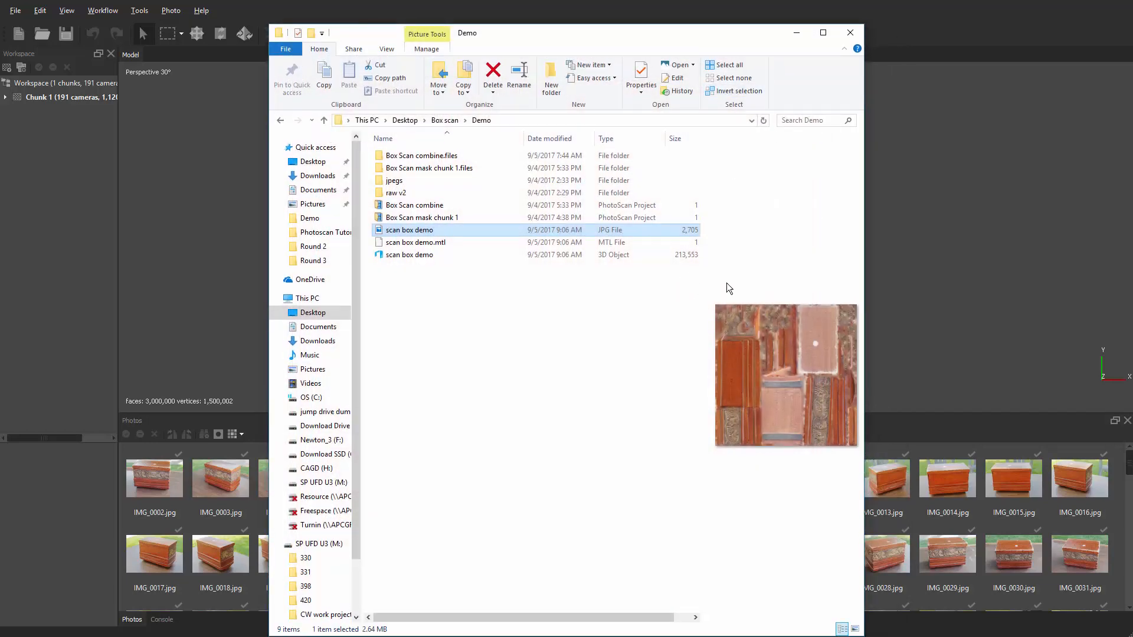
{"action": "mouse_move", "coordinate": [658, 246]}
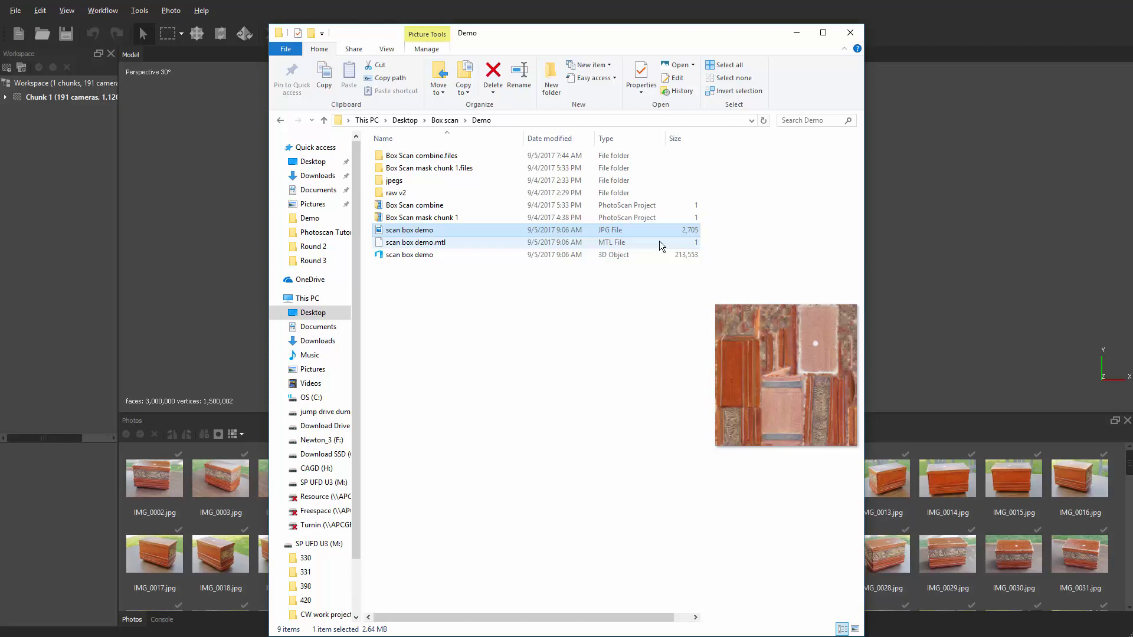
{"action": "left_click", "coordinate": [409, 255]}
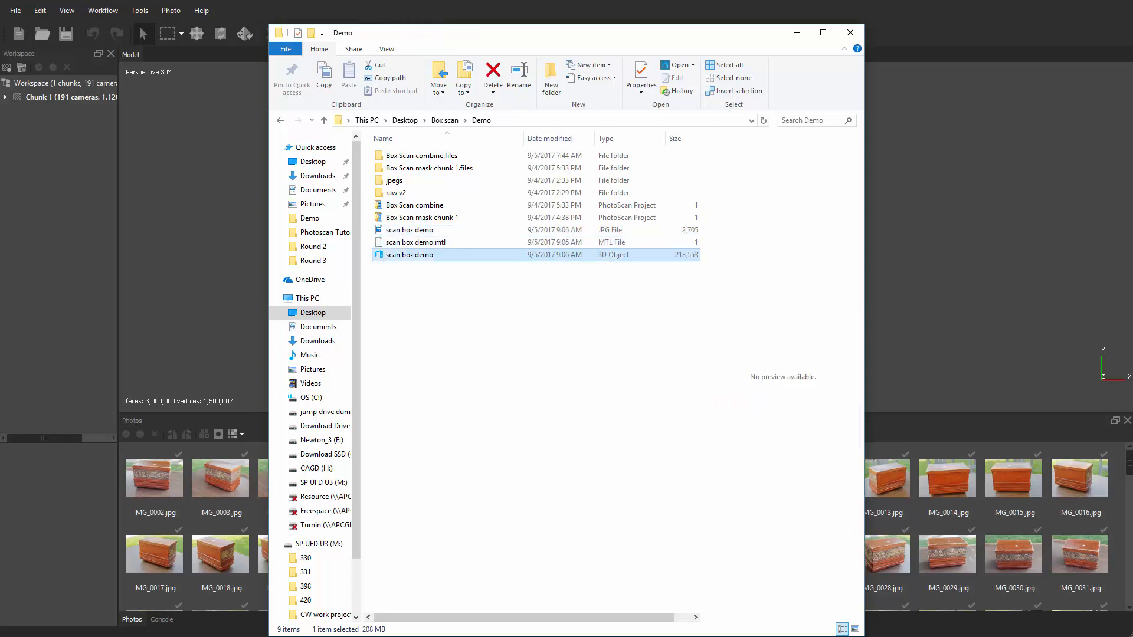